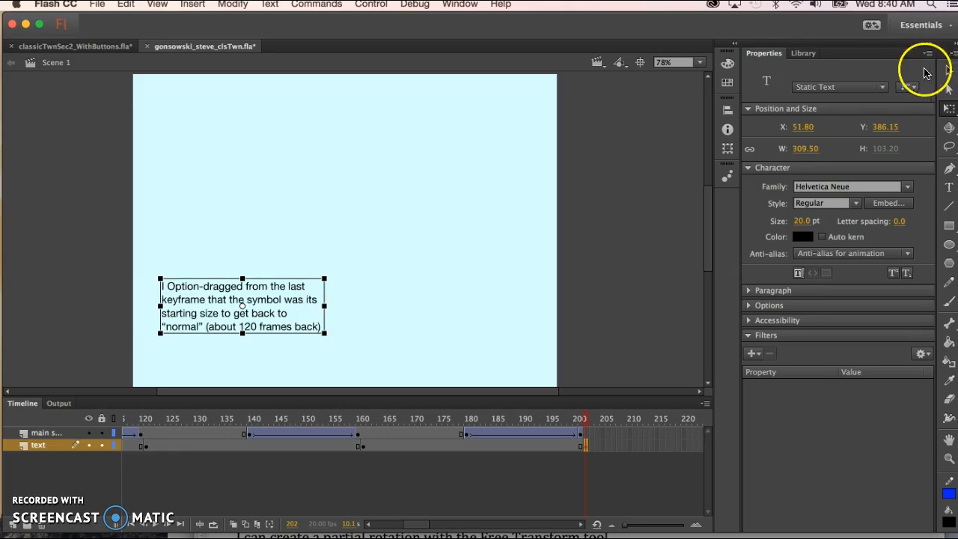
pyautogui.moveTo(948, 110)
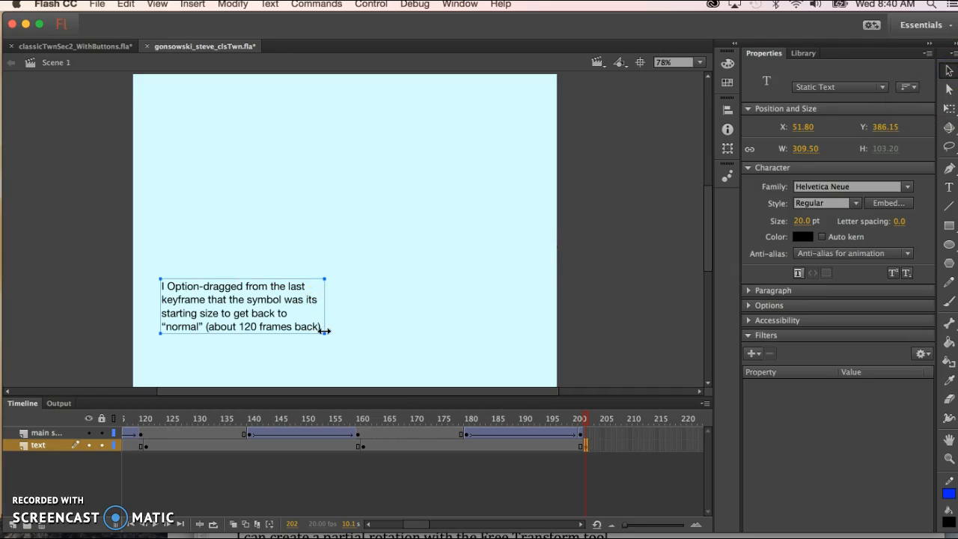
# - Drag the caption text box wider so the Option-drag note wraps onto two lines
pyautogui.moveTo(323, 330); pyautogui.dragTo(441, 327)
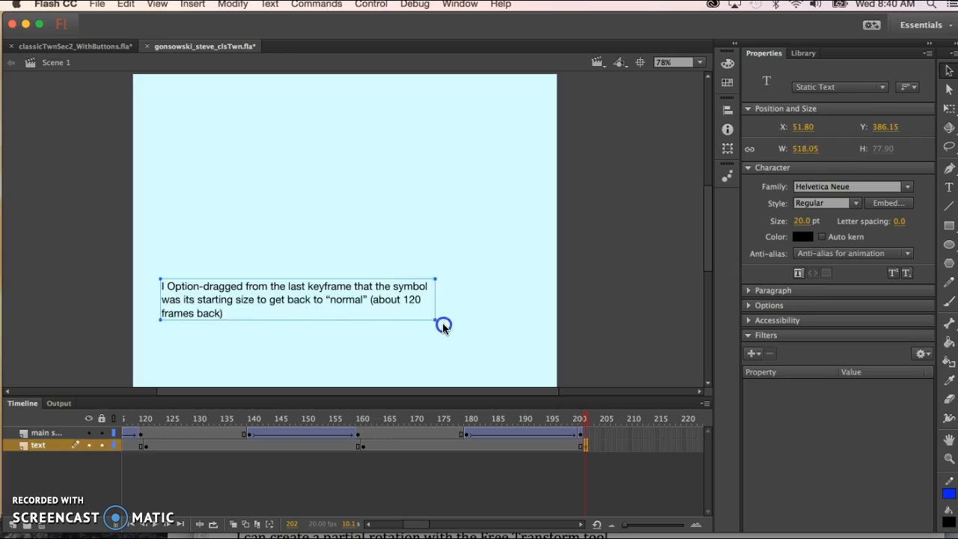
pyautogui.moveTo(443, 327); pyautogui.dragTo(493, 322)
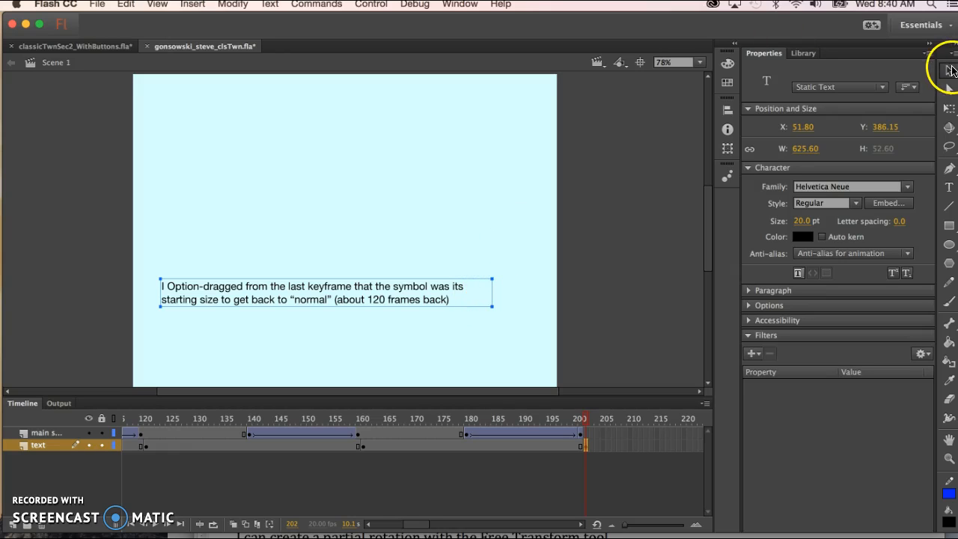
pyautogui.moveTo(946, 107)
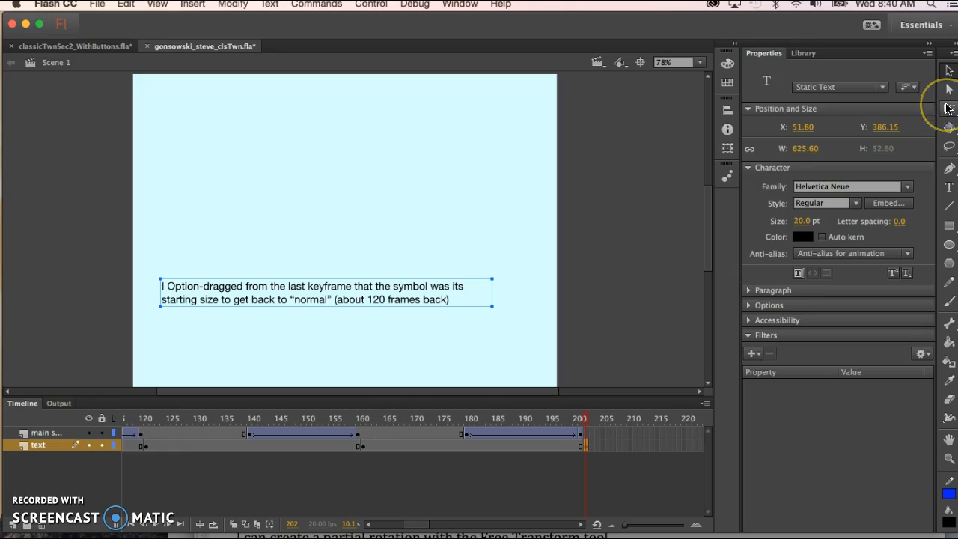
pyautogui.moveTo(405, 277)
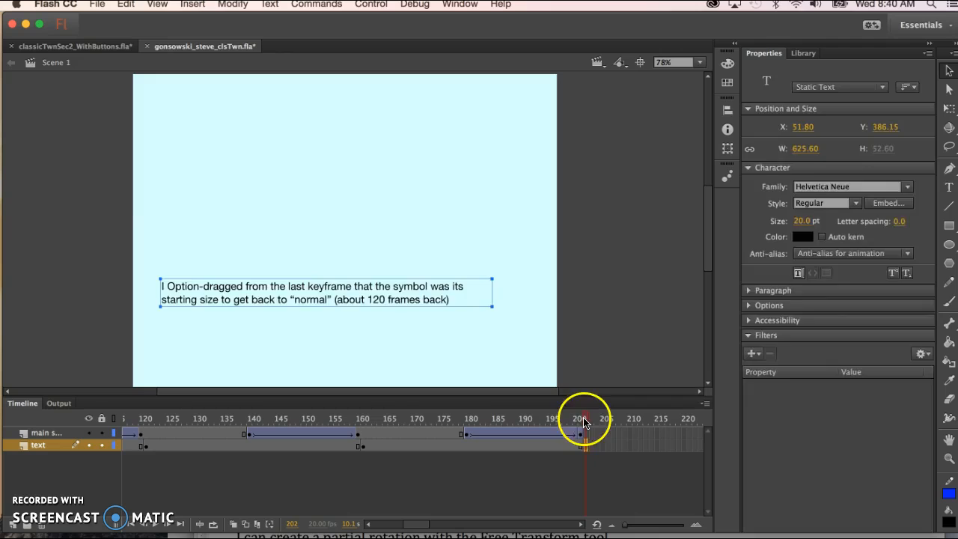
# - Scrub through the scale-up section and check SYMBOL's width and height in the Info panel
pyautogui.click(584, 419)
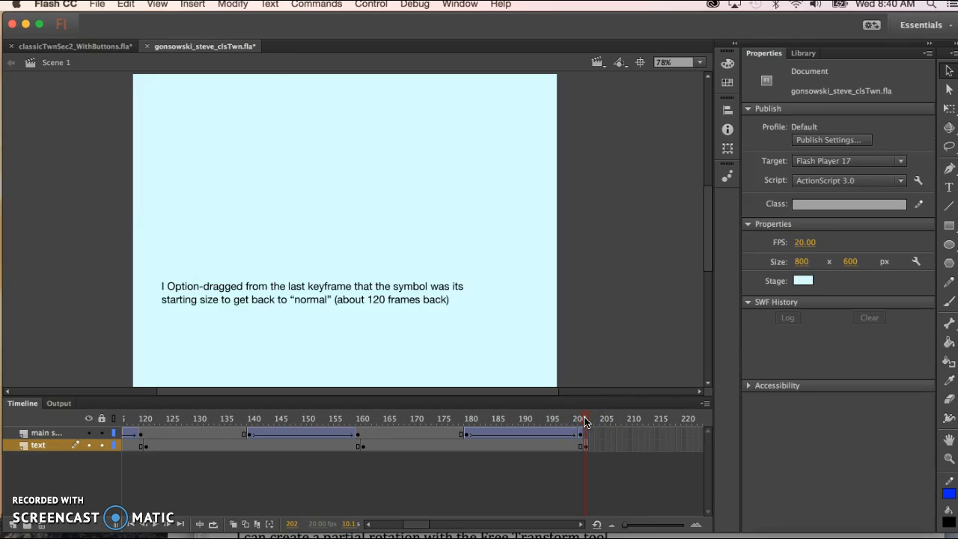
pyautogui.click(521, 419)
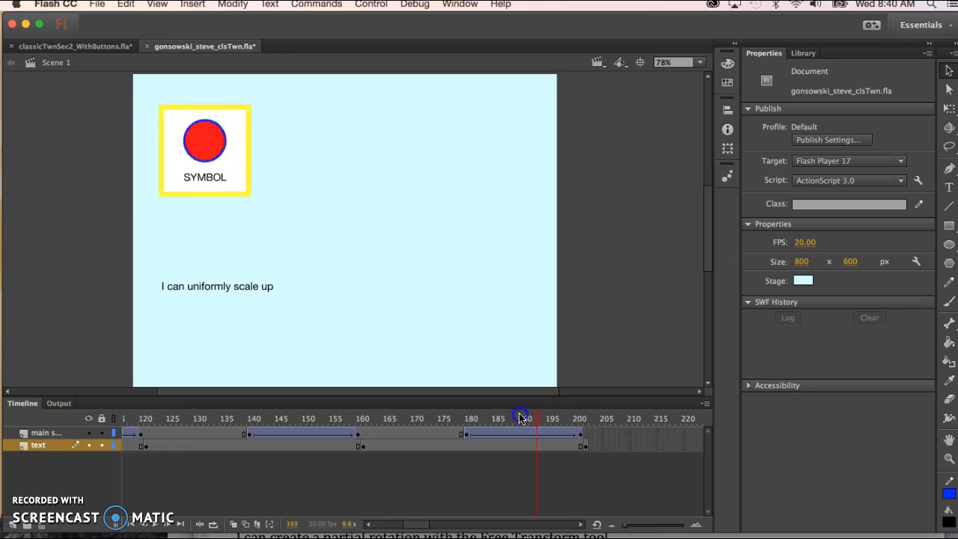
pyautogui.moveTo(521, 411); pyautogui.dragTo(578, 410)
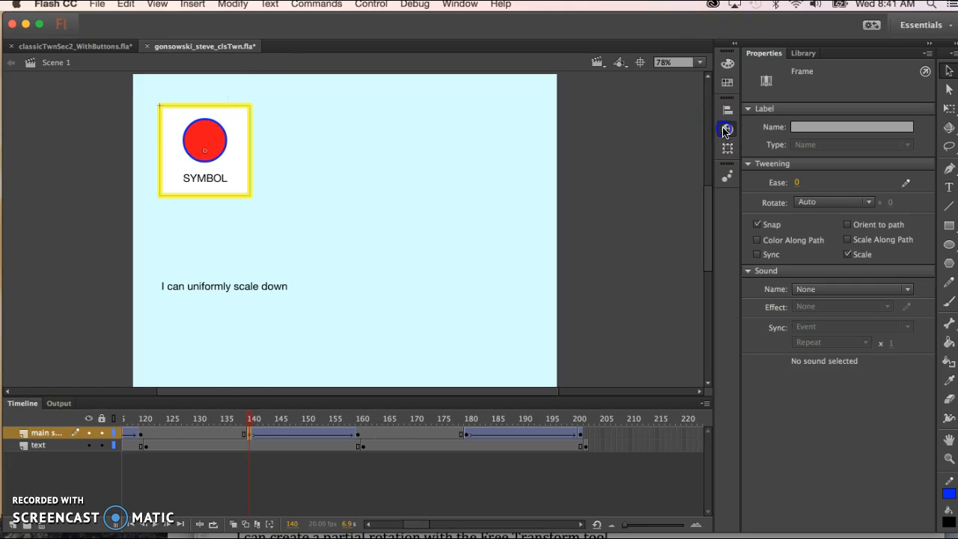
pyautogui.click(726, 129)
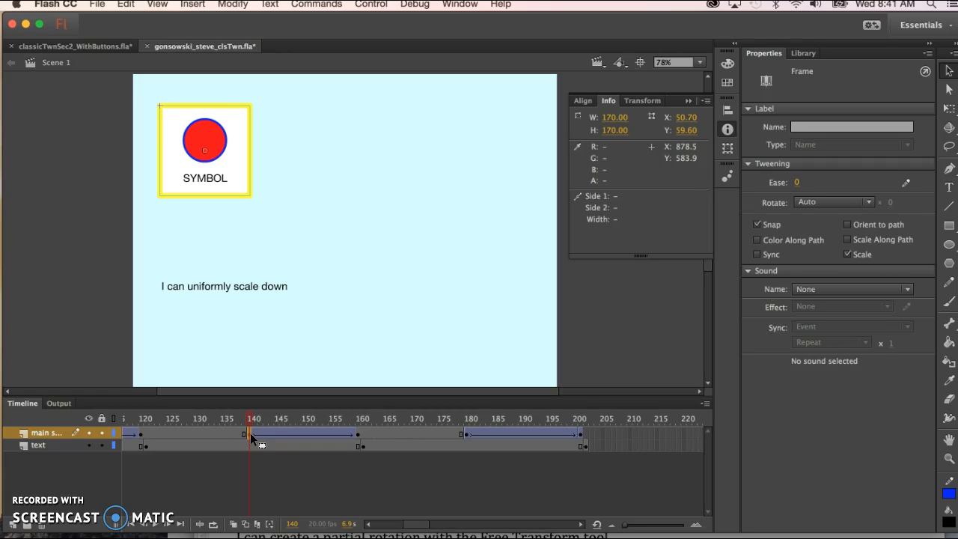
pyautogui.click(583, 446)
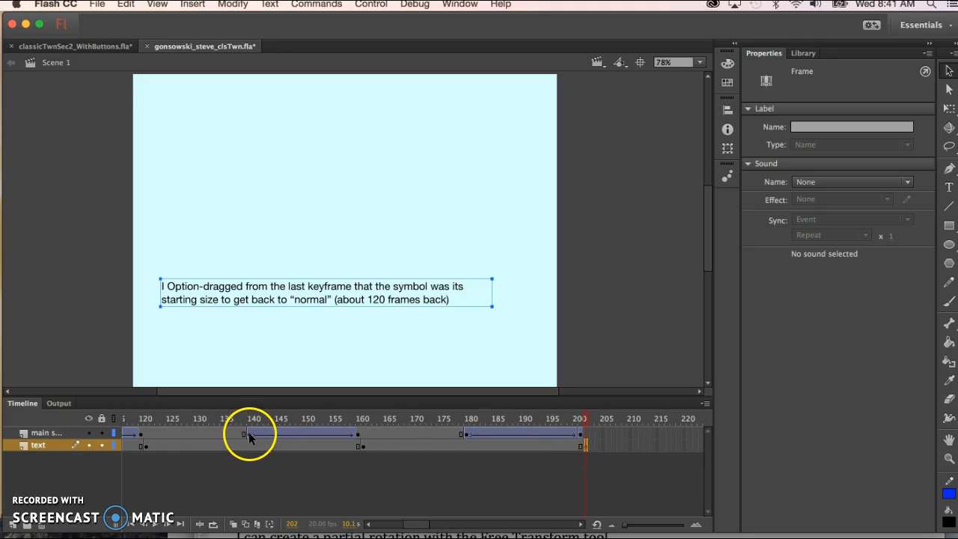
# - Option-drag the frame-140 starting-size keyframe to about frame 215 on the symbol layer
pyautogui.click(248, 432)
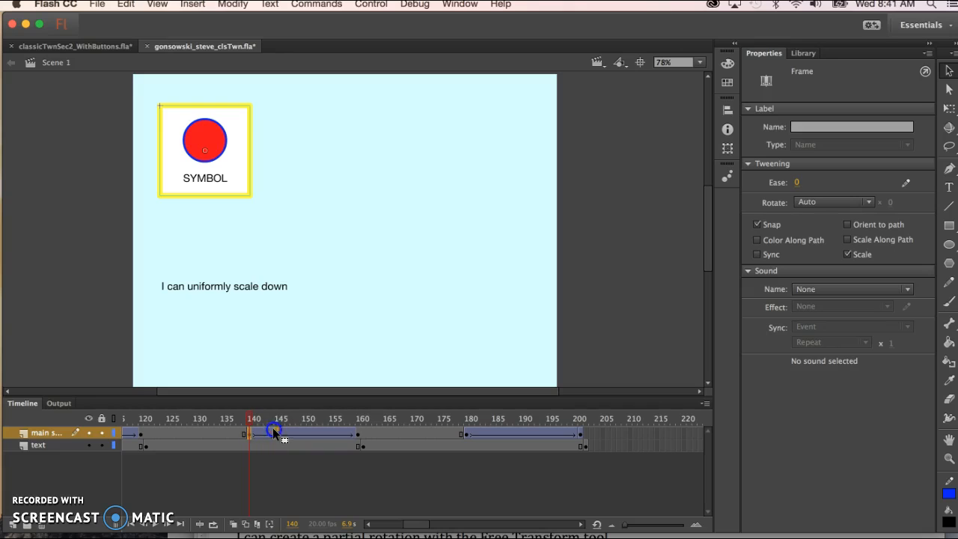
pyautogui.click(537, 417)
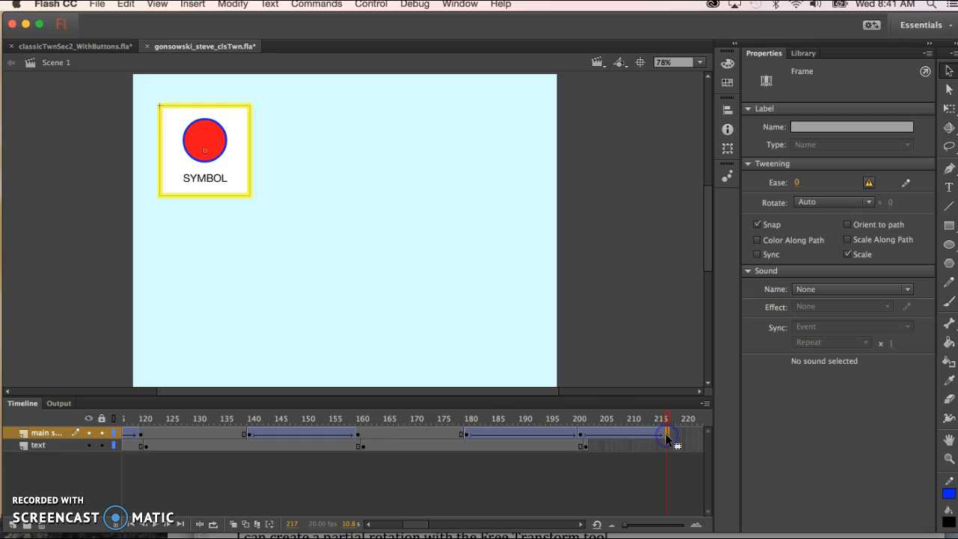
pyautogui.click(559, 419)
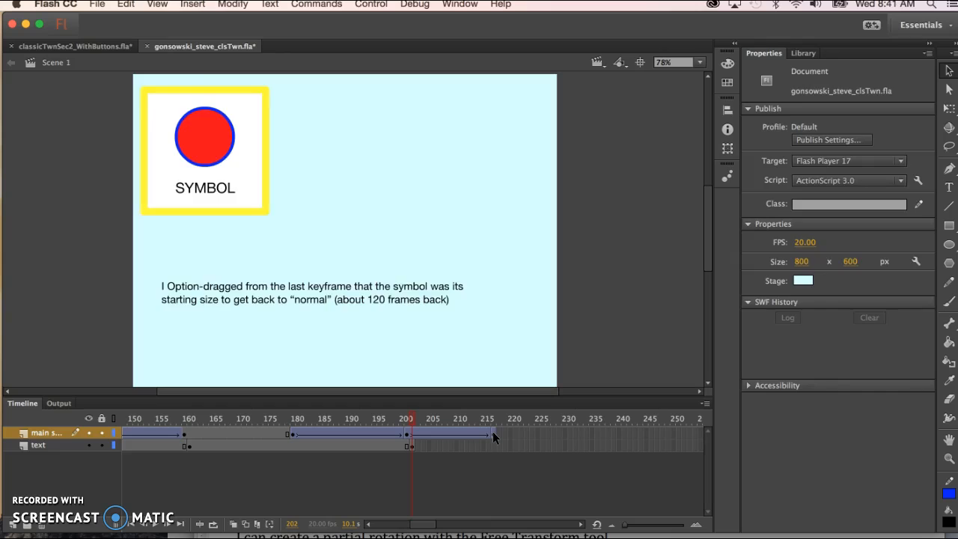
# - Move the normal-size keyframe out to frame 230 and compare the symbol at frame 200
pyautogui.click(492, 419)
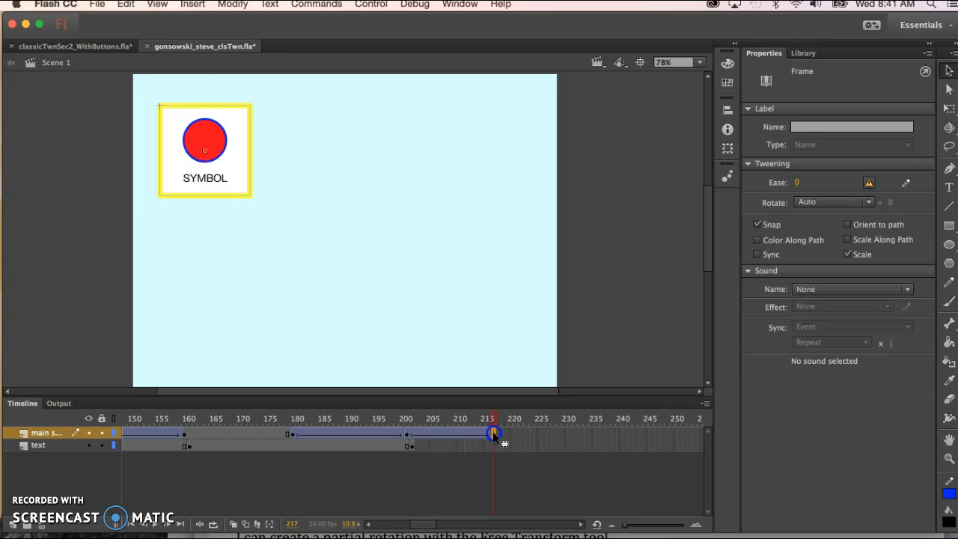
pyautogui.moveTo(494, 419); pyautogui.dragTo(569, 419)
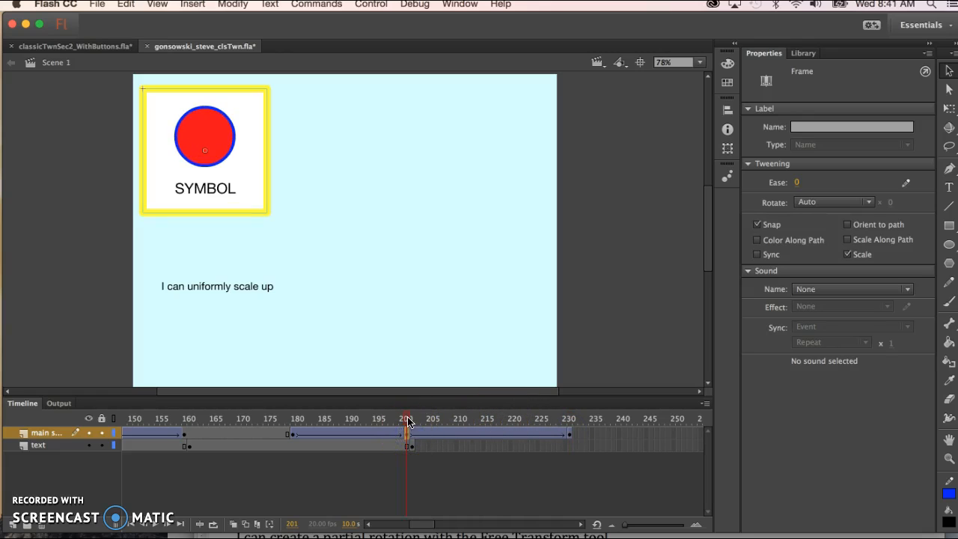
pyautogui.click(407, 412)
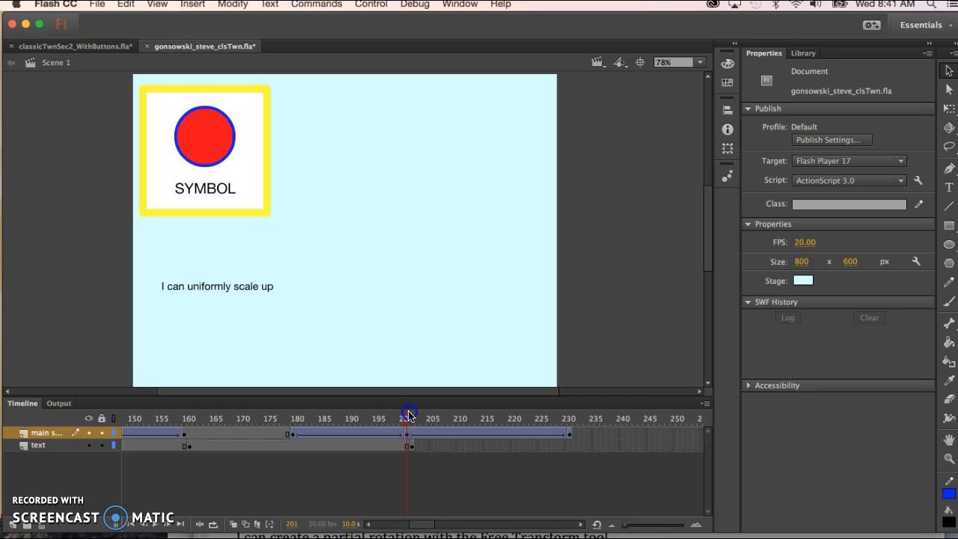
pyautogui.click(404, 418)
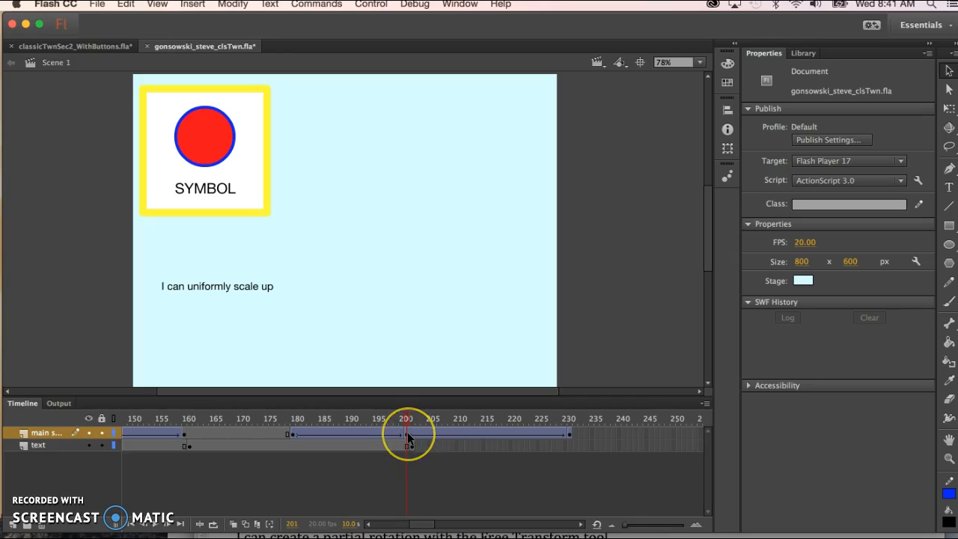
# - Check the symbol partway through the shrink, then move the normal-size keyframe to frame 240
pyautogui.click(410, 434)
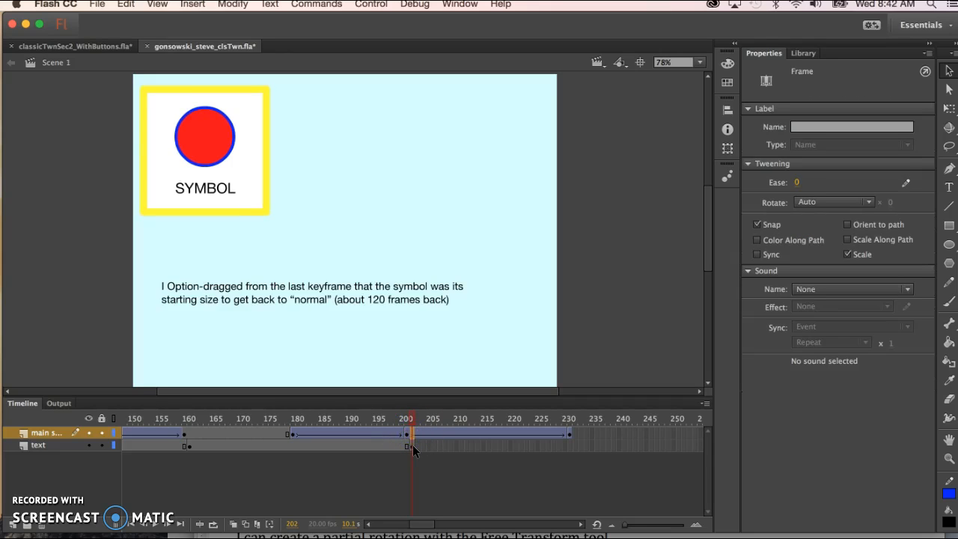
pyautogui.click(410, 434)
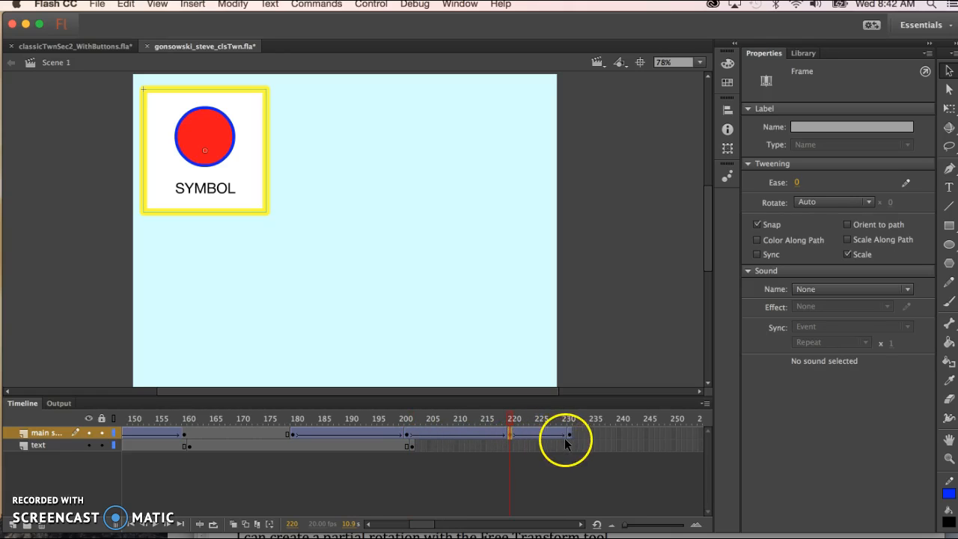
pyautogui.click(568, 433)
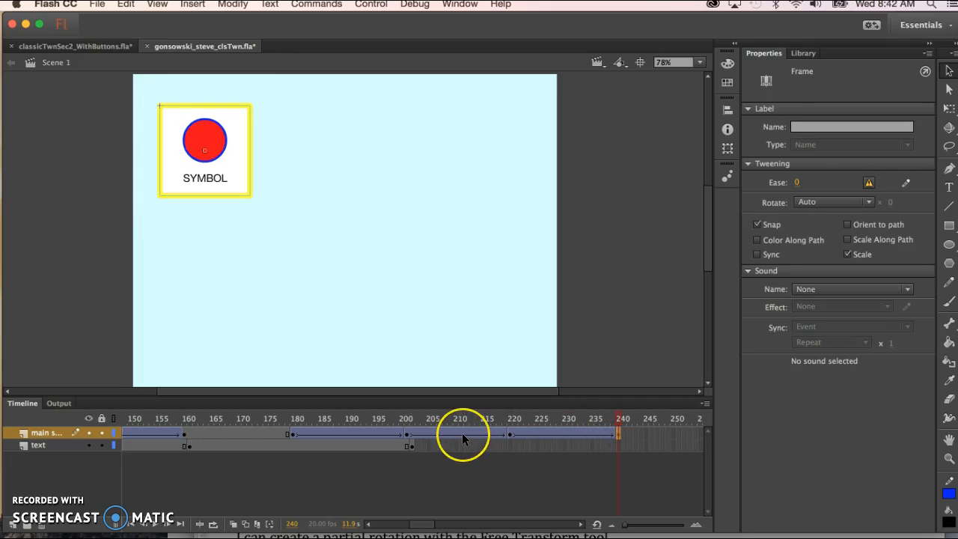
# - Remove the tween on frames 200–220 of the symbol layer and scrub to confirm the size hold
pyautogui.rightClick(461, 434)
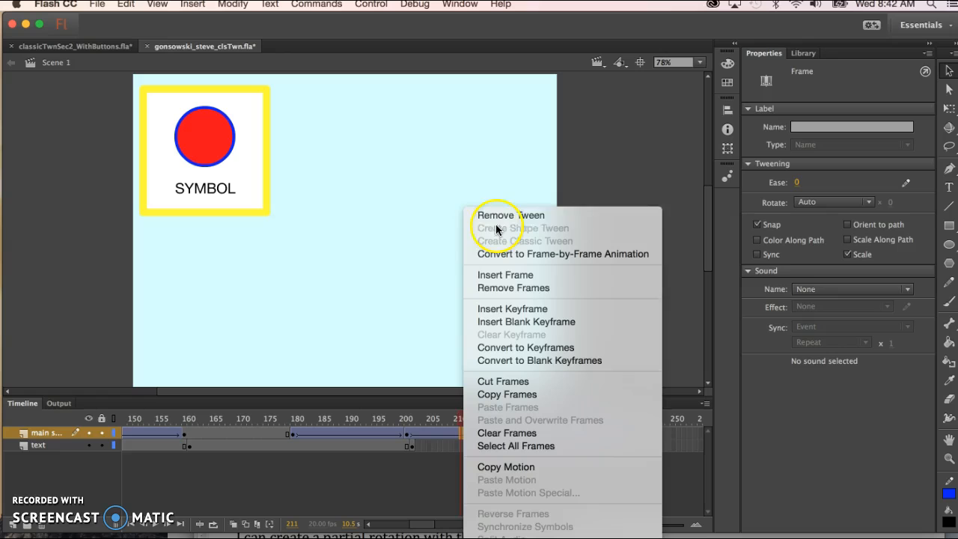
pyautogui.click(512, 215)
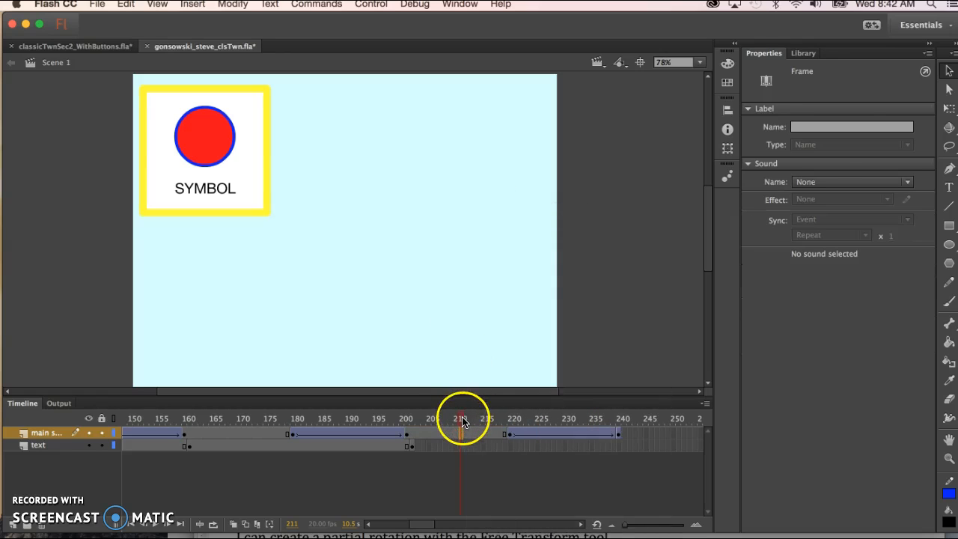
pyautogui.click(387, 419)
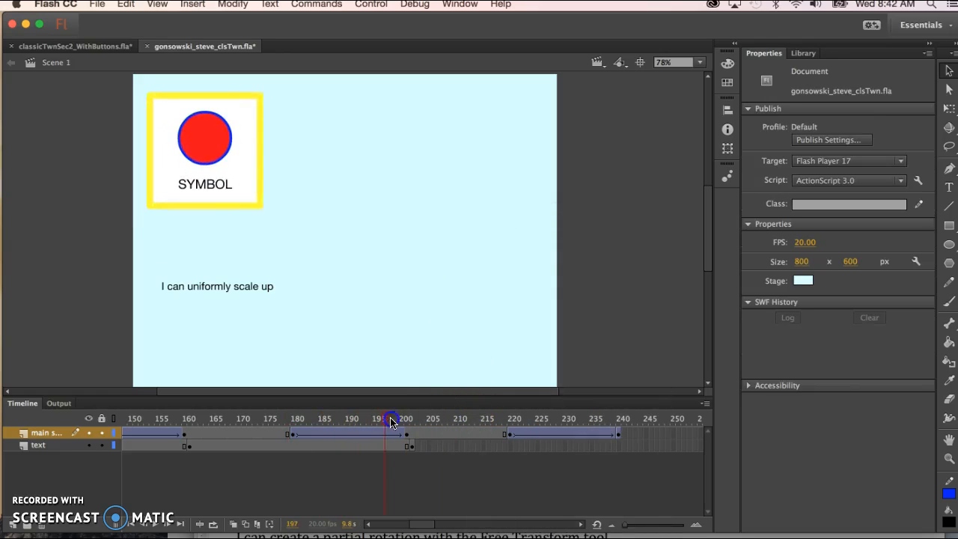
pyautogui.moveTo(389, 419); pyautogui.dragTo(410, 419)
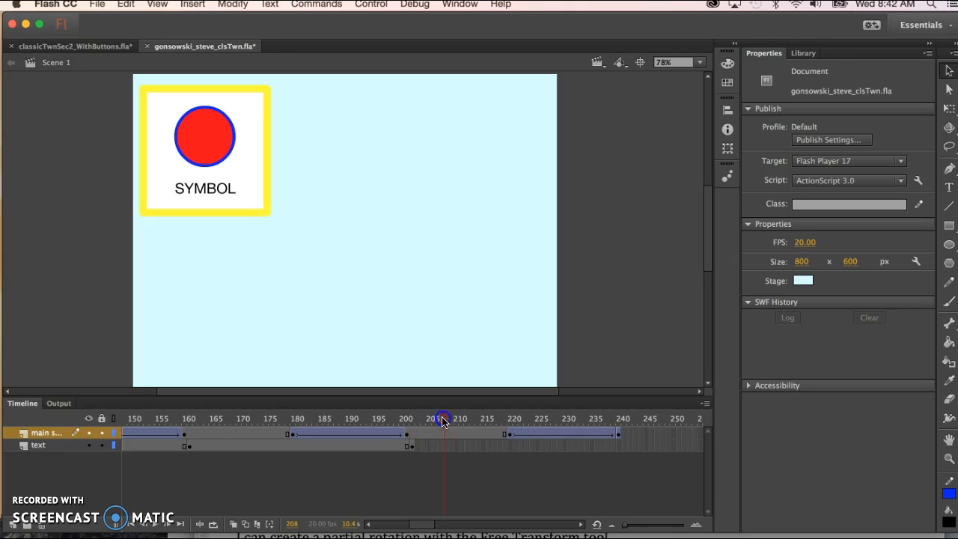
pyautogui.moveTo(443, 419); pyautogui.dragTo(523, 427)
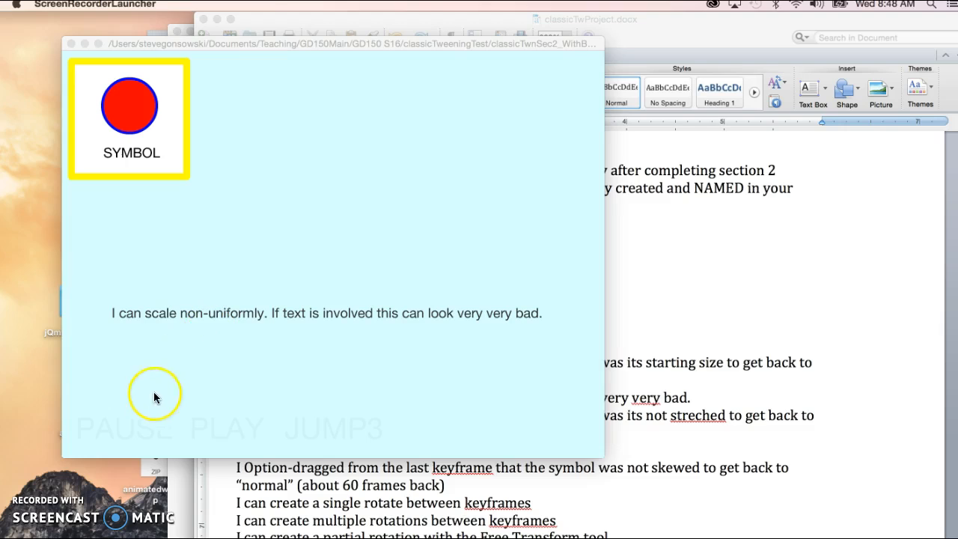
# - Pause and resume the test movie, then use JUMP3 to view the stretch section
pyautogui.click(228, 437)
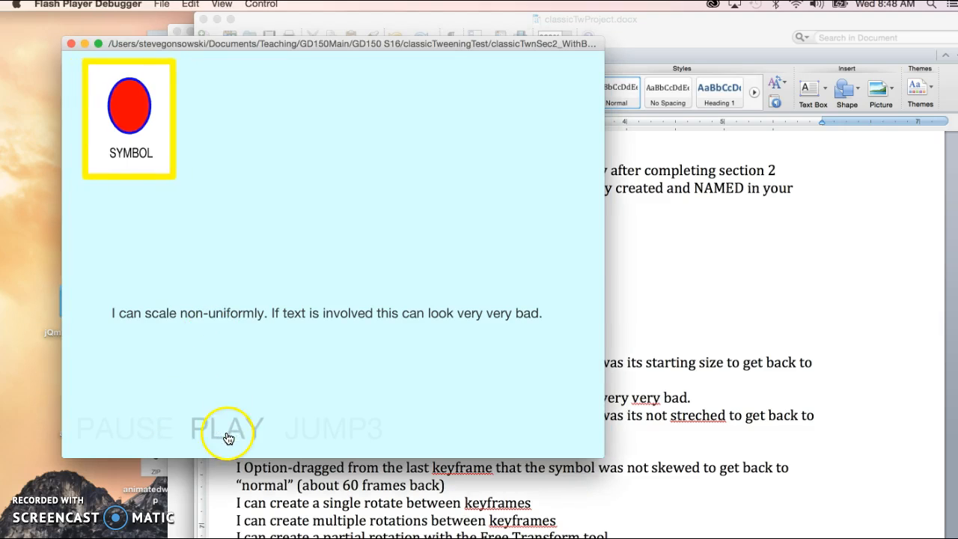
pyautogui.click(228, 428)
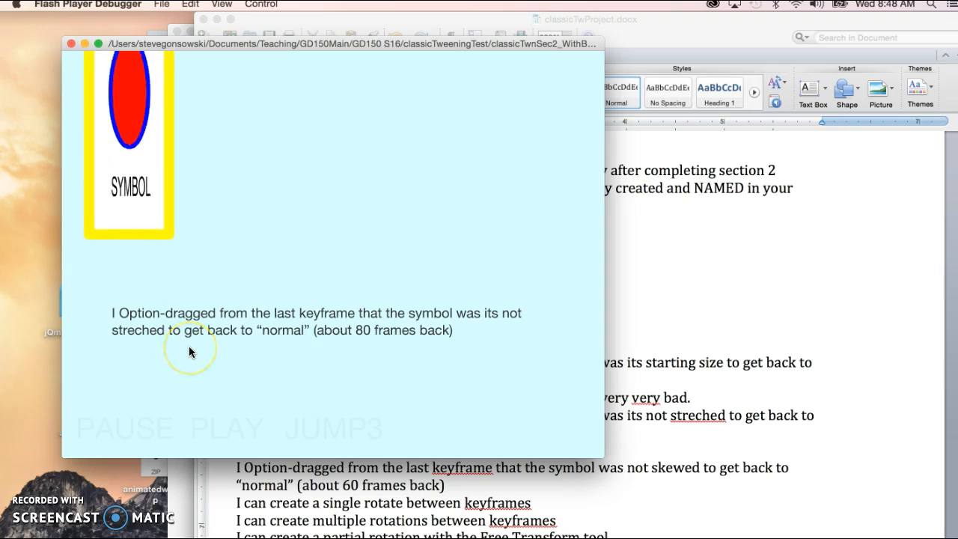
pyautogui.click(332, 429)
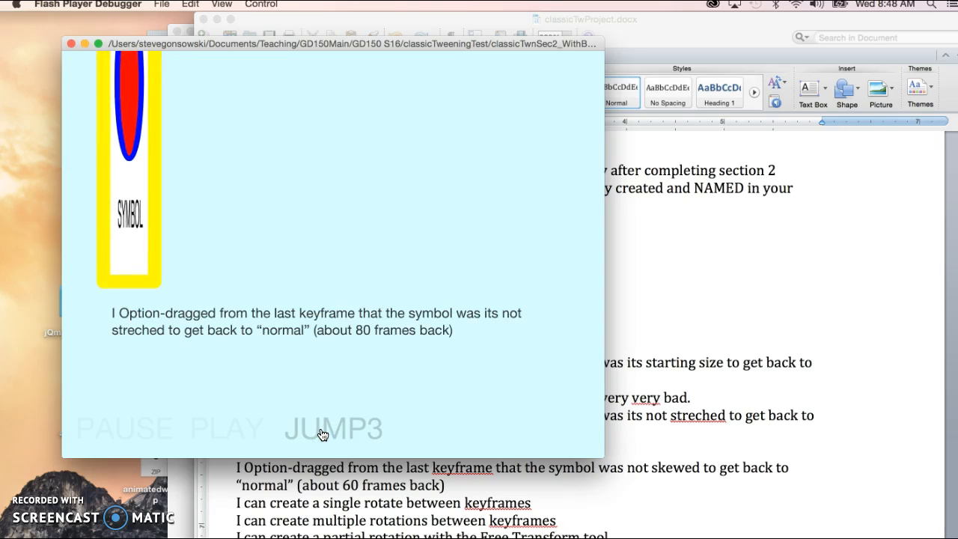
pyautogui.click(333, 428)
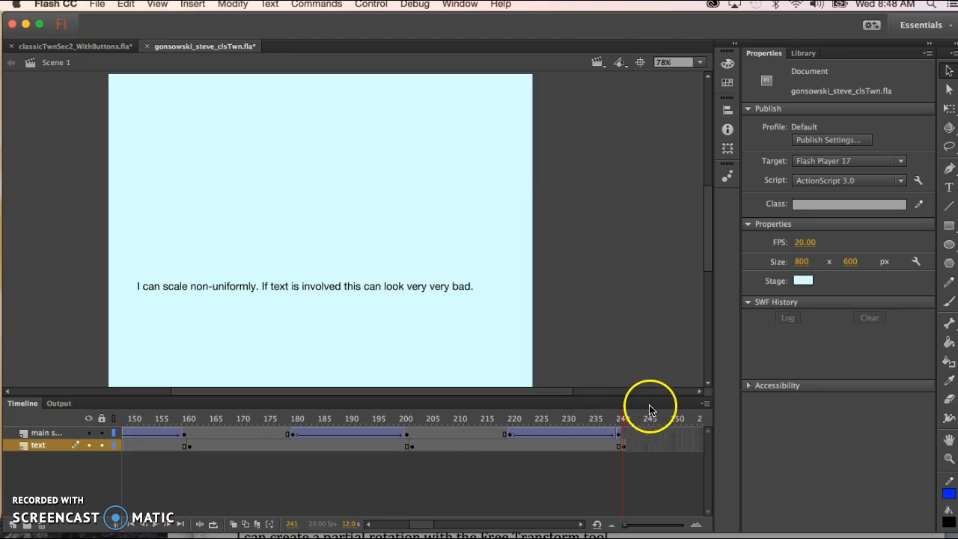
# - Add keyframes at frames 260, 280 and 300 on the symbol layer
pyautogui.click(488, 419)
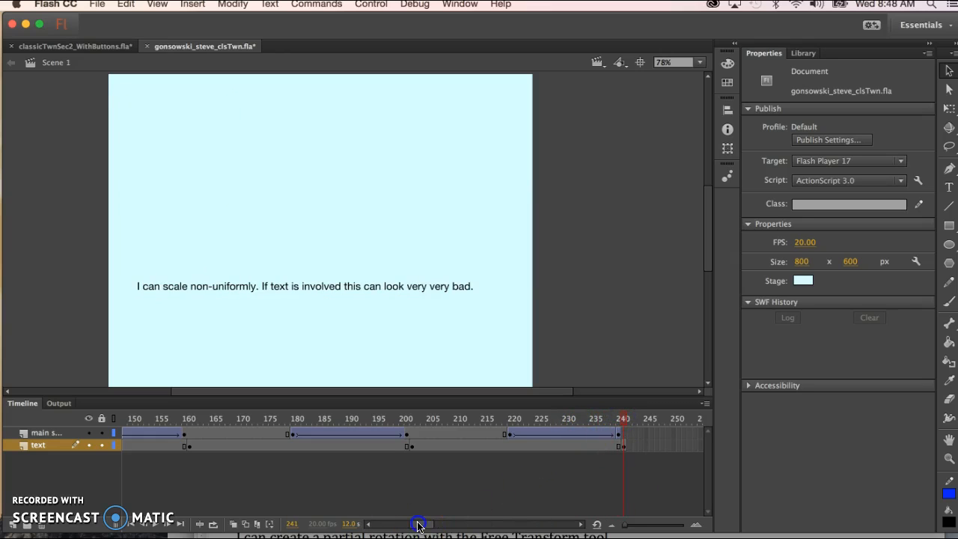
pyautogui.moveTo(417, 522); pyautogui.dragTo(434, 522)
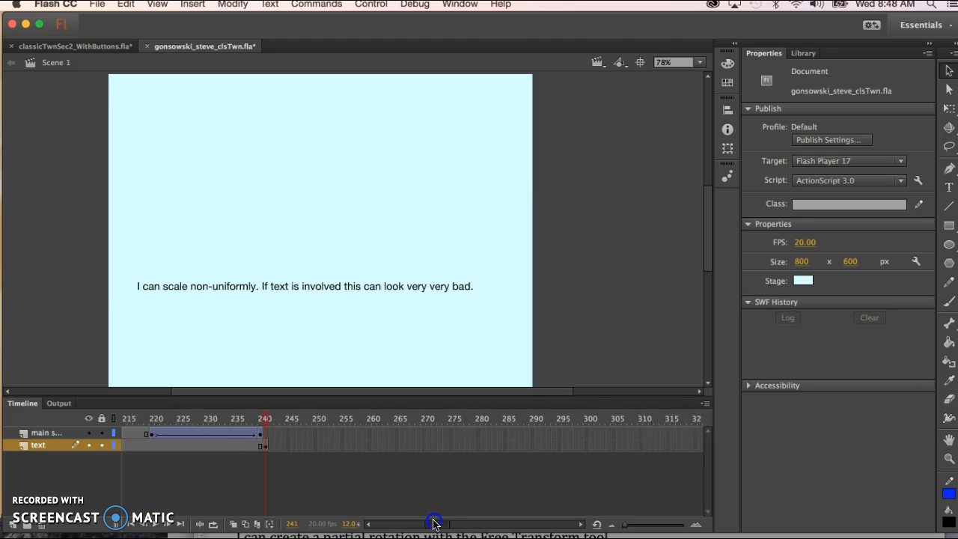
pyautogui.moveTo(373, 434)
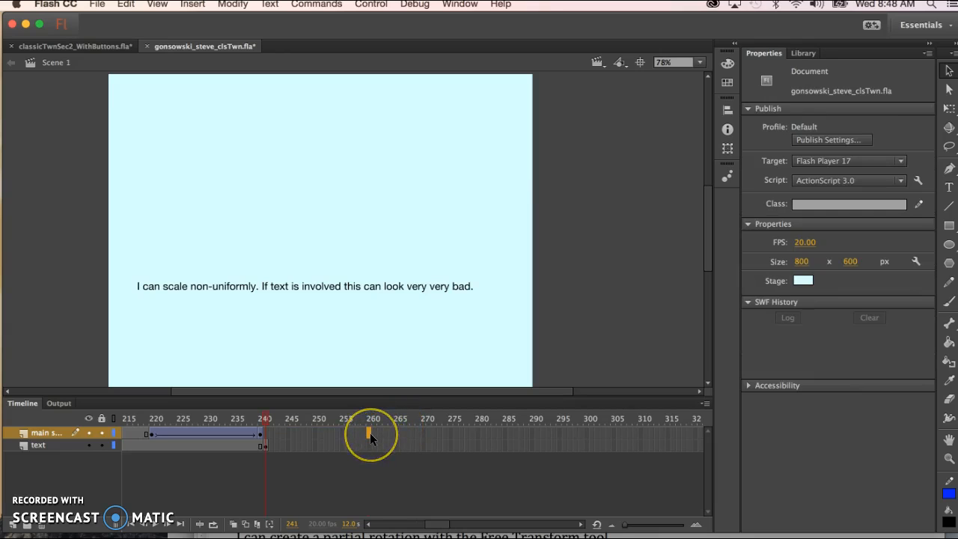
pyautogui.click(373, 433)
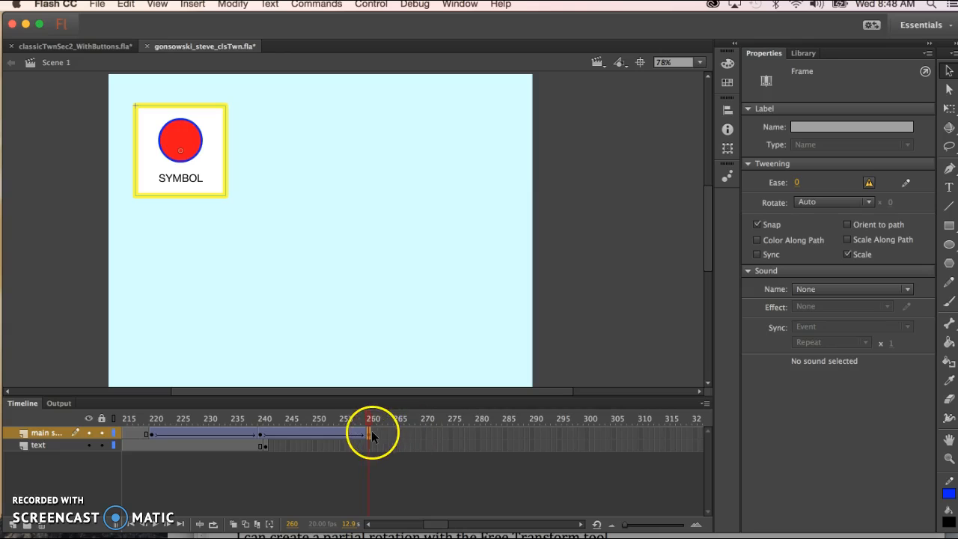
pyautogui.moveTo(479, 431)
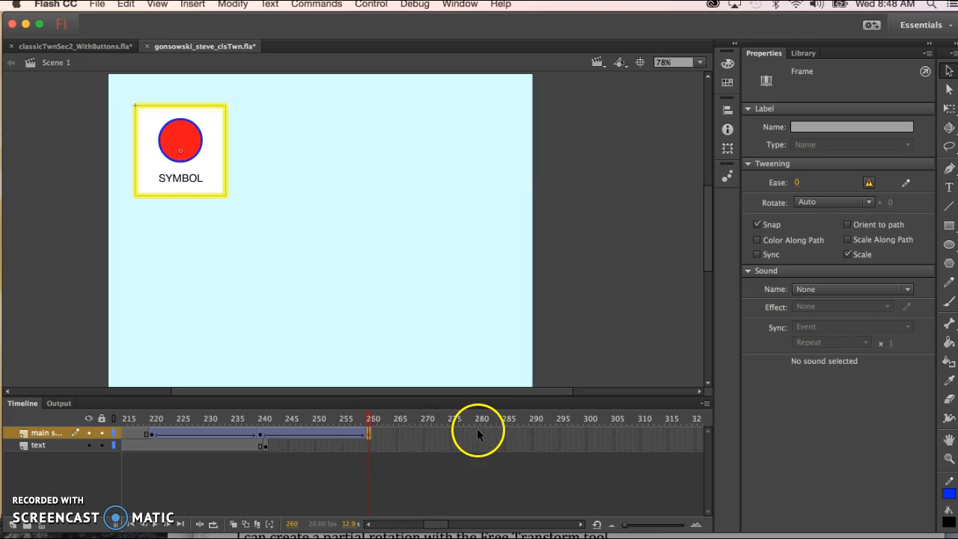
pyautogui.click(476, 419)
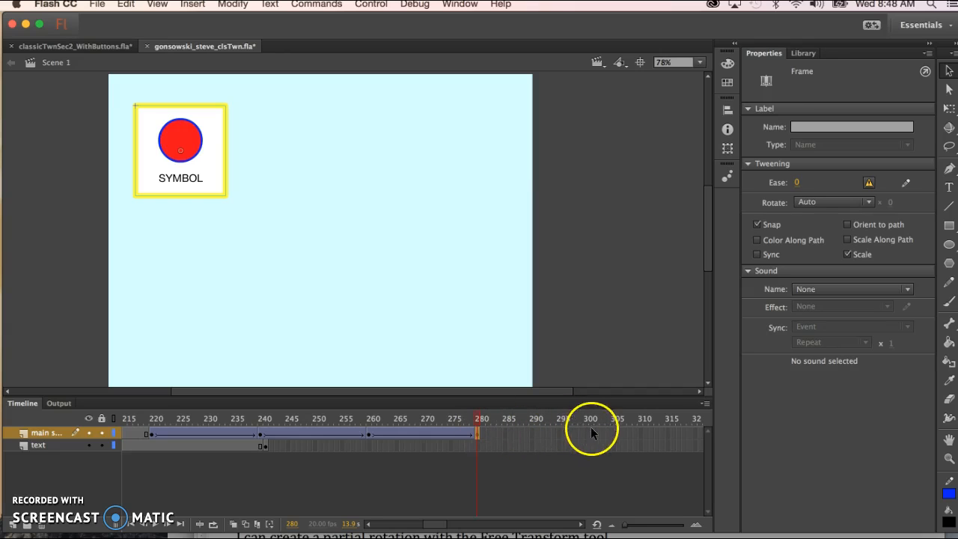
pyautogui.click(589, 433)
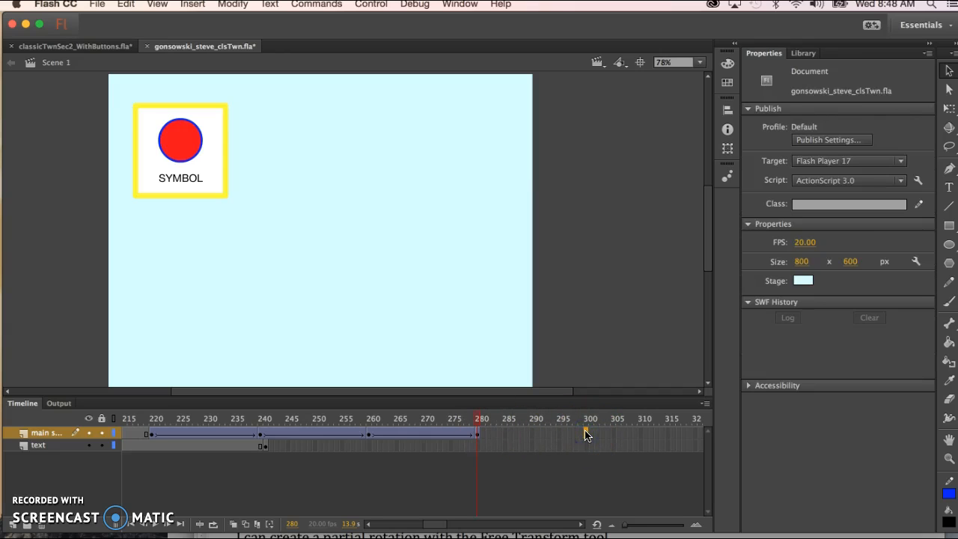
# - Create classic tweens across the new spans from frame 240 onward
pyautogui.click(373, 419)
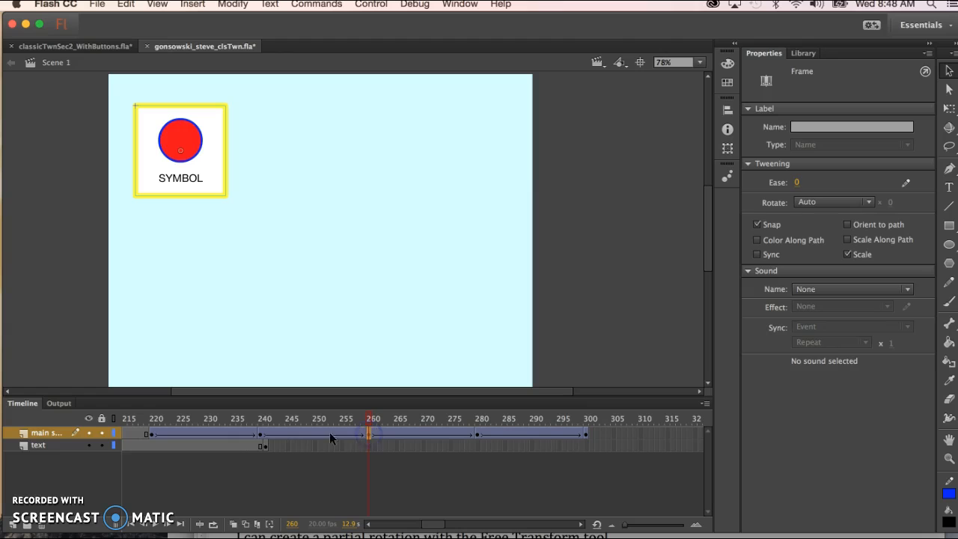
pyautogui.click(290, 434)
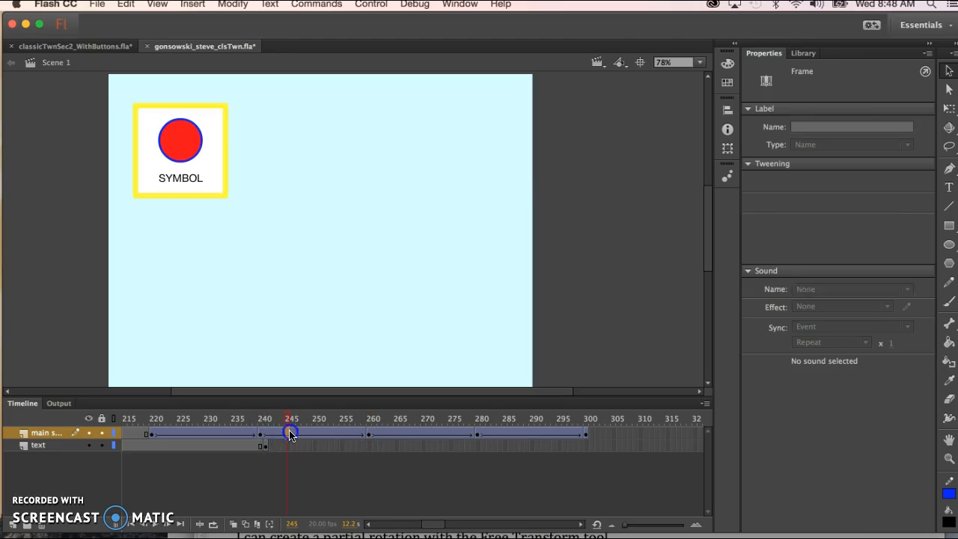
pyautogui.rightClick(291, 432)
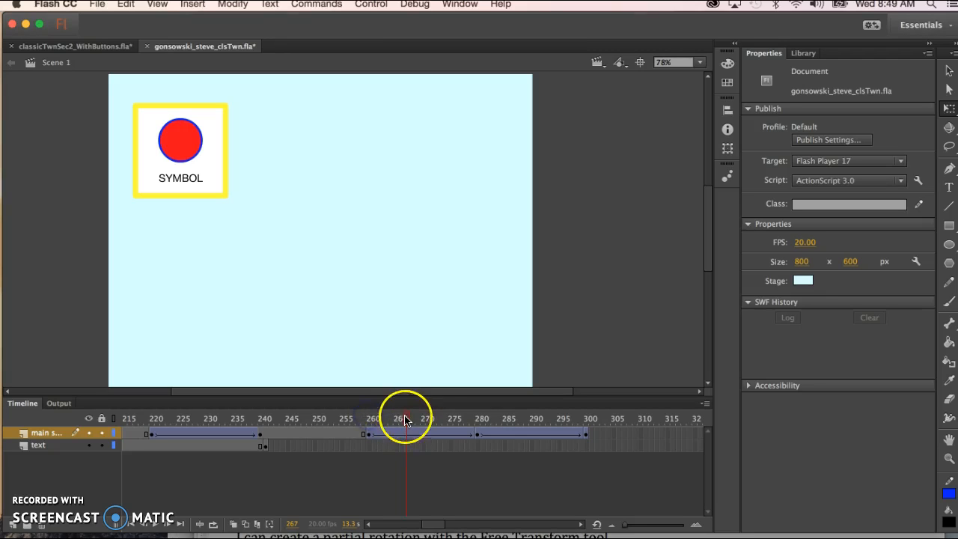
# - Squeeze SYMBOL horizontally into a narrow sliver at frame 280 and preview it returning to full size by 300
pyautogui.click(368, 434)
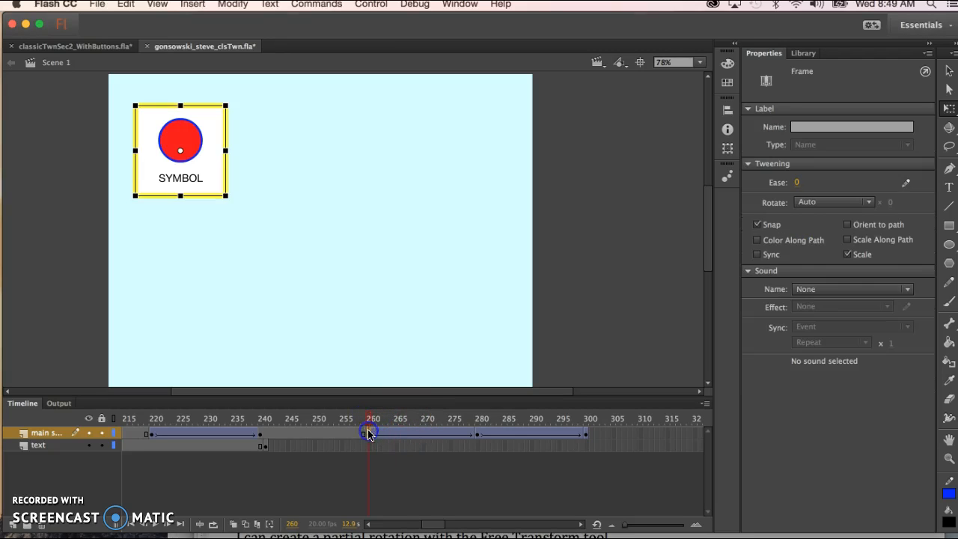
pyautogui.click(362, 434)
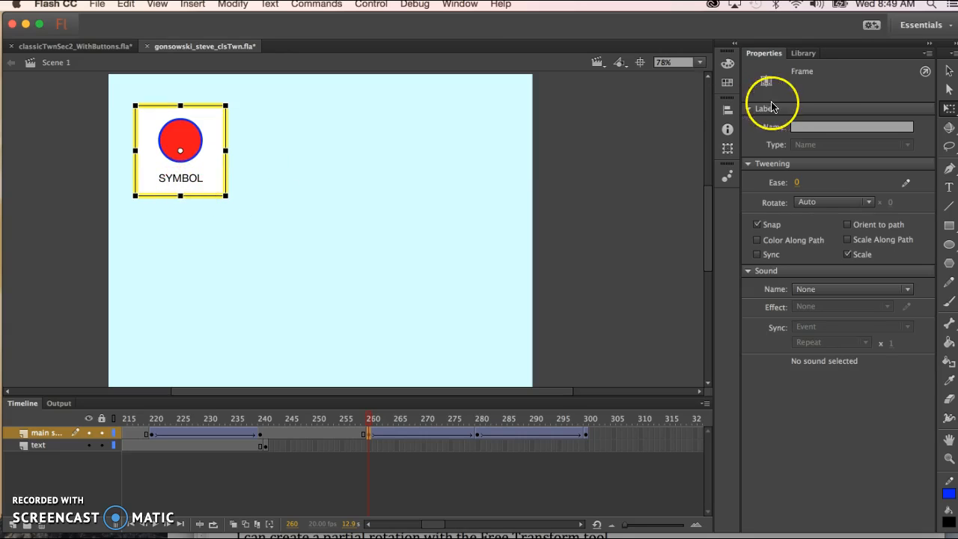
pyautogui.moveTo(949, 108)
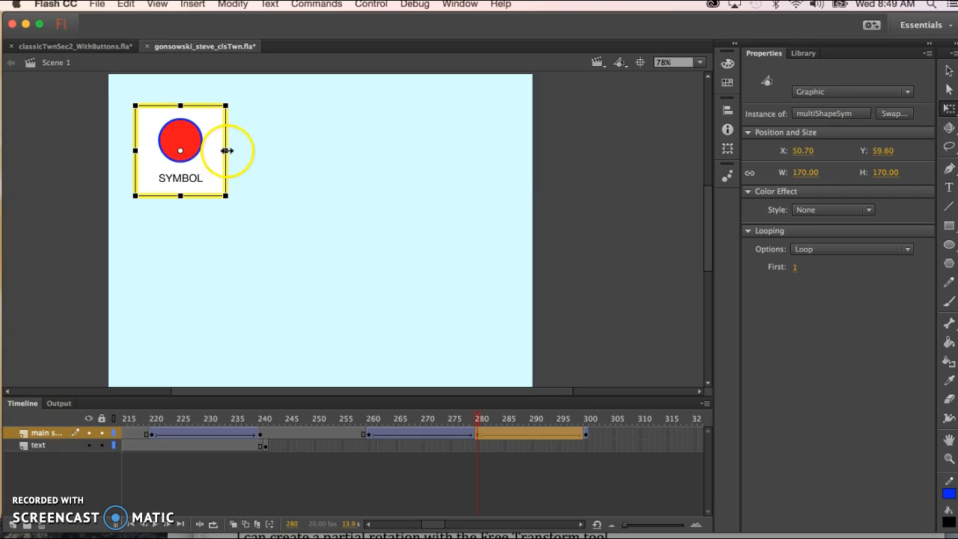
pyautogui.moveTo(226, 149); pyautogui.dragTo(180, 150)
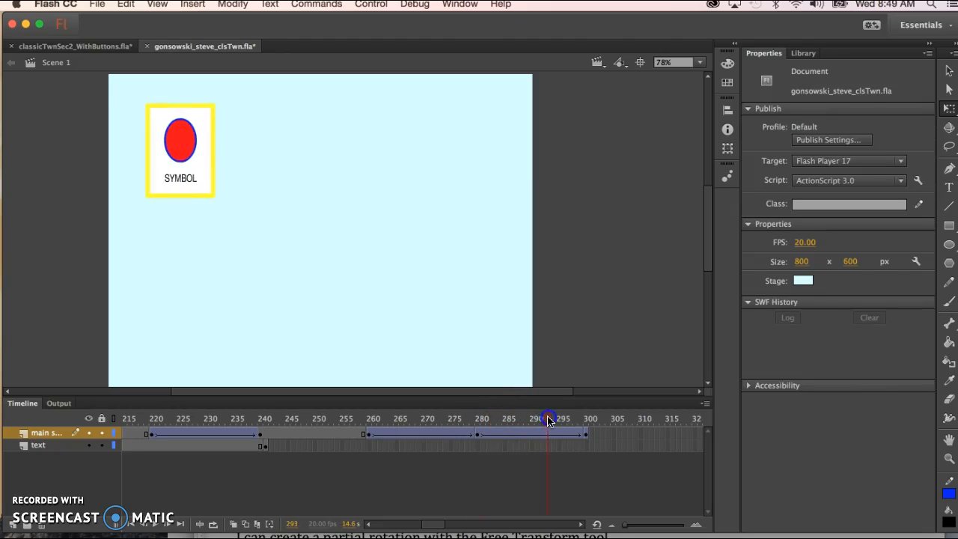
pyautogui.moveTo(546, 419); pyautogui.dragTo(584, 419)
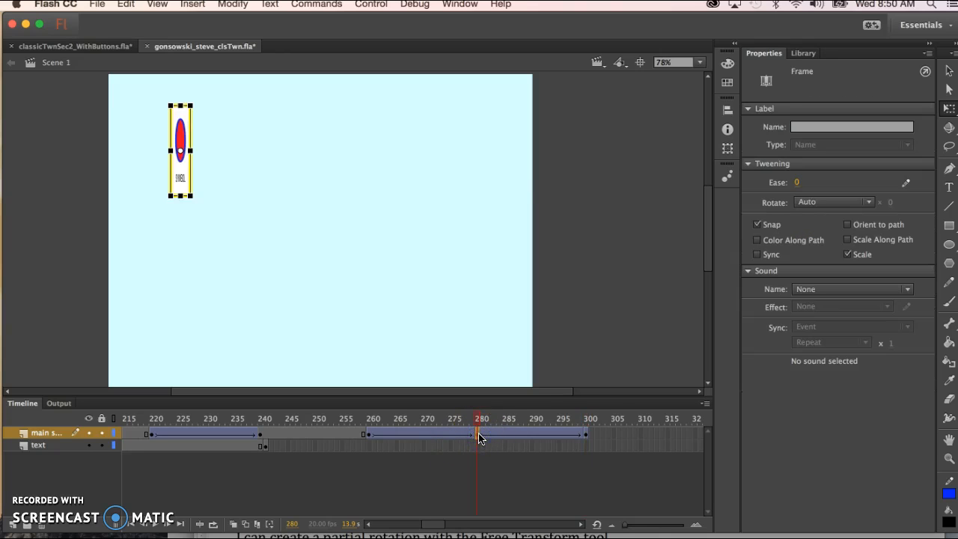
pyautogui.moveTo(502, 419)
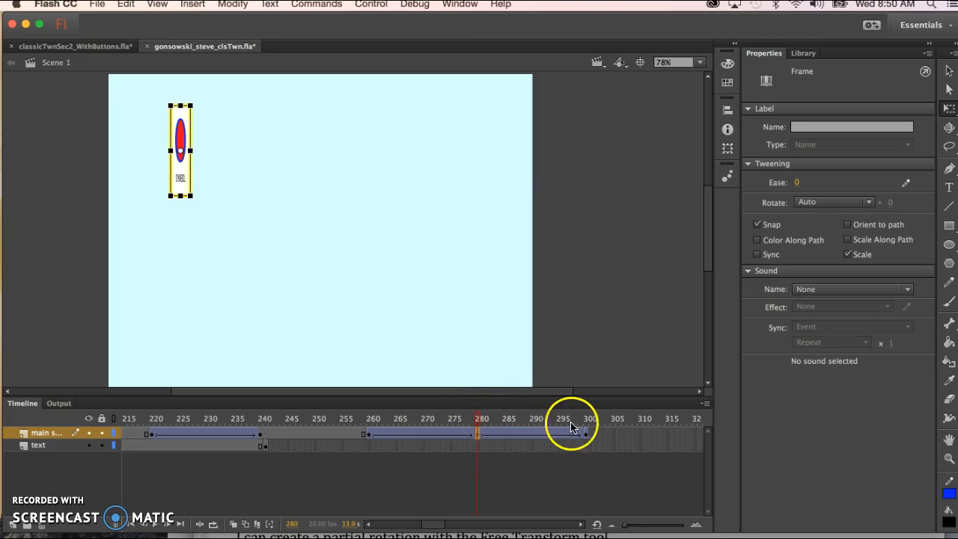
pyautogui.click(588, 419)
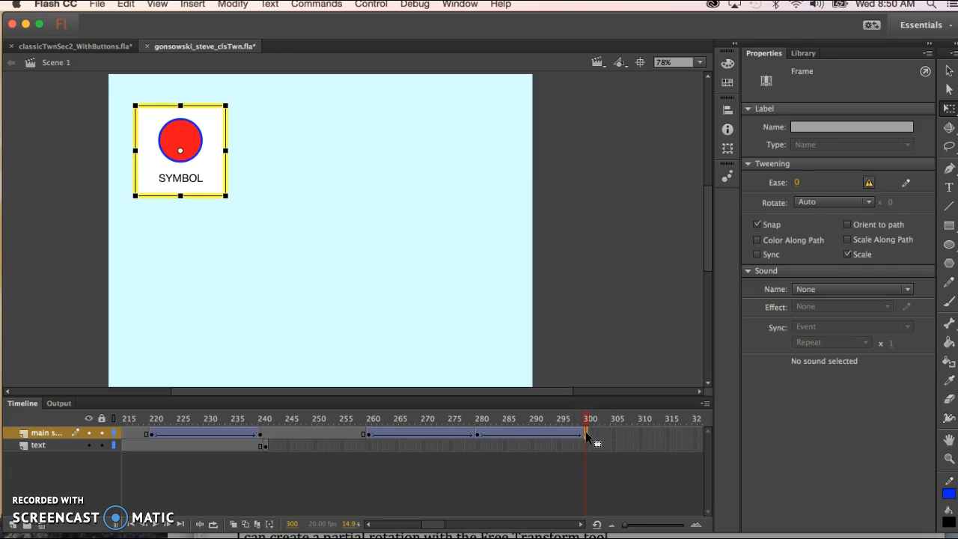
# - Clear the frame-300 keyframe so SYMBOL can be stretched into a tall thin column there
pyautogui.rightClick(587, 434)
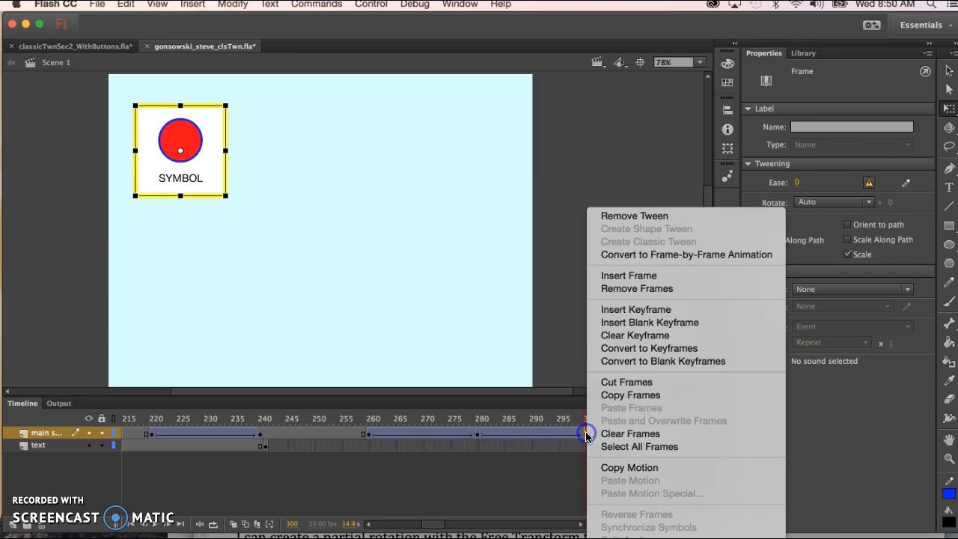
pyautogui.moveTo(611, 416)
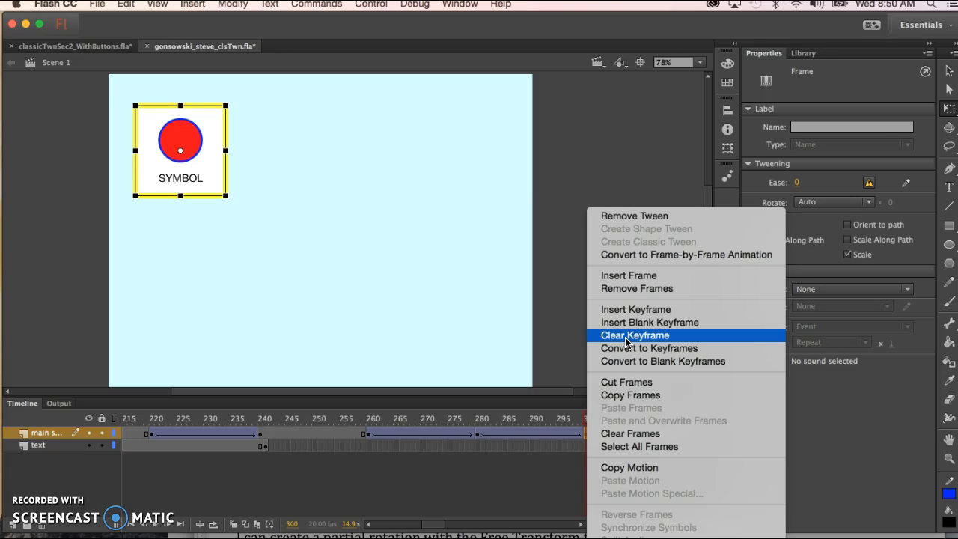
pyautogui.moveTo(641, 345)
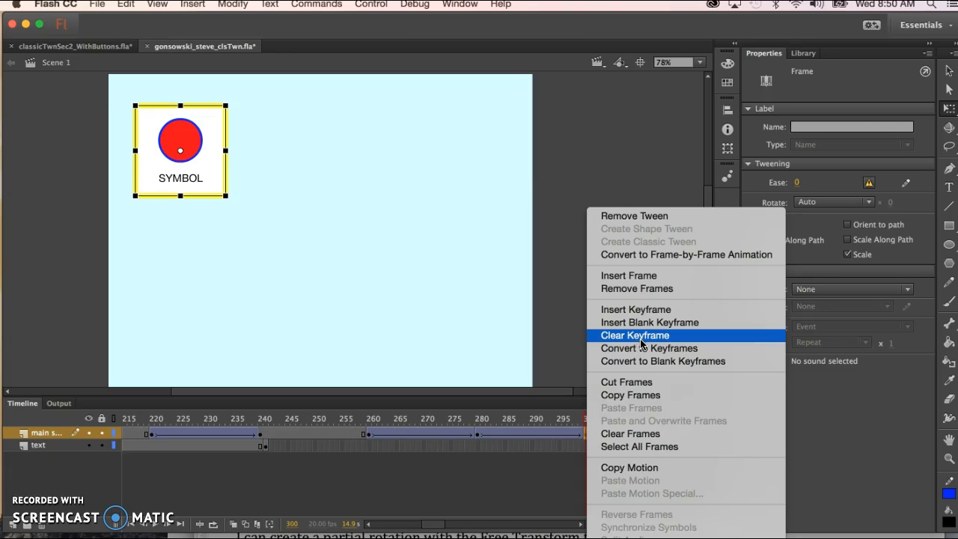
pyautogui.click(635, 335)
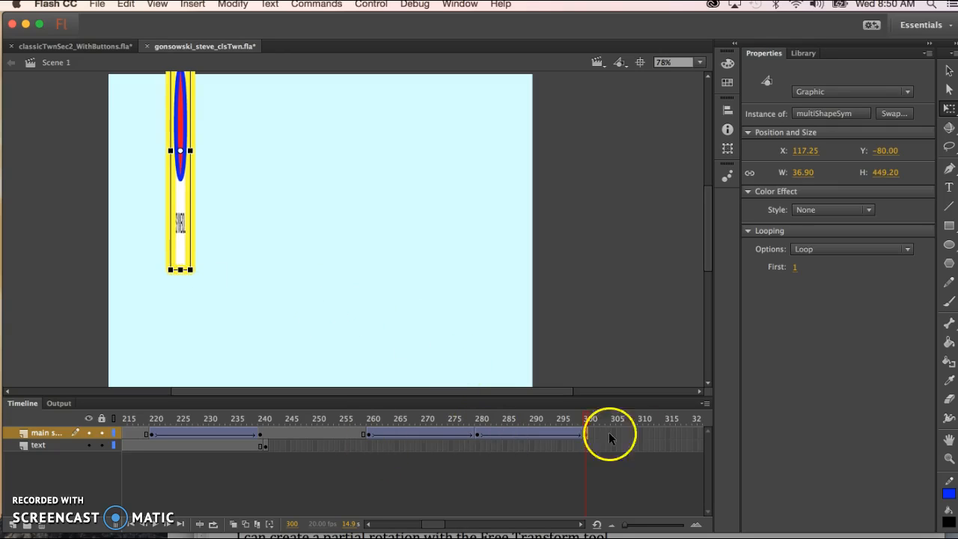
# - Scrub from frame 300 back through the squeeze and stretch to review the section
pyautogui.click(591, 446)
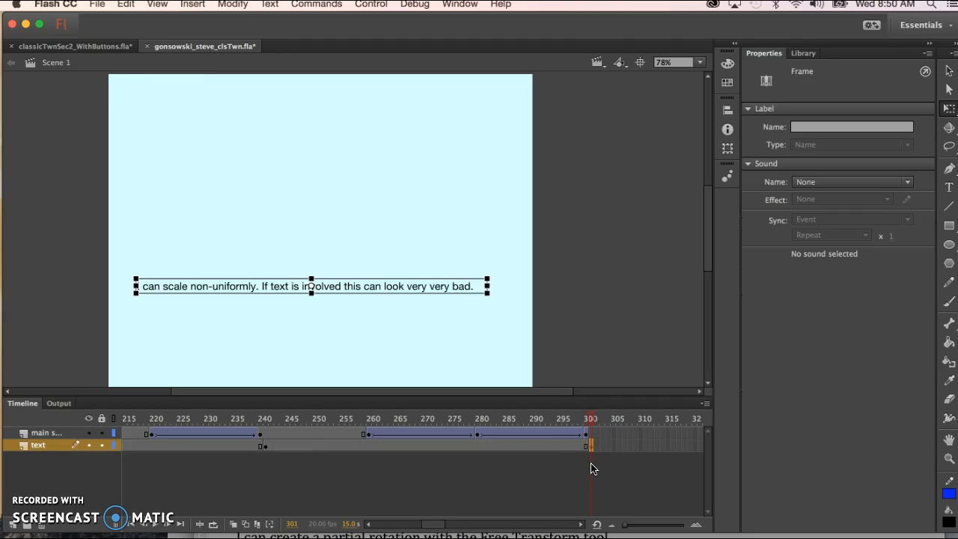
pyautogui.click(590, 419)
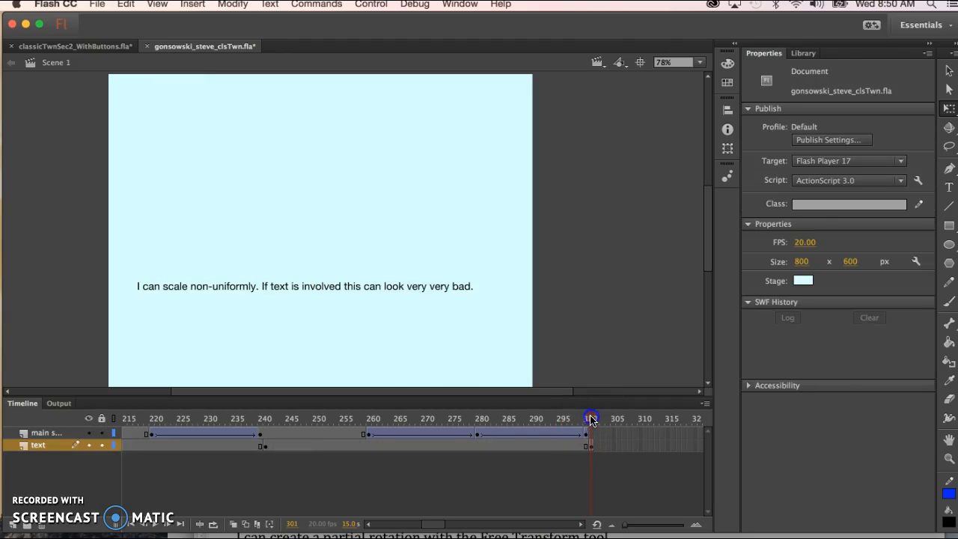
pyautogui.moveTo(592, 419); pyautogui.dragTo(342, 419)
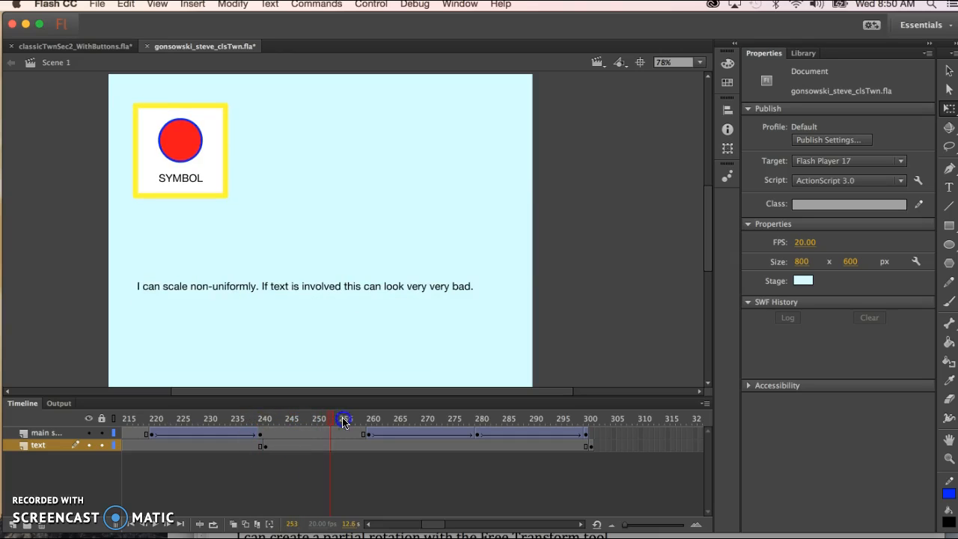
pyautogui.moveTo(342, 419); pyautogui.dragTo(482, 419)
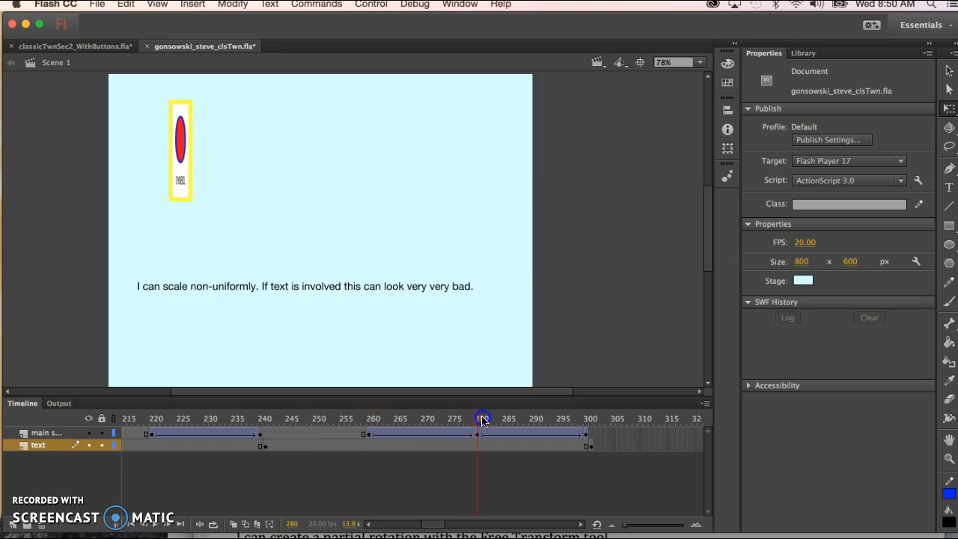
pyautogui.moveTo(482, 420); pyautogui.dragTo(563, 419)
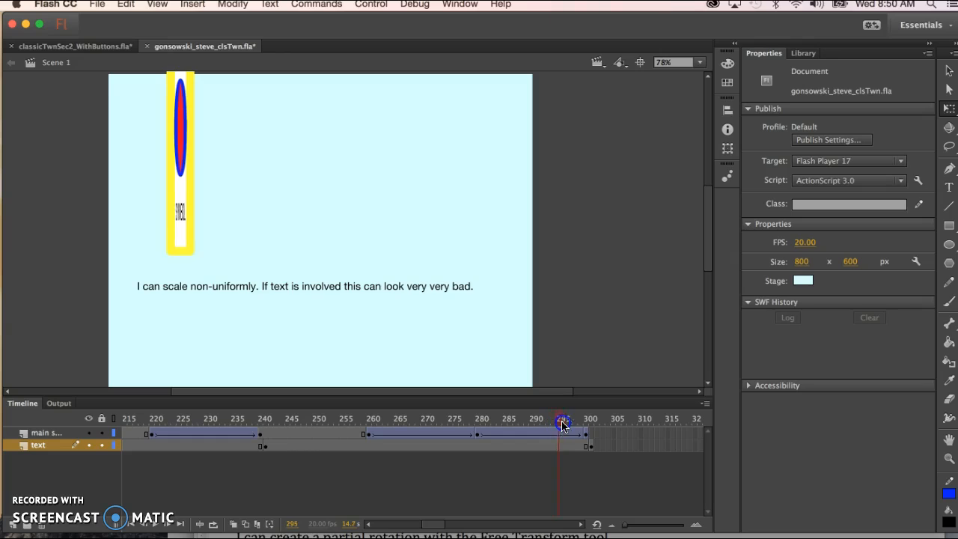
pyautogui.moveTo(561, 419); pyautogui.dragTo(590, 419)
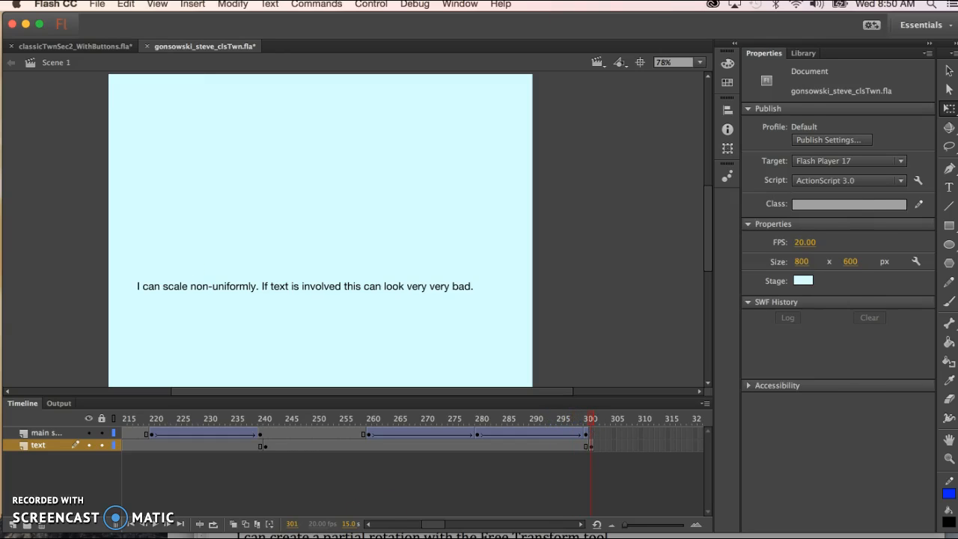
# - Edit the frame-300 caption to explain Option-dragging the unstretched keyframe from about 80 frames back
pyautogui.click(304, 286)
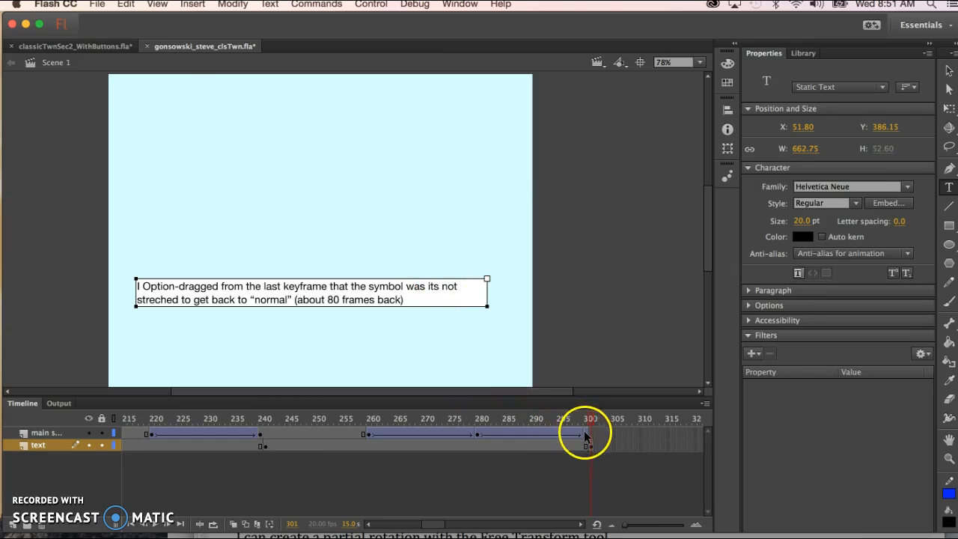
# - Select frame 300 on the symbol layer and frame 320 on the caption layer for the tall-stretch section
pyautogui.click(587, 433)
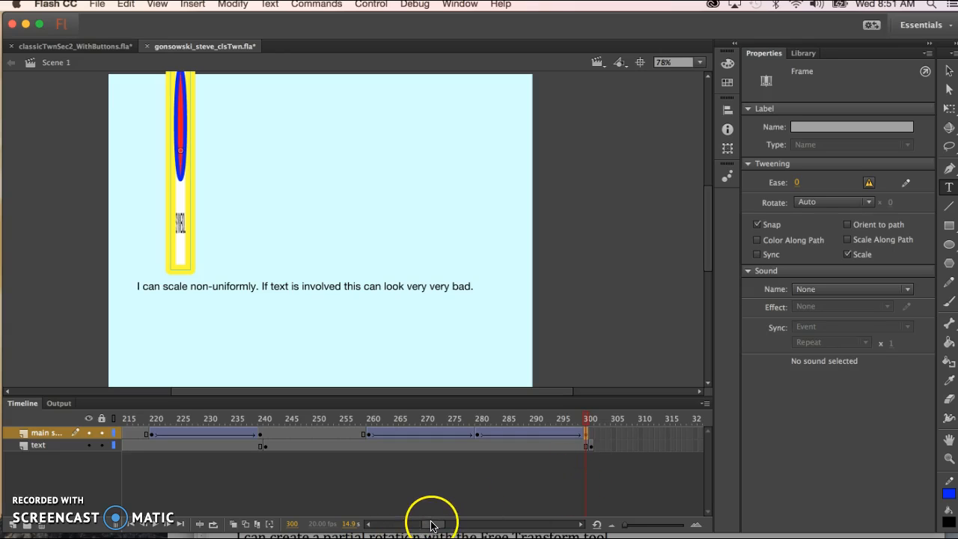
pyautogui.moveTo(431, 523); pyautogui.dragTo(437, 523)
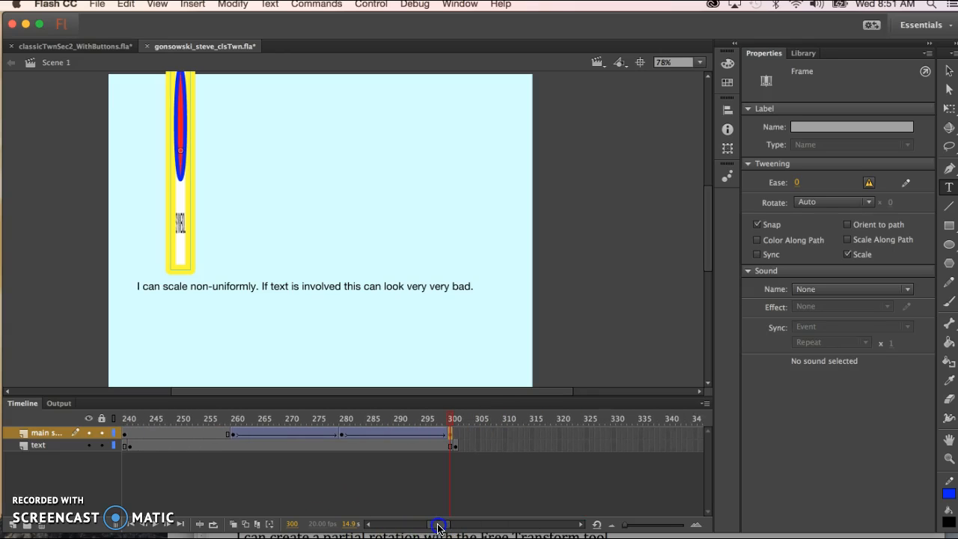
pyautogui.moveTo(562, 437)
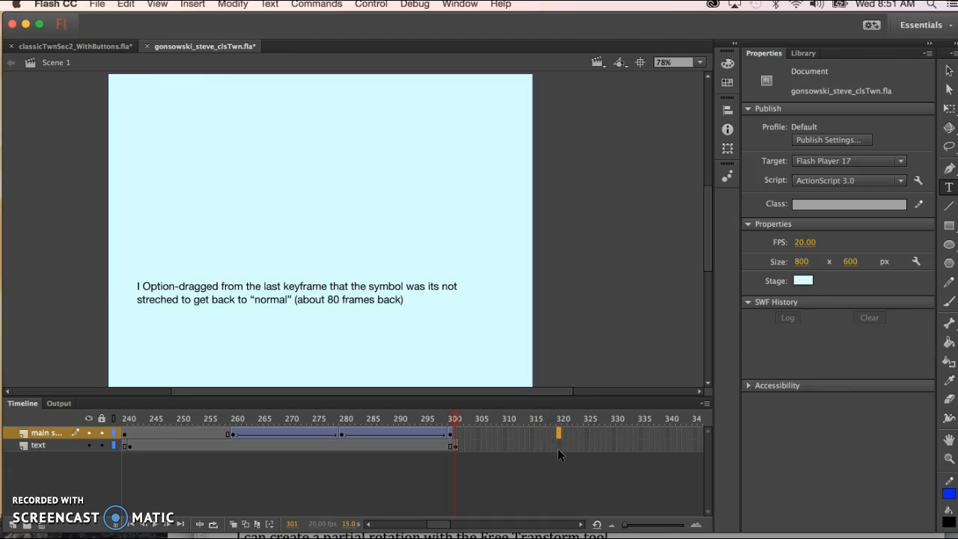
pyautogui.click(521, 434)
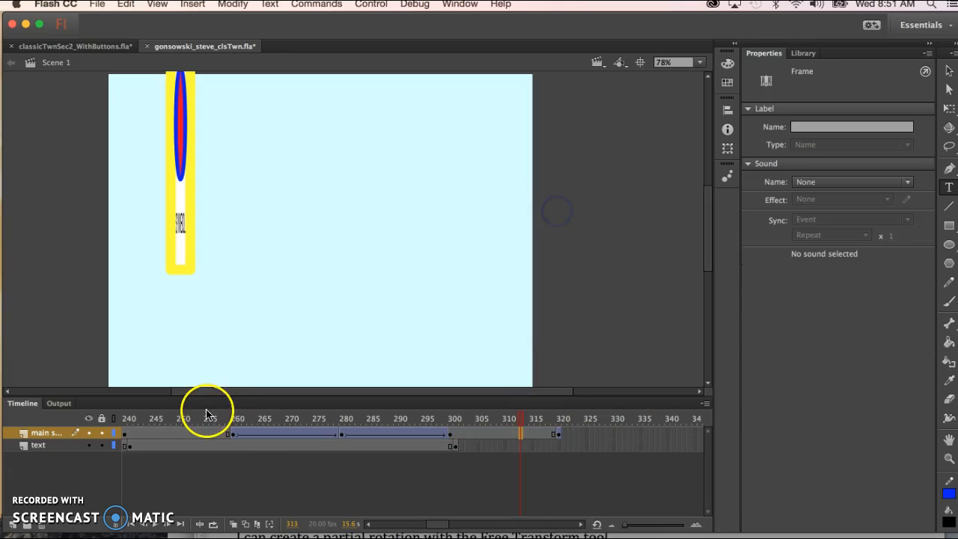
pyautogui.click(233, 419)
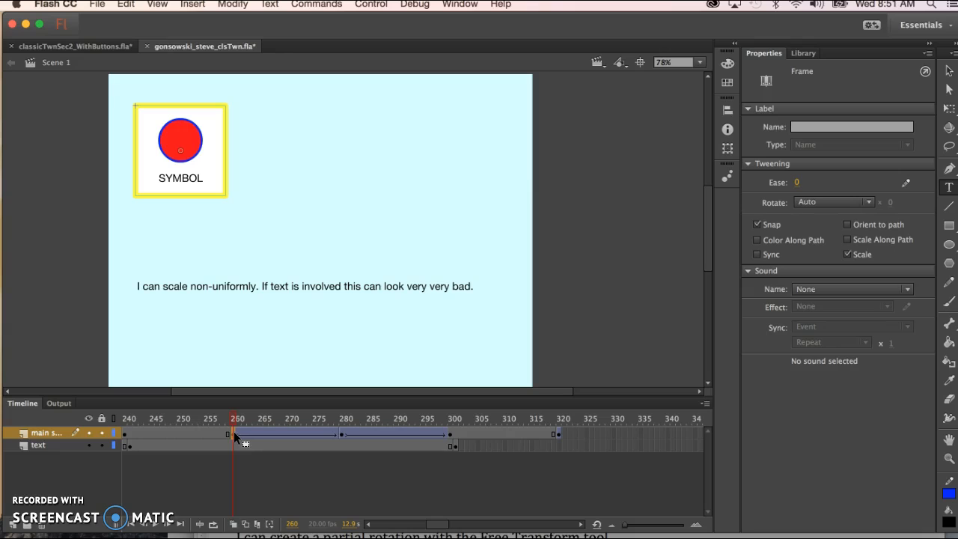
# - Select the stretch tween and preview SYMBOL stretching tall then returning to normal shape
pyautogui.click(234, 434)
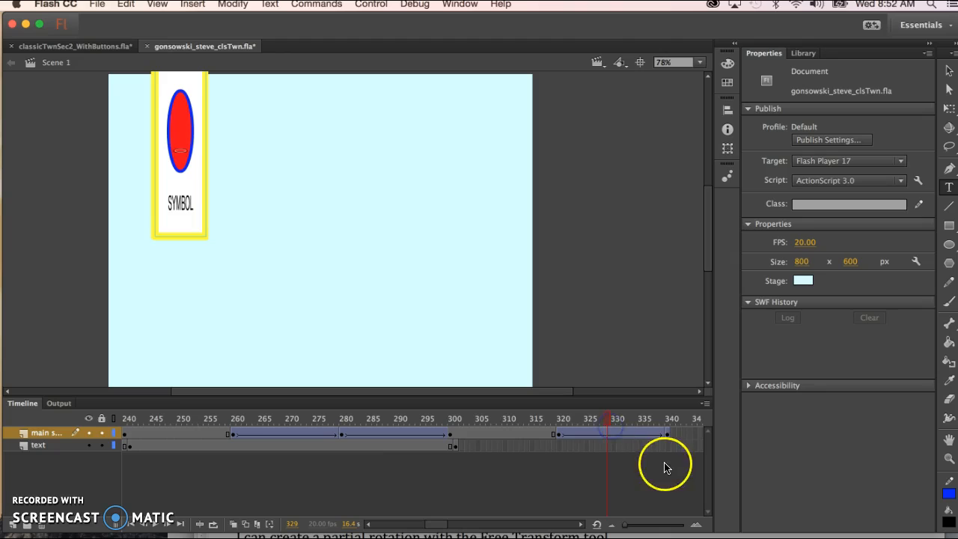
pyautogui.click(667, 434)
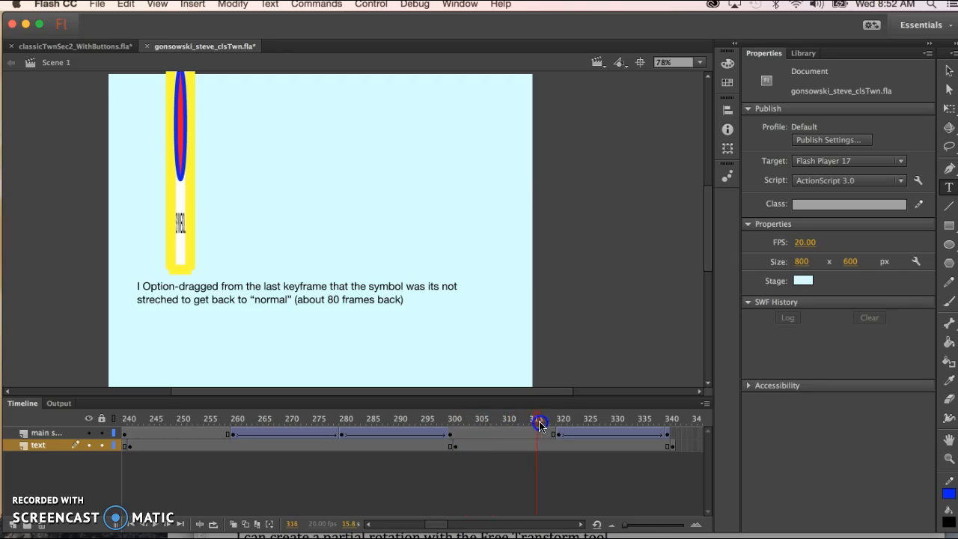
pyautogui.moveTo(537, 419); pyautogui.dragTo(643, 419)
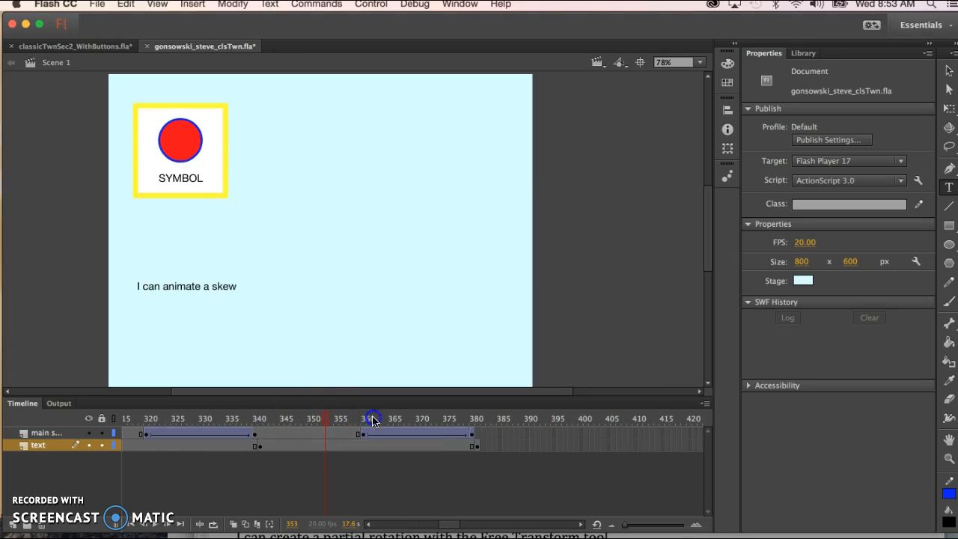
# - Skew SYMBOL into a slanted shape at the frame 380 keyframe using Free Transform
pyautogui.moveTo(371, 419); pyautogui.dragTo(381, 419)
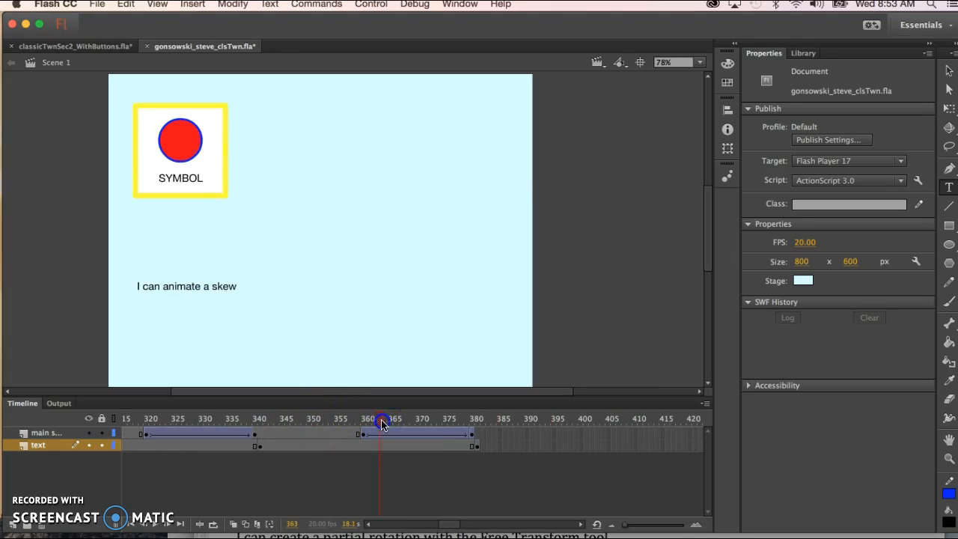
pyautogui.moveTo(383, 419); pyautogui.dragTo(362, 419)
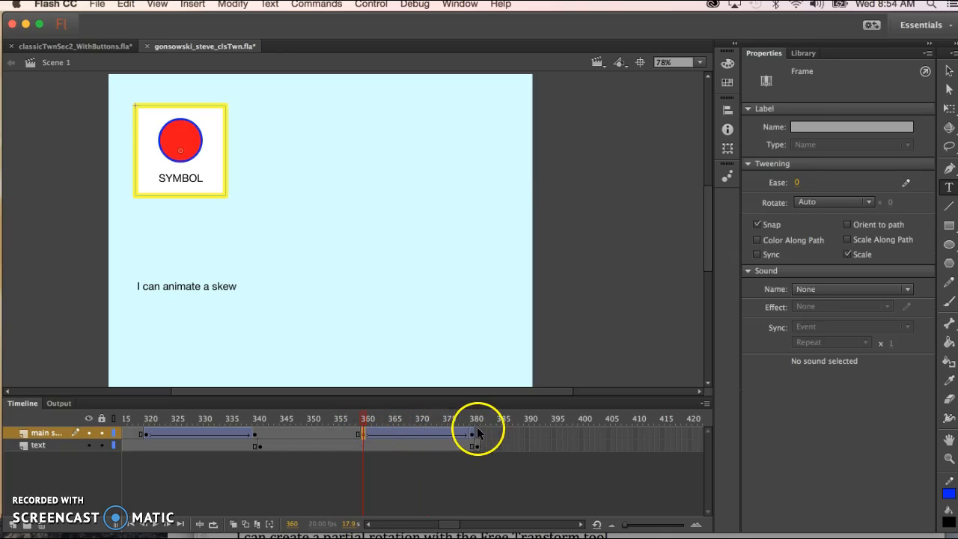
pyautogui.click(476, 419)
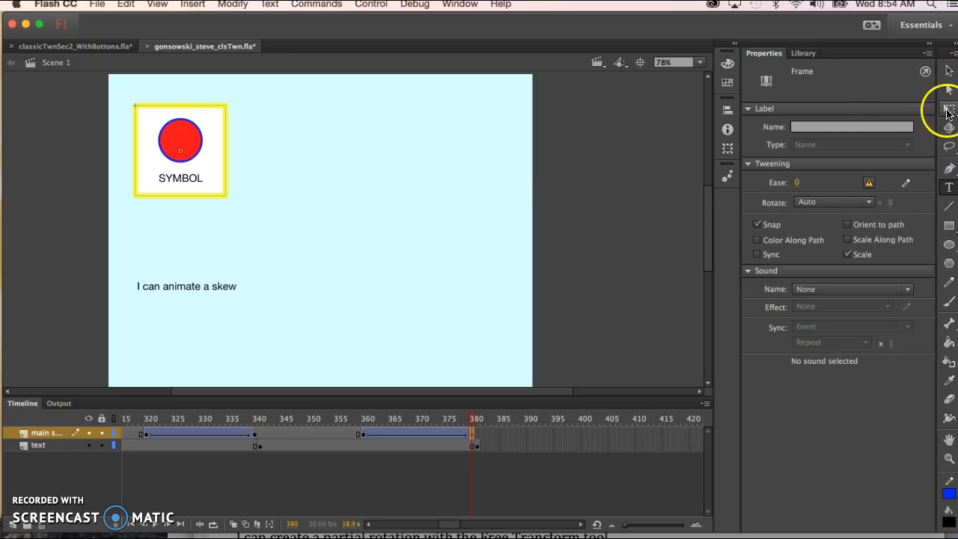
pyautogui.click(180, 150)
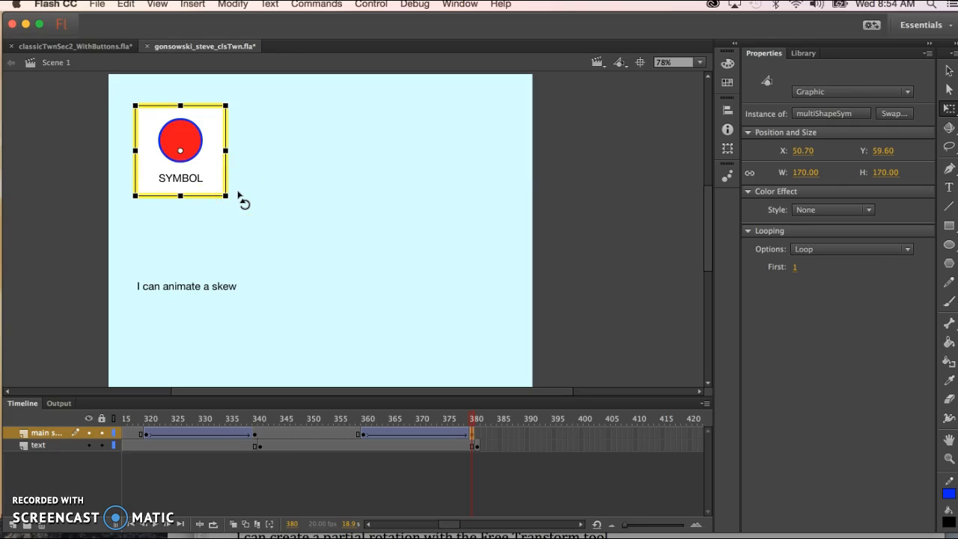
pyautogui.moveTo(237, 177)
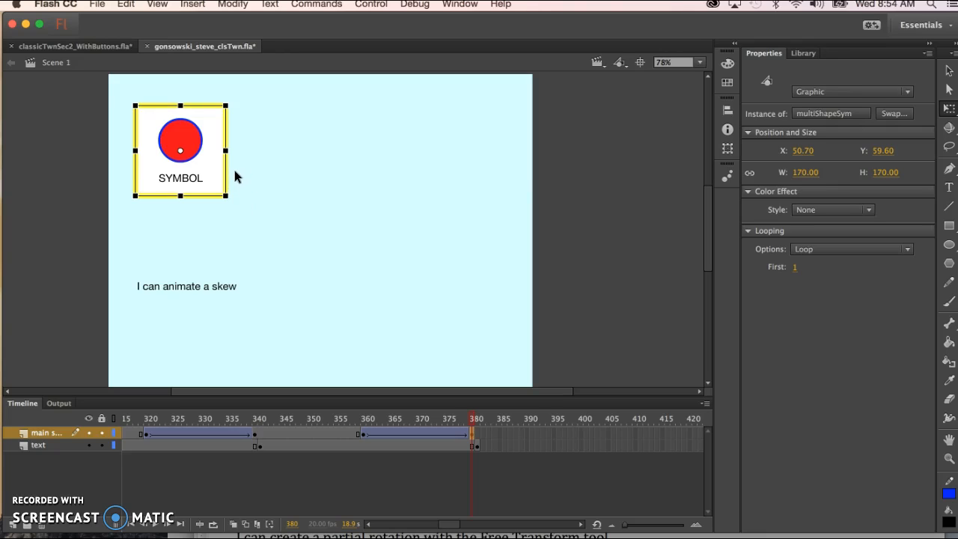
pyautogui.moveTo(232, 168)
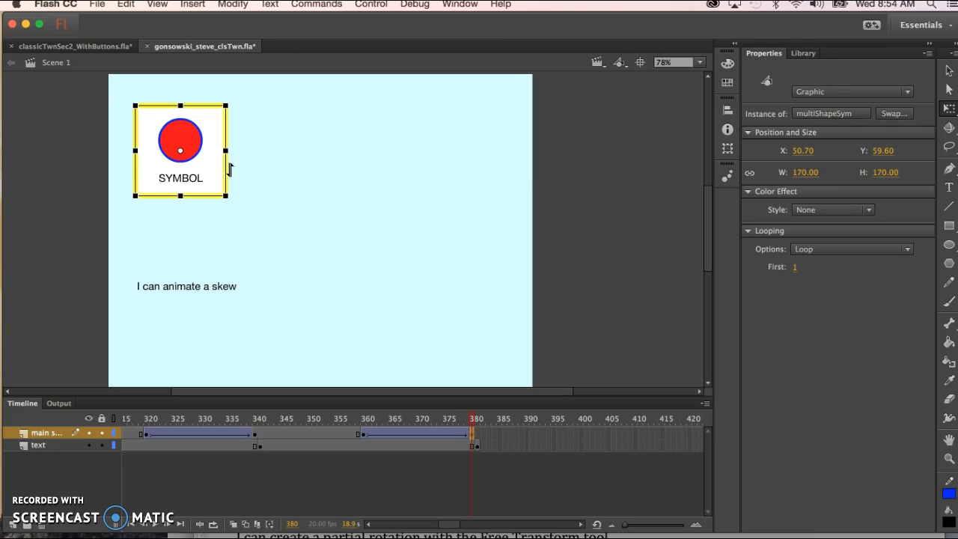
pyautogui.moveTo(231, 172)
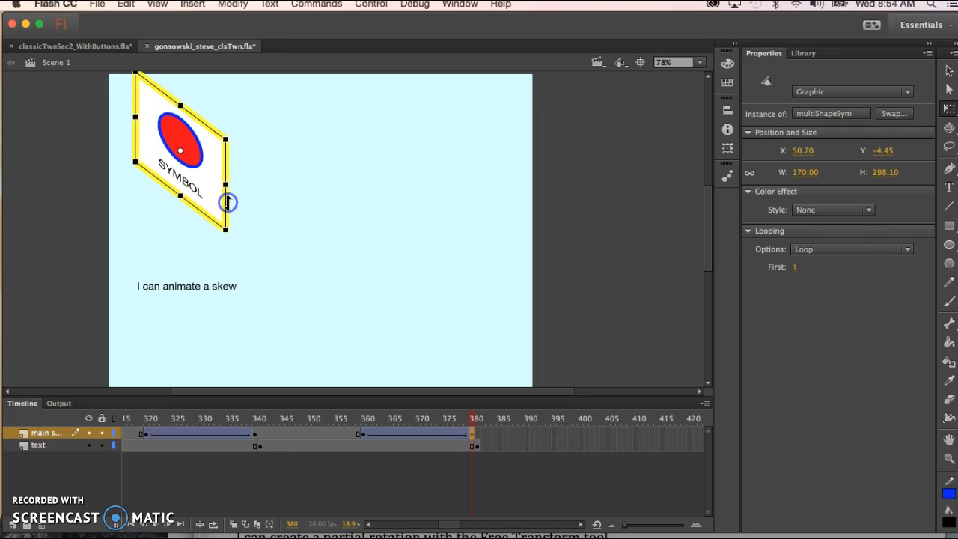
pyautogui.click(473, 419)
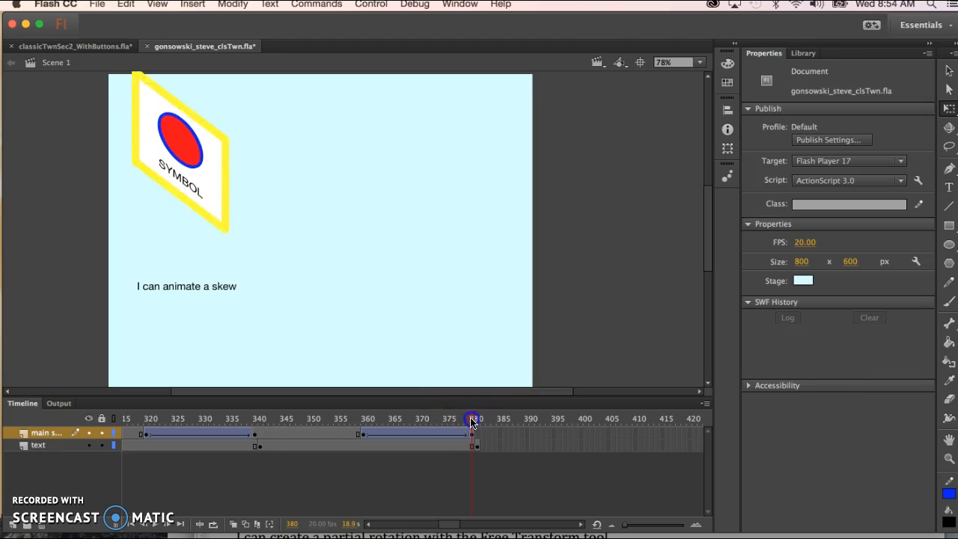
pyautogui.moveTo(472, 419); pyautogui.dragTo(437, 419)
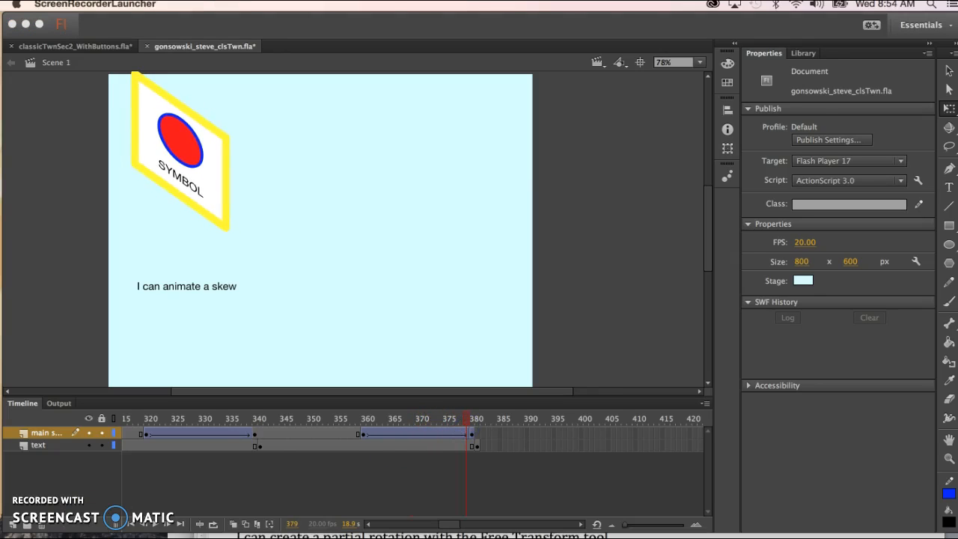
# - Place the copied unskewed keyframe at frame 400 and check the blank caption at 422
pyautogui.click(472, 434)
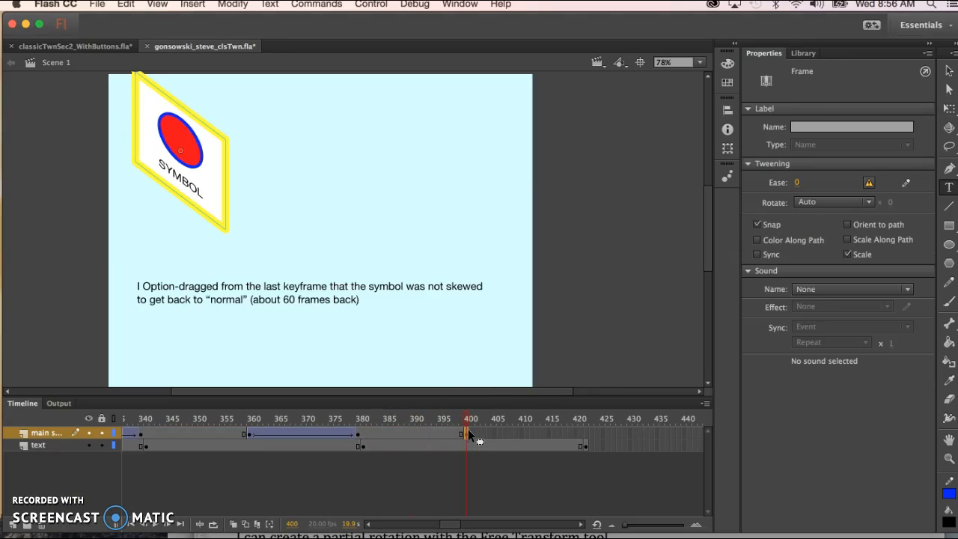
pyautogui.moveTo(421, 425)
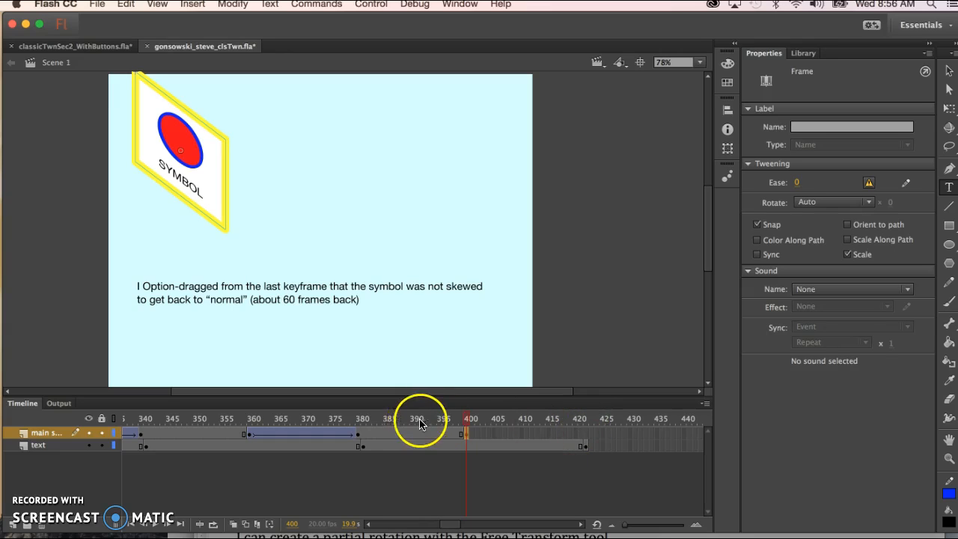
pyautogui.moveTo(248, 434)
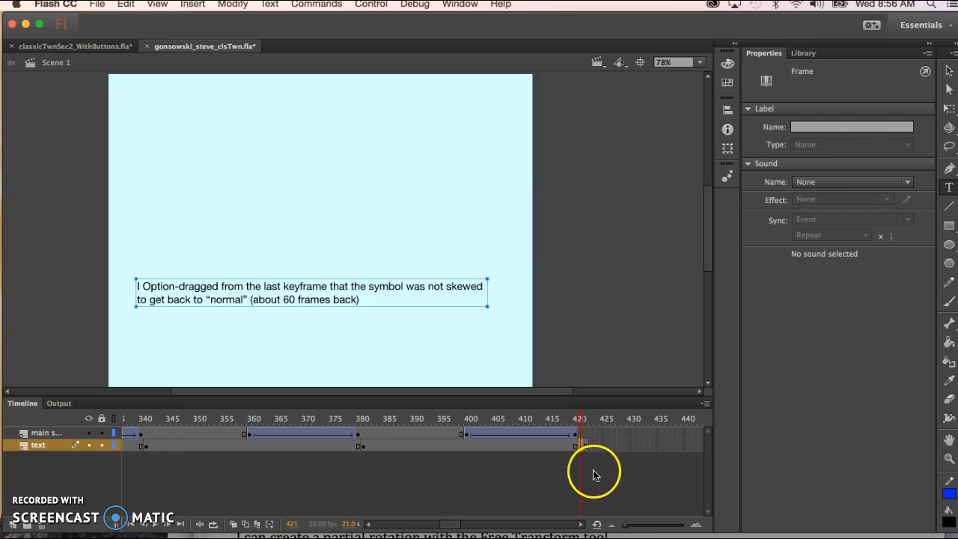
pyautogui.click(581, 446)
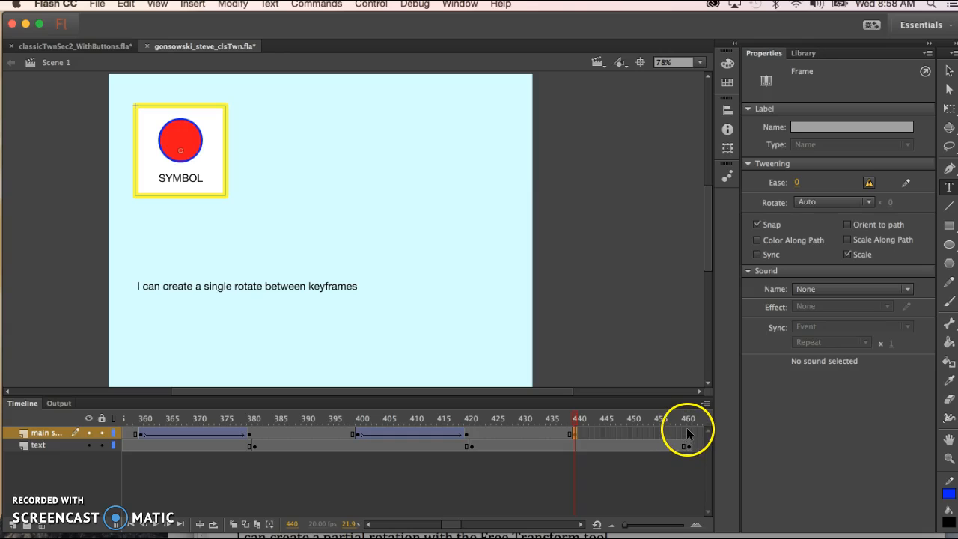
# - Add frame 460 keyframes on both layers and tween SYMBOL with Rotate CW × 1 from 440
pyautogui.click(683, 419)
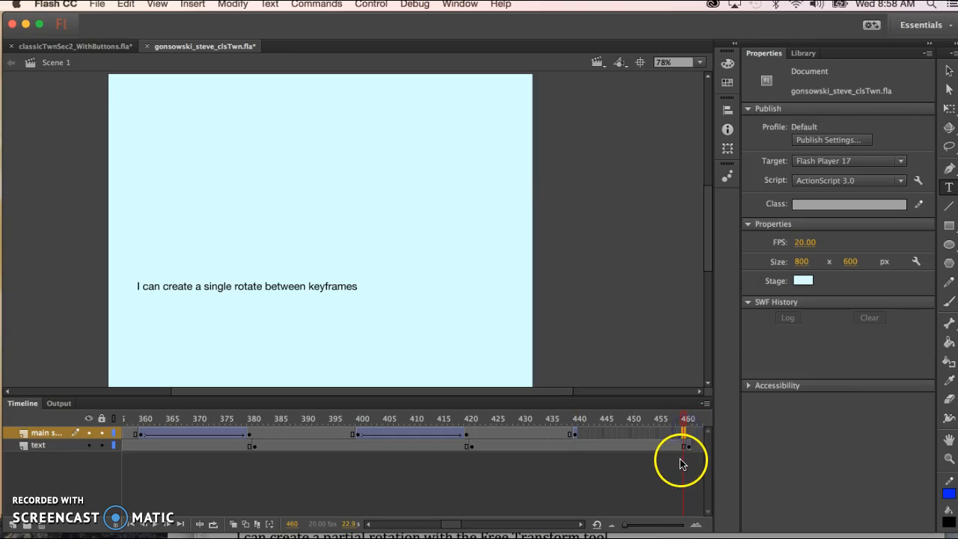
pyautogui.click(666, 433)
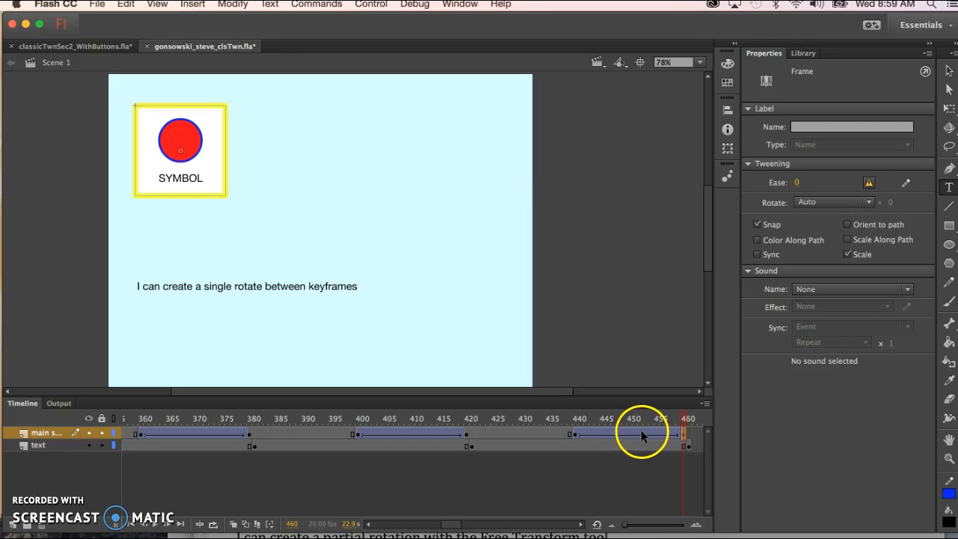
pyautogui.moveTo(628, 434)
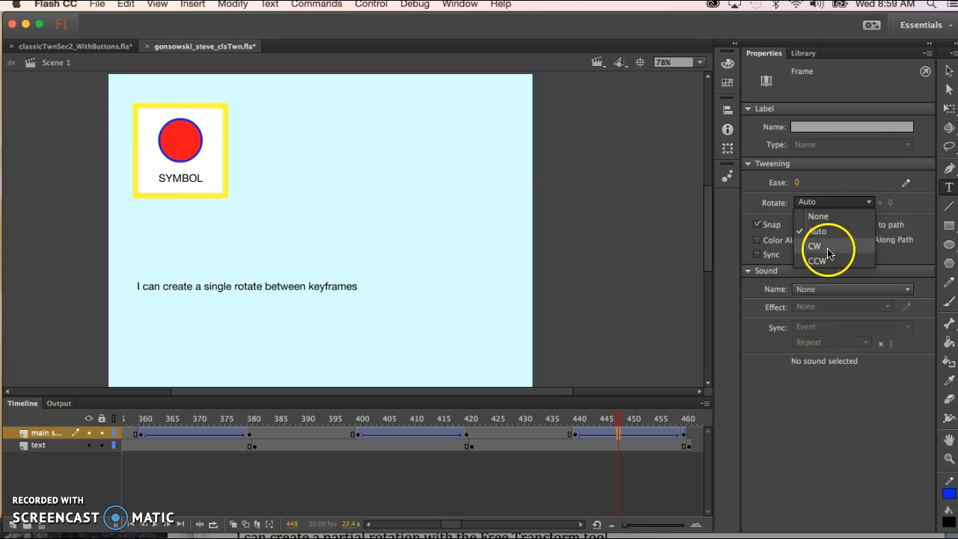
pyautogui.click(815, 246)
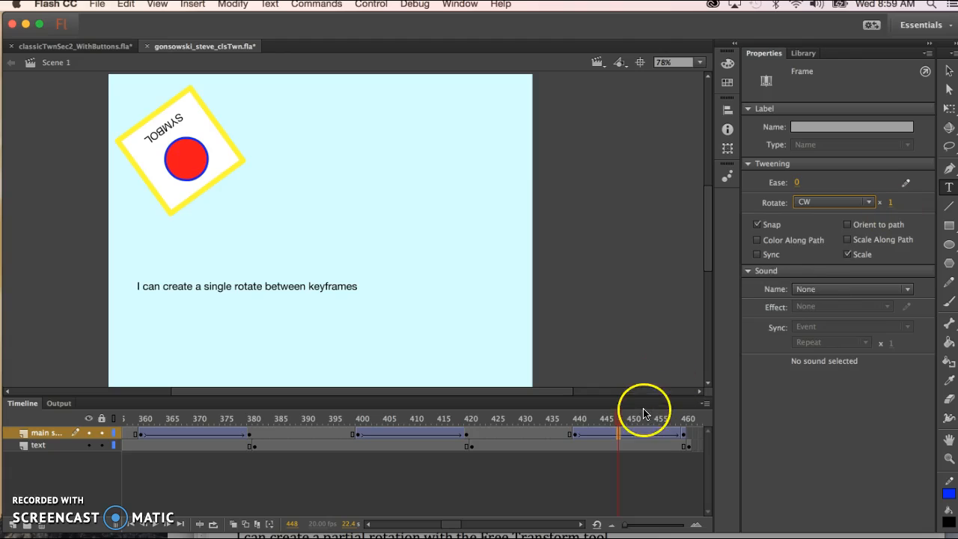
pyautogui.click(494, 419)
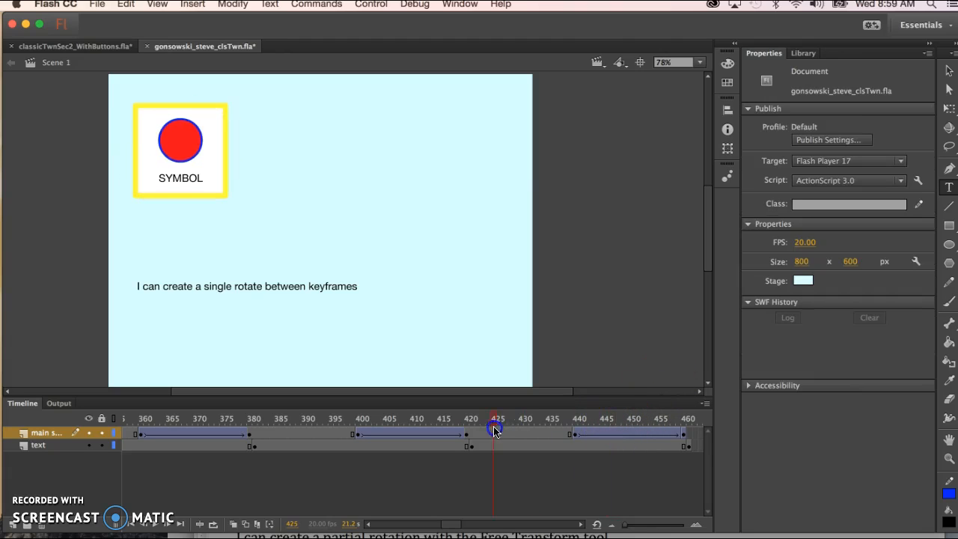
pyautogui.moveTo(494, 427); pyautogui.dragTo(664, 427)
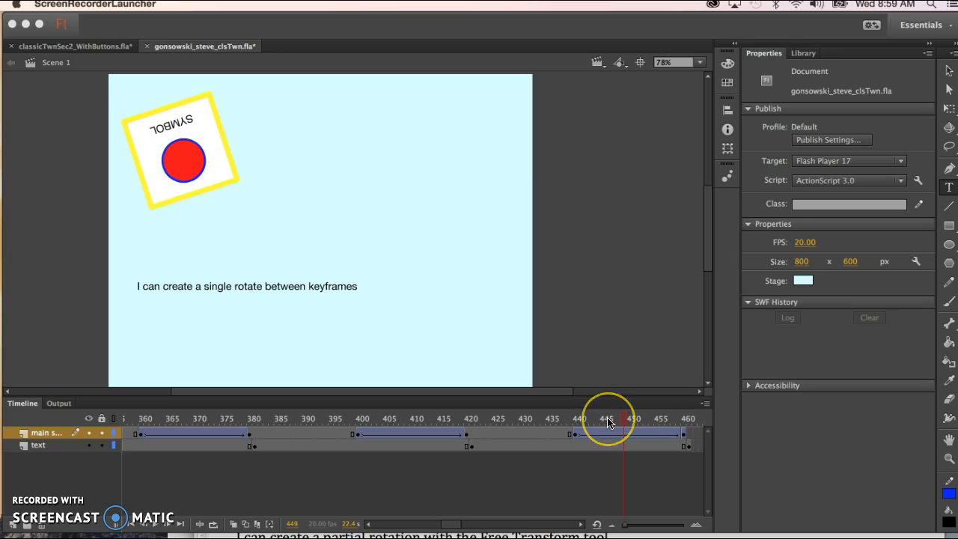
pyautogui.moveTo(650, 441)
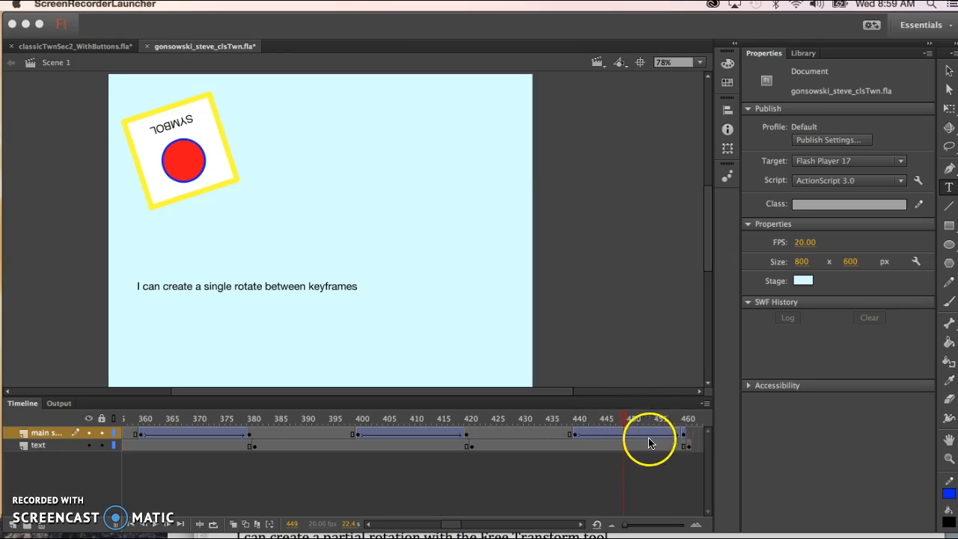
pyautogui.moveTo(701, 431)
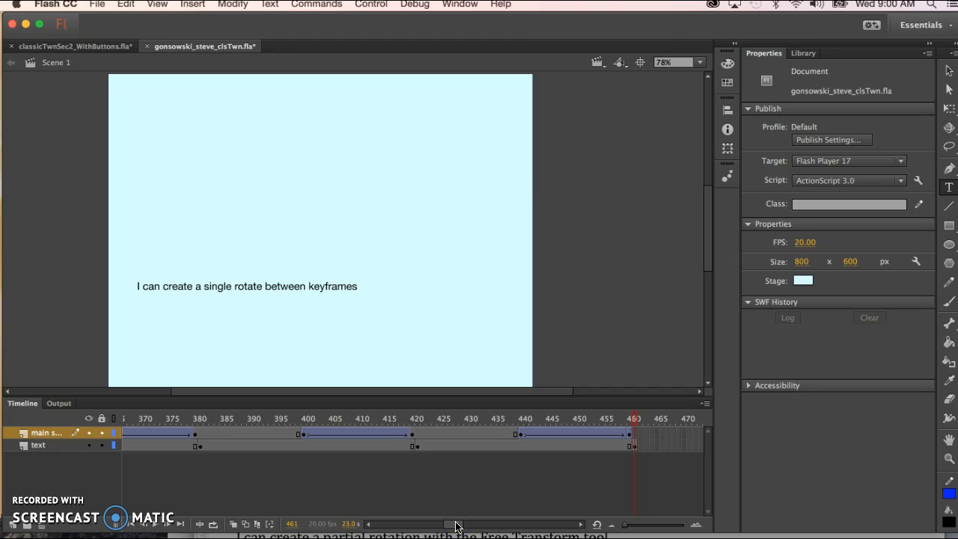
pyautogui.moveTo(456, 523); pyautogui.dragTo(367, 524)
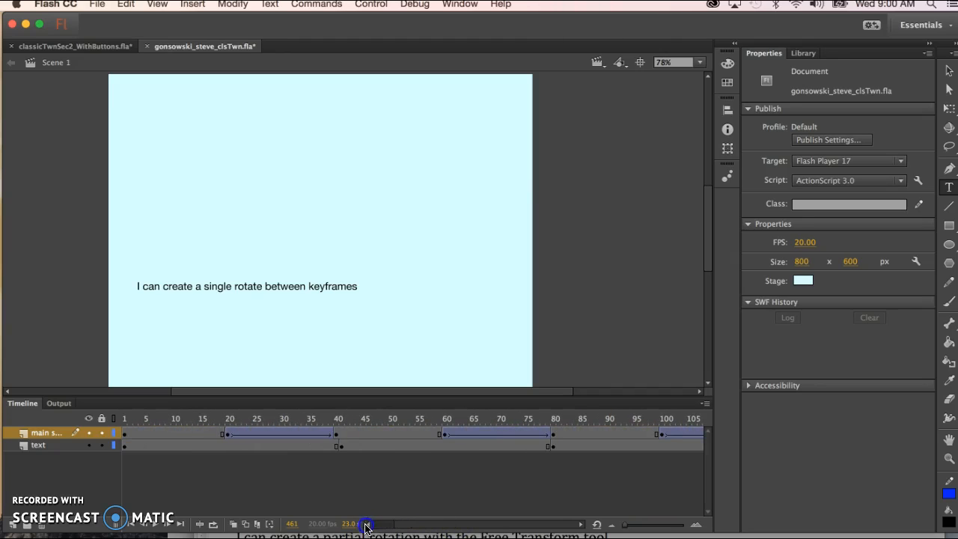
pyautogui.moveTo(367, 524); pyautogui.dragTo(455, 523)
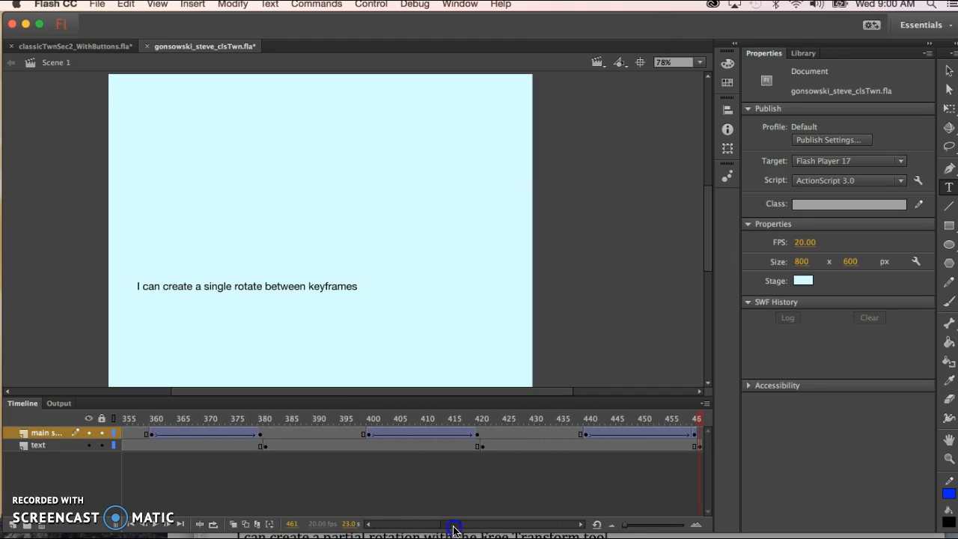
pyautogui.moveTo(133, 526)
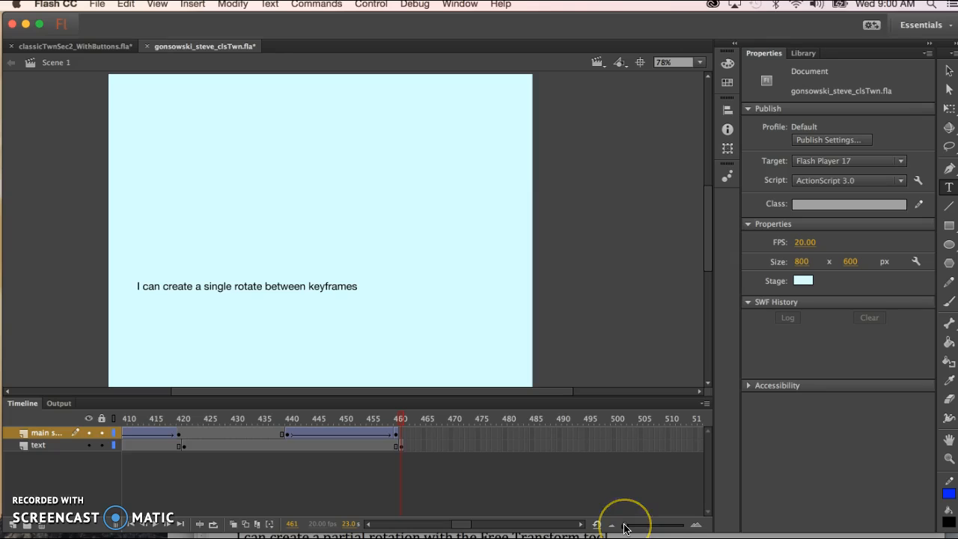
pyautogui.click(625, 523)
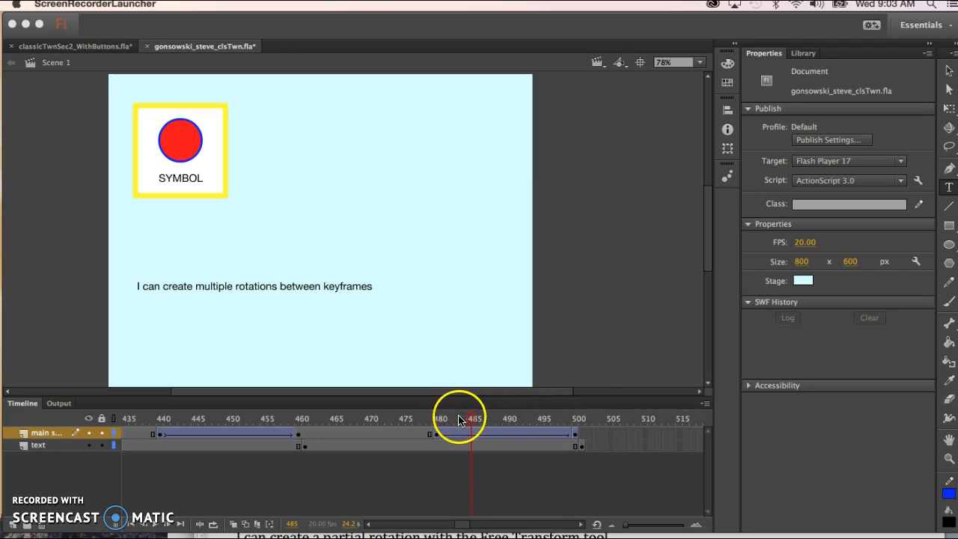
# - Set the multiple-rotations tween to Rotate CCW × 3 and scrub through the spin
pyautogui.click(497, 432)
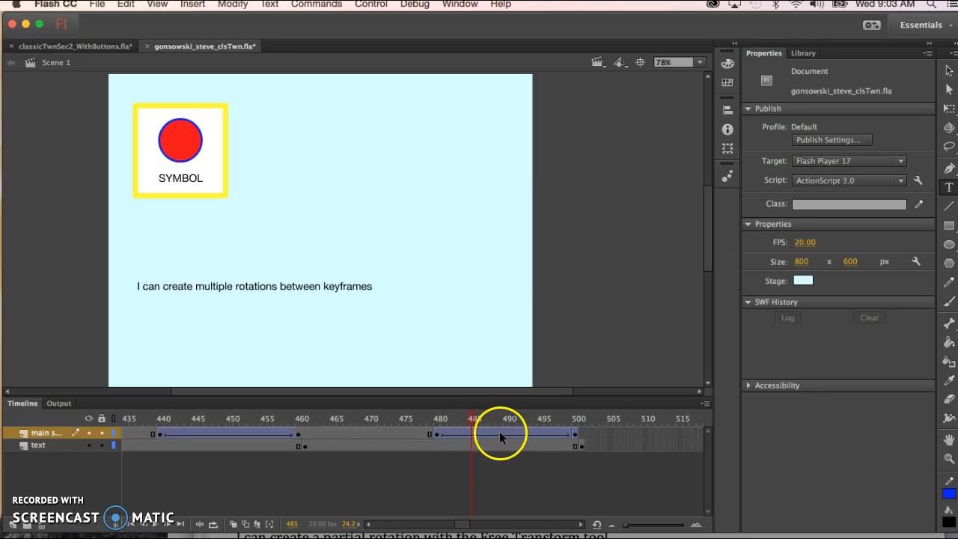
pyautogui.click(440, 434)
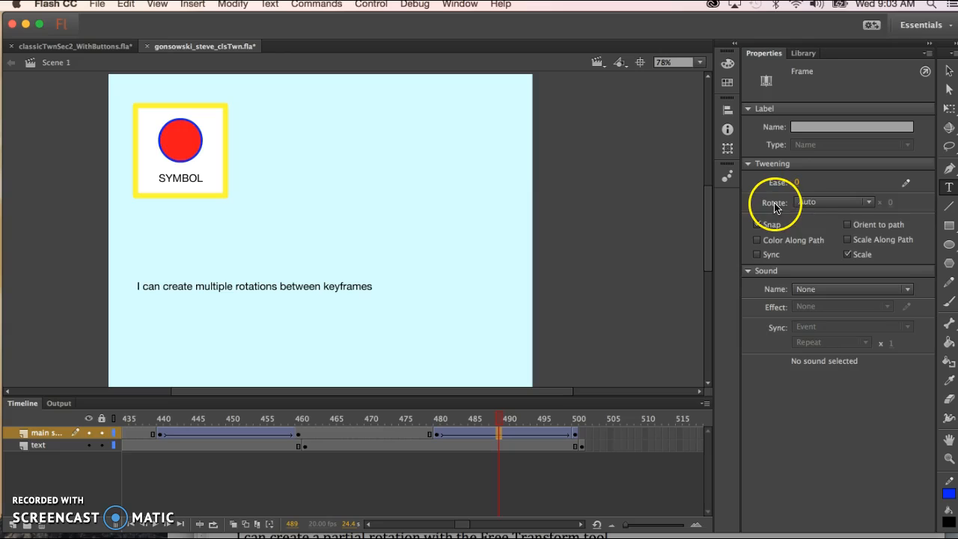
pyautogui.click(833, 202)
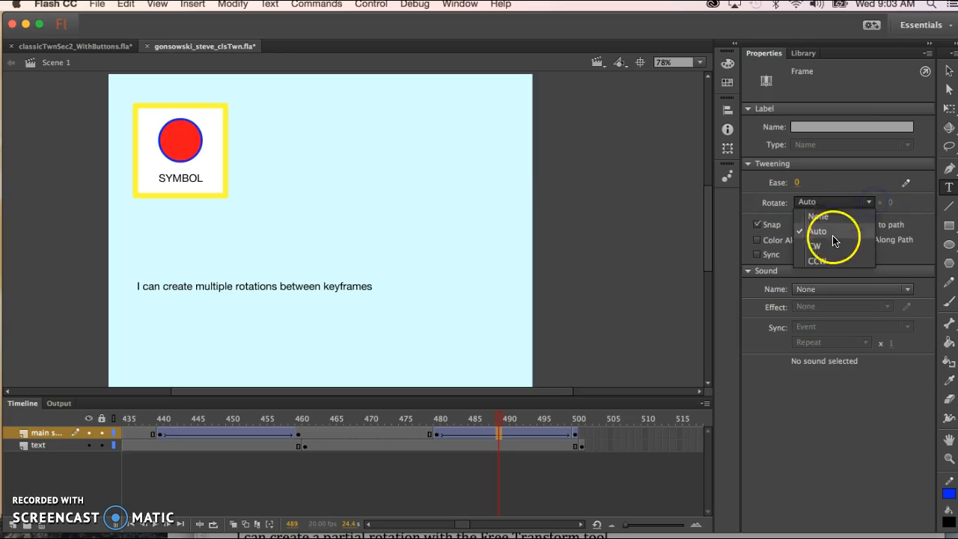
pyautogui.click(815, 260)
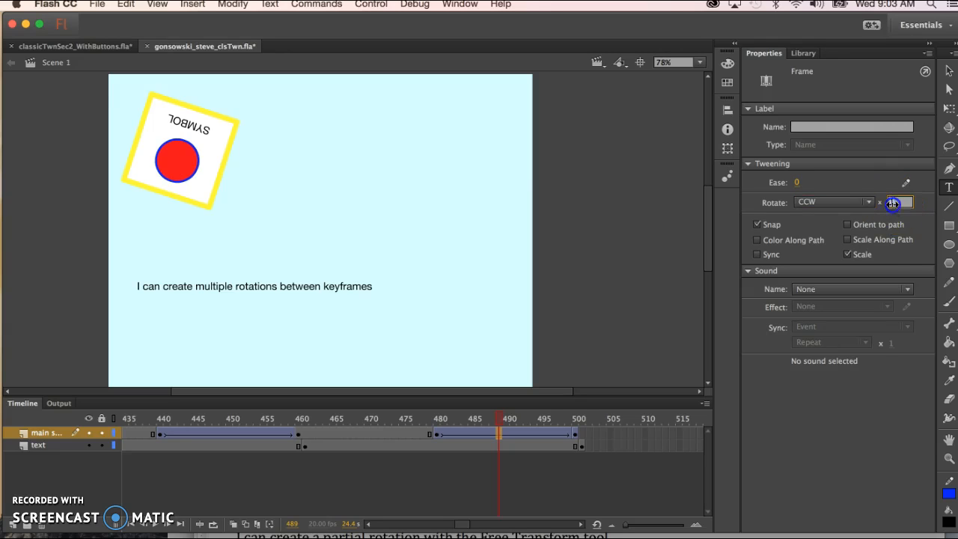
pyautogui.write('3')
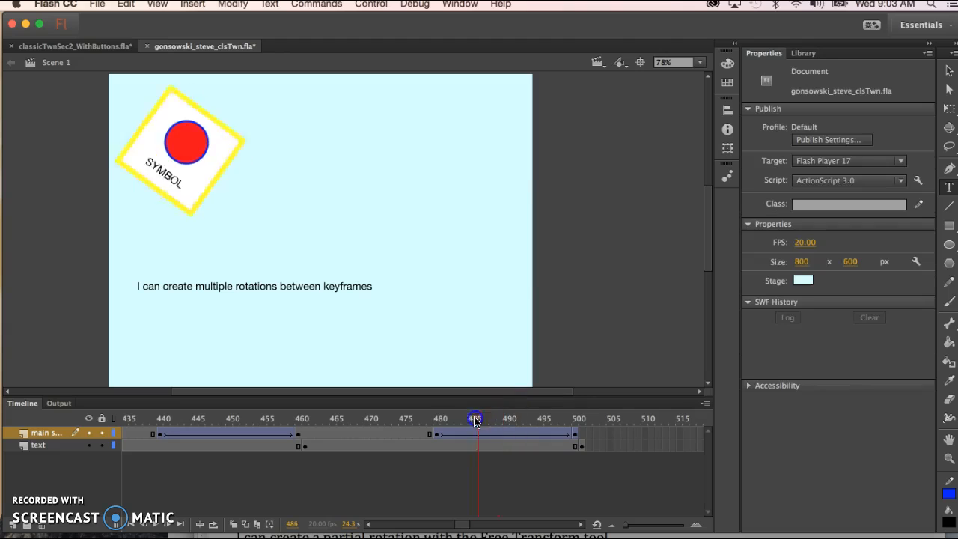
pyautogui.moveTo(476, 417); pyautogui.dragTo(575, 418)
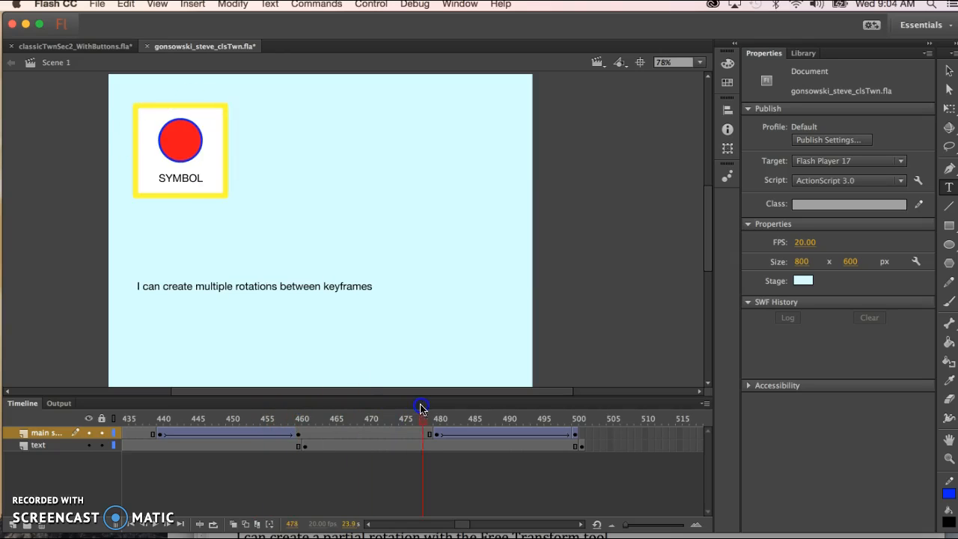
pyautogui.moveTo(422, 404); pyautogui.dragTo(520, 417)
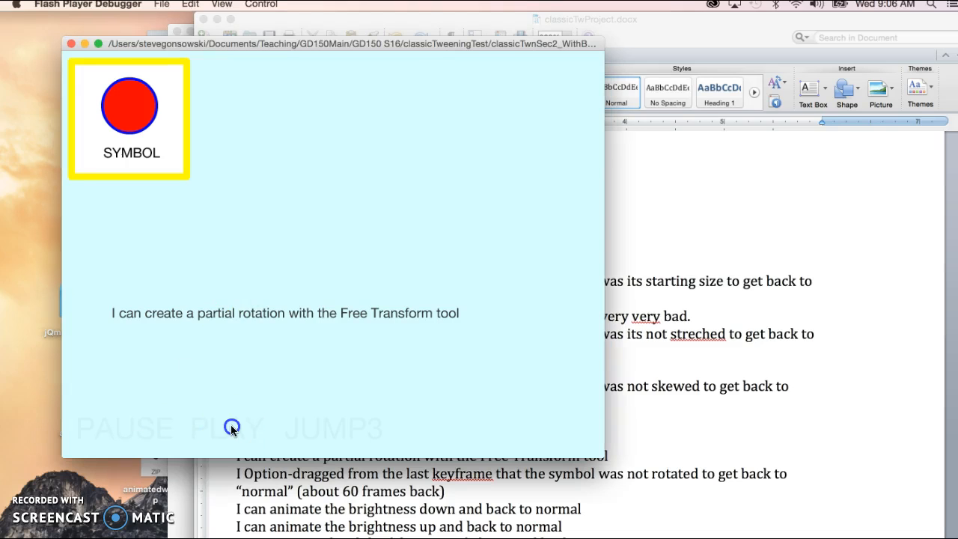
# - Play the test movie and pause it at the brightness caption
pyautogui.click(228, 428)
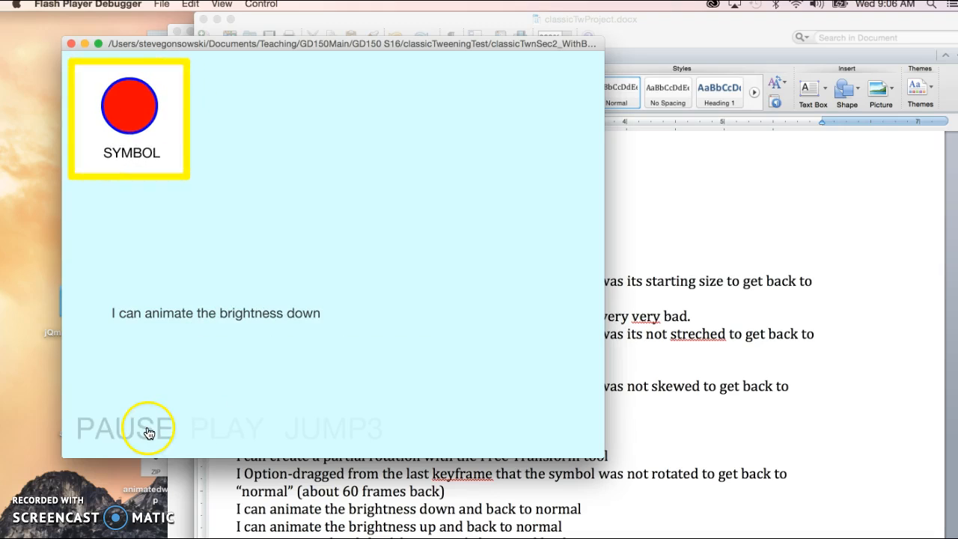
pyautogui.click(125, 429)
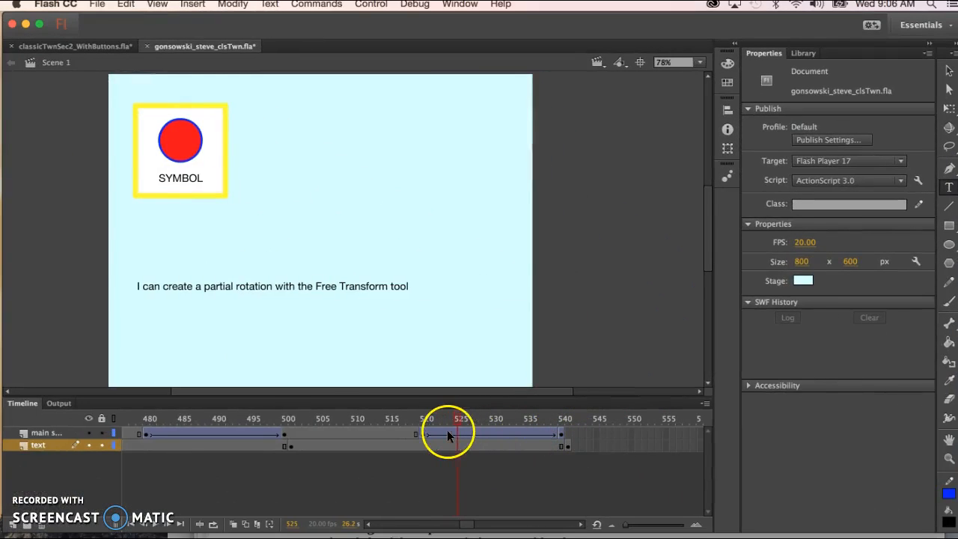
# - Tilt SYMBOL partway around at the frame 540 keyframe with Free Transform and scrub the result
pyautogui.click(561, 434)
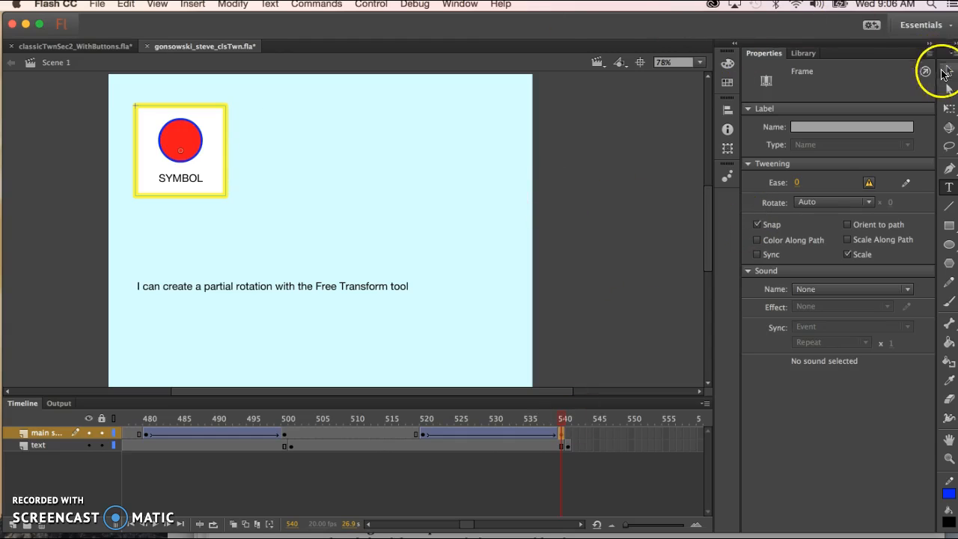
pyautogui.click(180, 143)
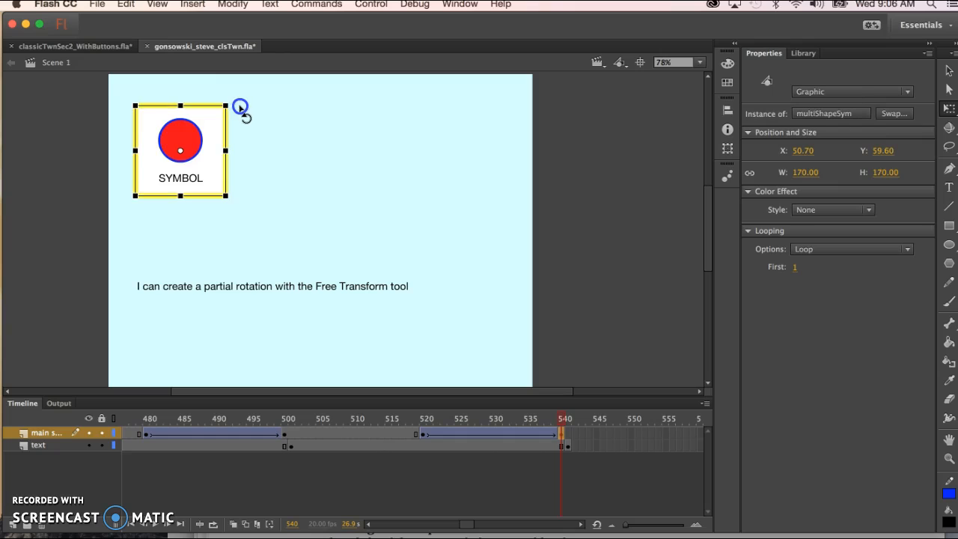
pyautogui.moveTo(240, 107); pyautogui.dragTo(251, 135)
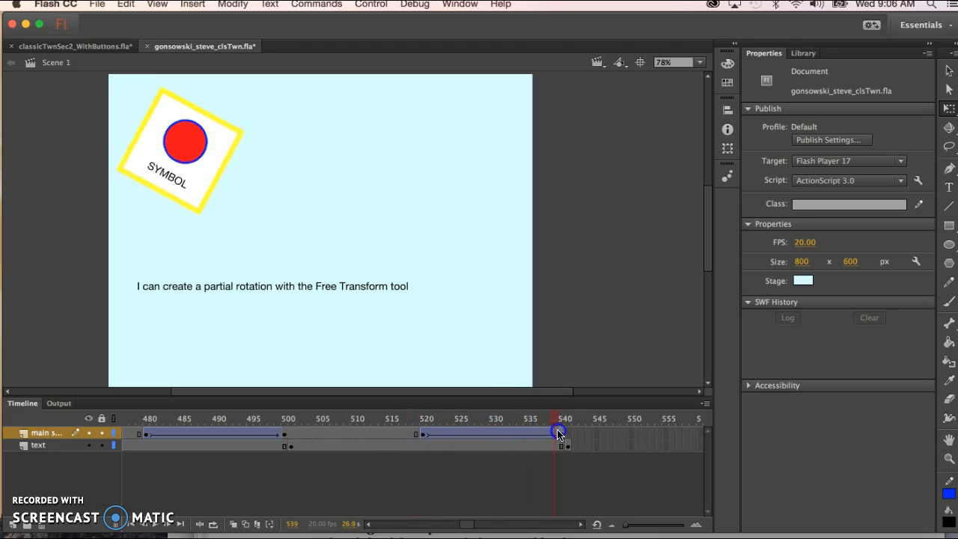
pyautogui.moveTo(557, 433); pyautogui.dragTo(546, 437)
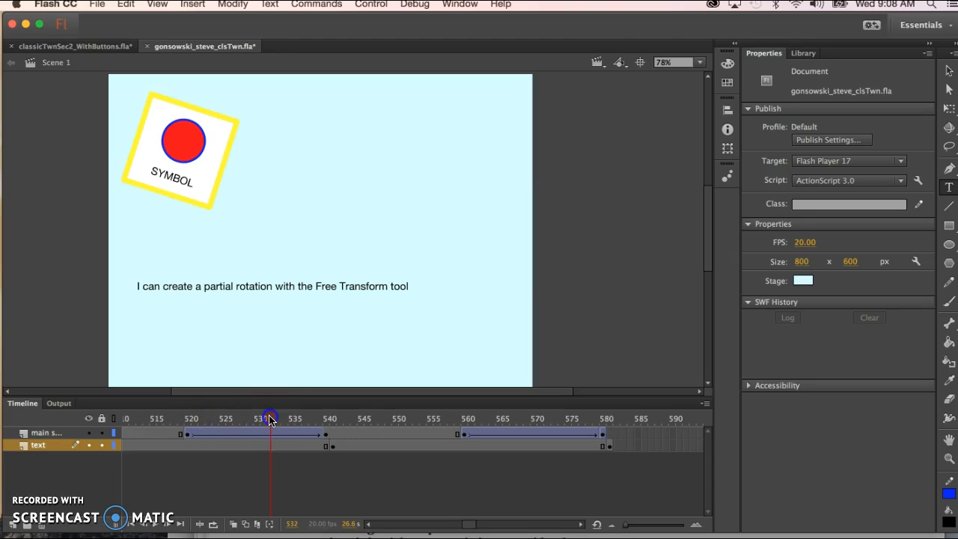
pyautogui.moveTo(270, 419); pyautogui.dragTo(223, 419)
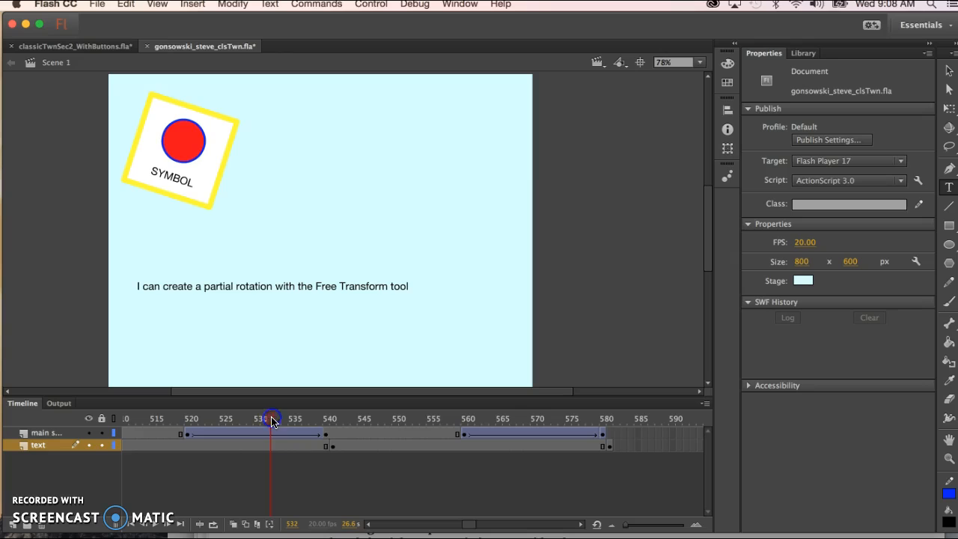
pyautogui.click(261, 432)
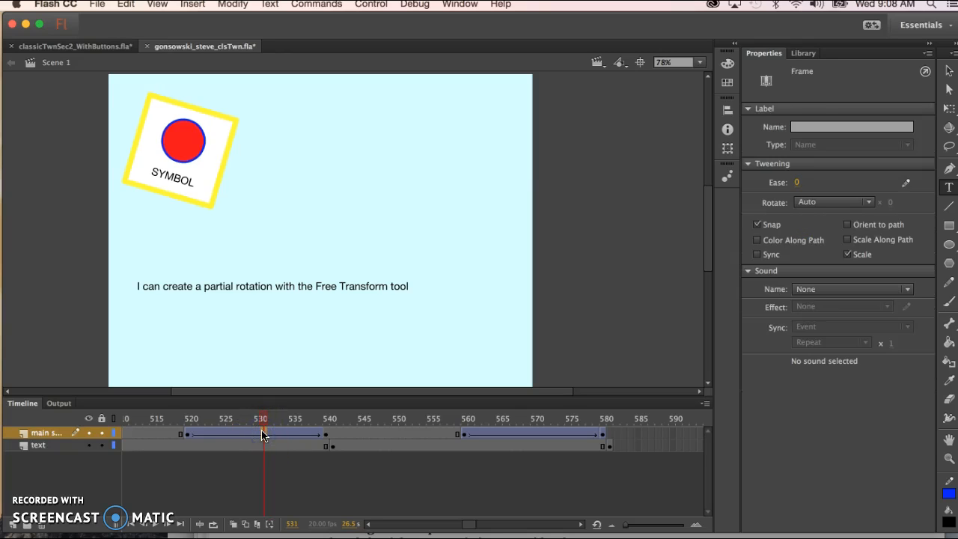
pyautogui.moveTo(775, 209)
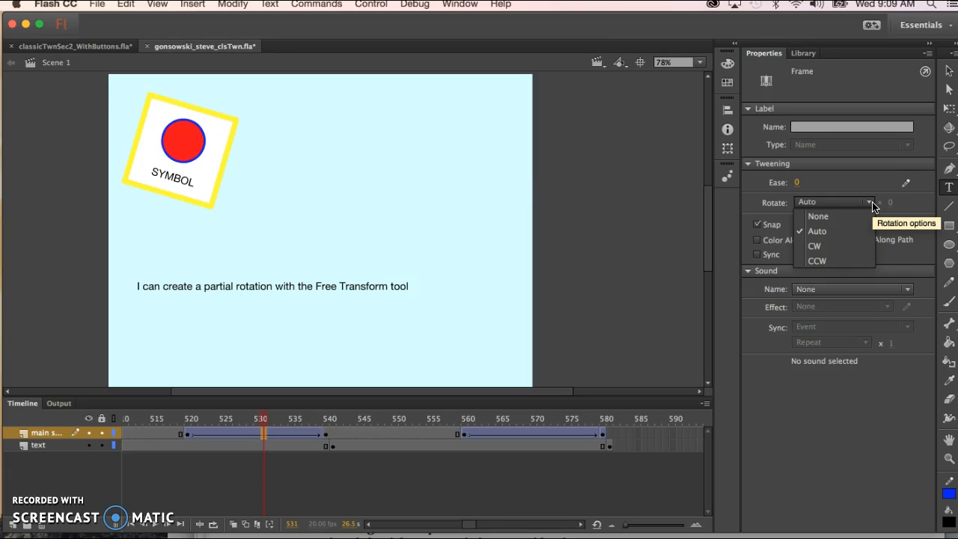
pyautogui.click(817, 231)
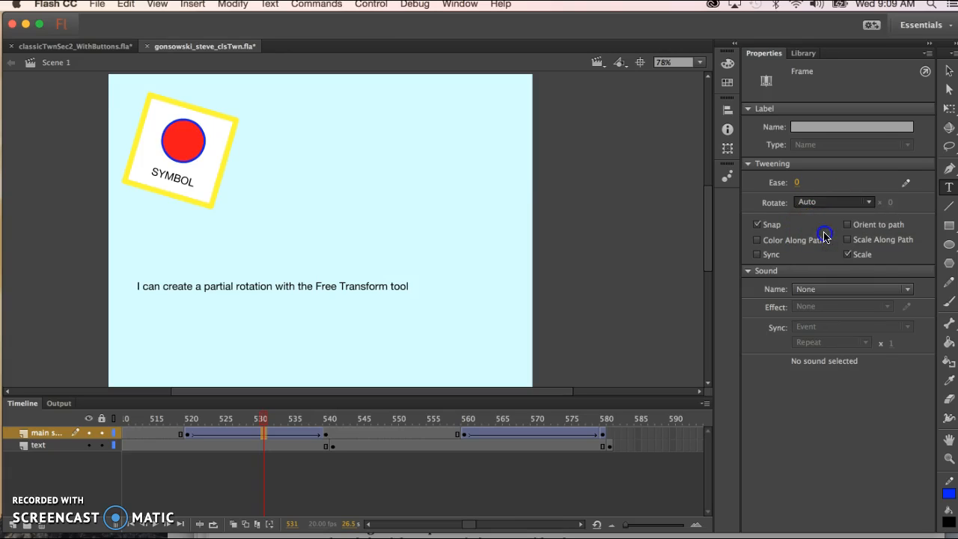
pyautogui.moveTo(691, 262)
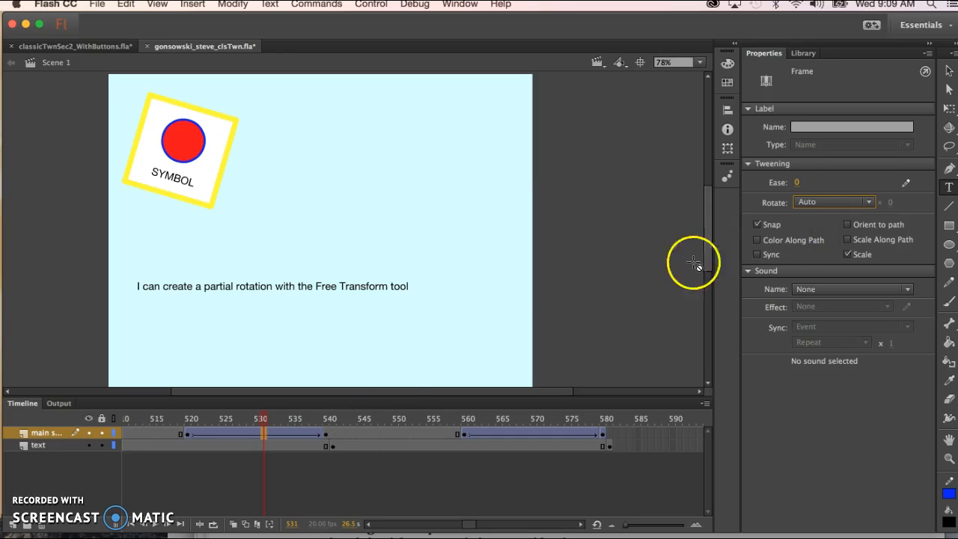
pyautogui.moveTo(157, 232)
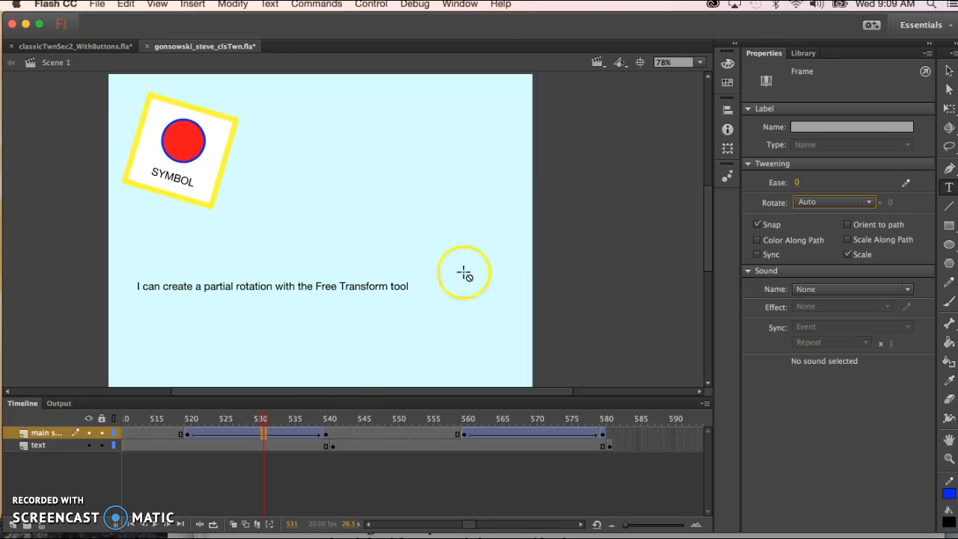
pyautogui.click(264, 419)
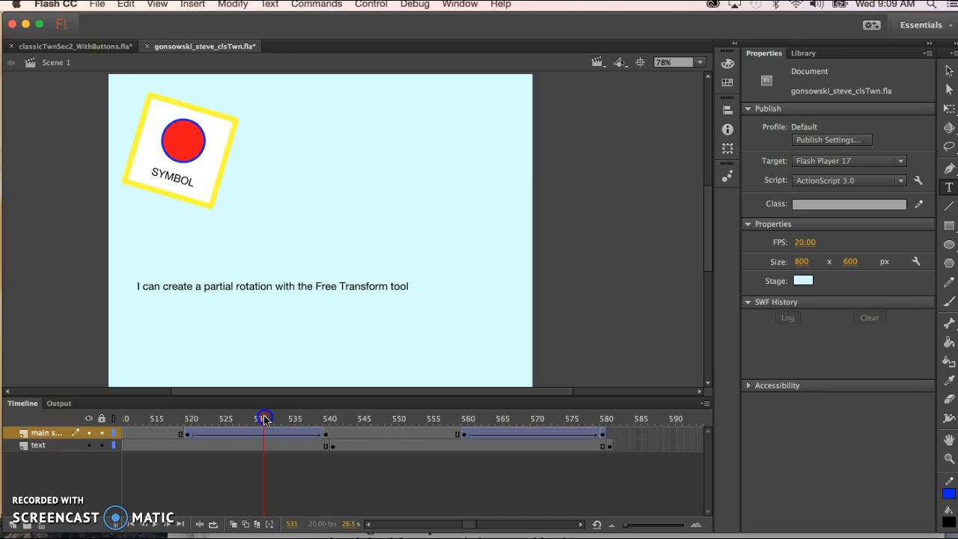
pyautogui.moveTo(263, 419); pyautogui.dragTo(362, 419)
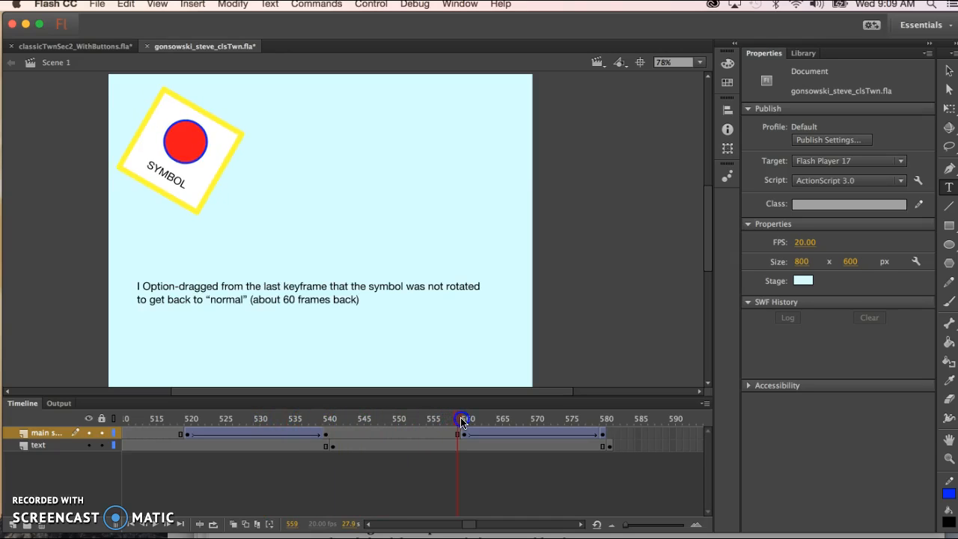
pyautogui.moveTo(461, 419); pyautogui.dragTo(554, 419)
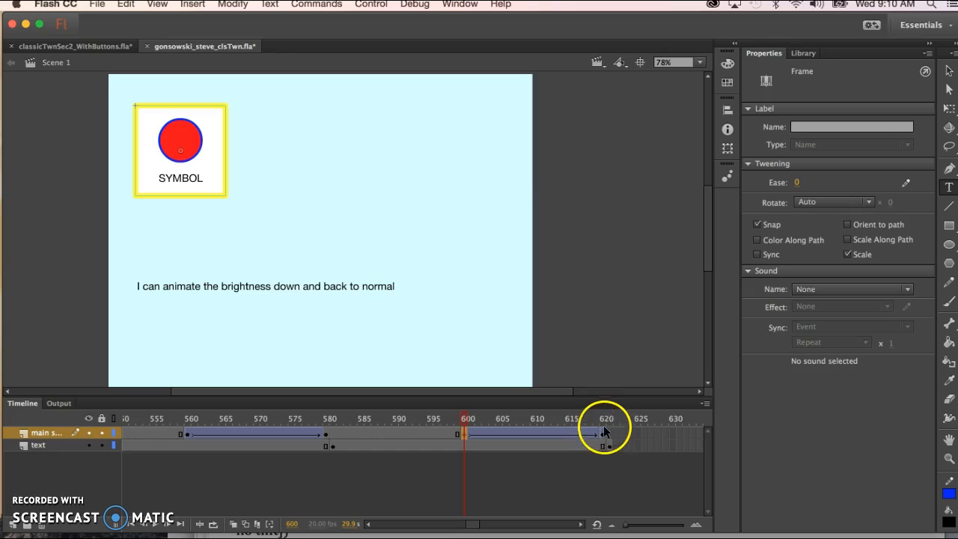
# - Give SYMBOL at frame 620 a Brightness color effect style
pyautogui.click(606, 419)
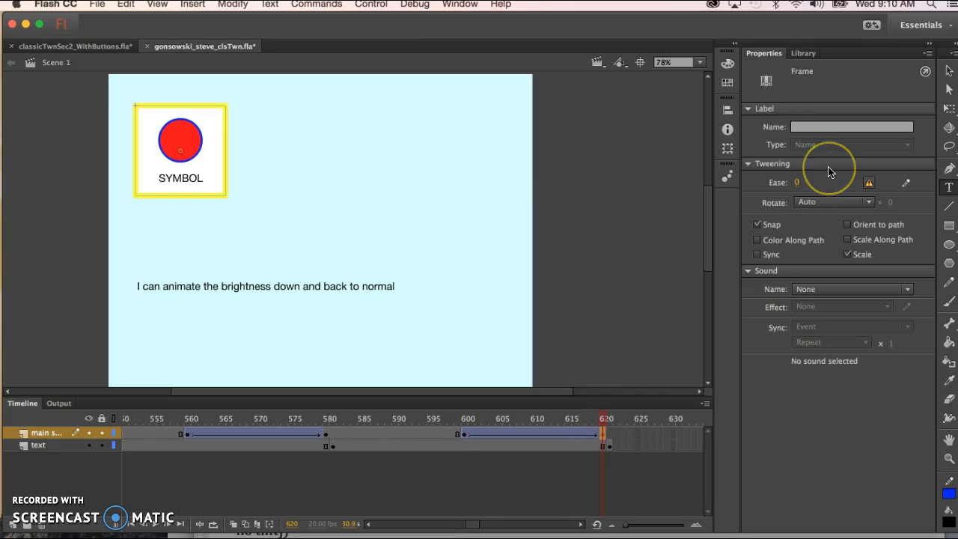
pyautogui.moveTo(751, 116)
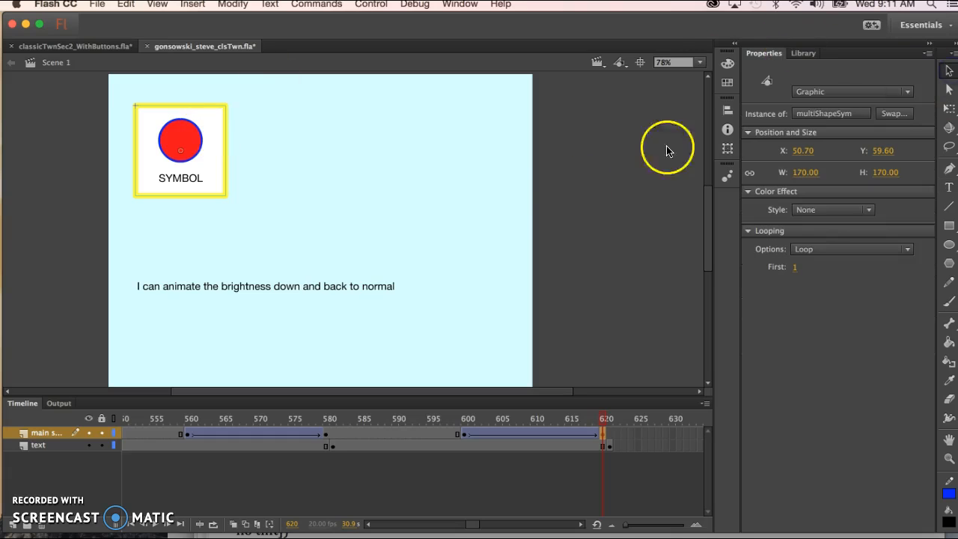
pyautogui.moveTo(212, 132)
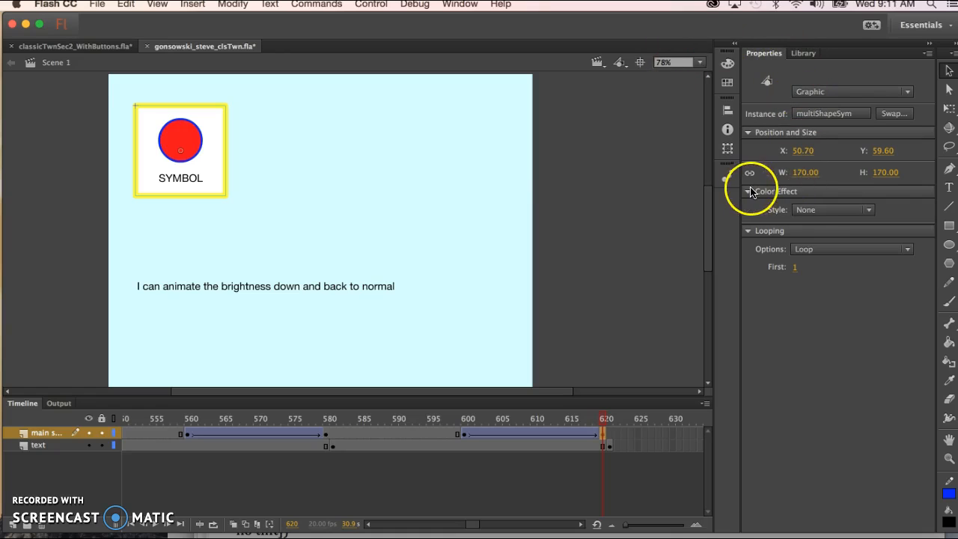
pyautogui.click(748, 191)
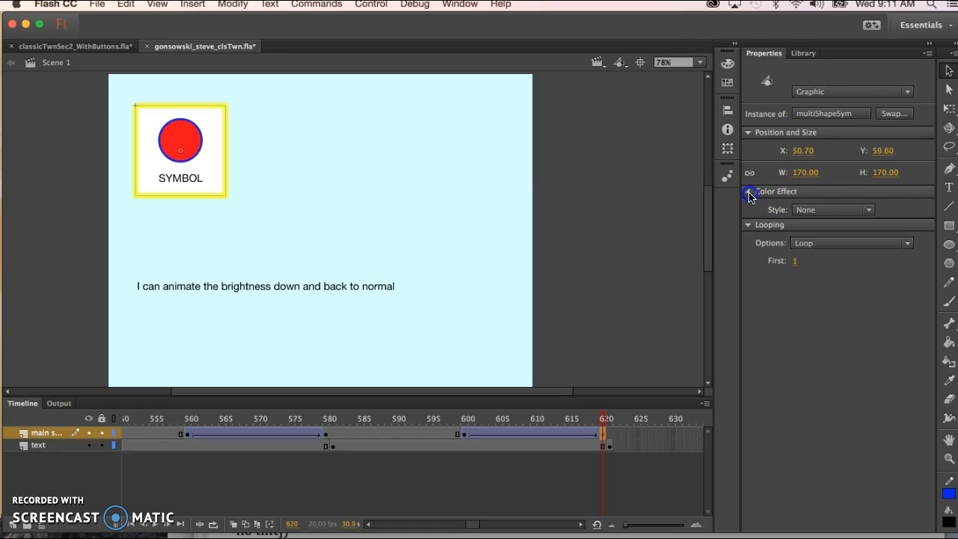
pyautogui.click(748, 191)
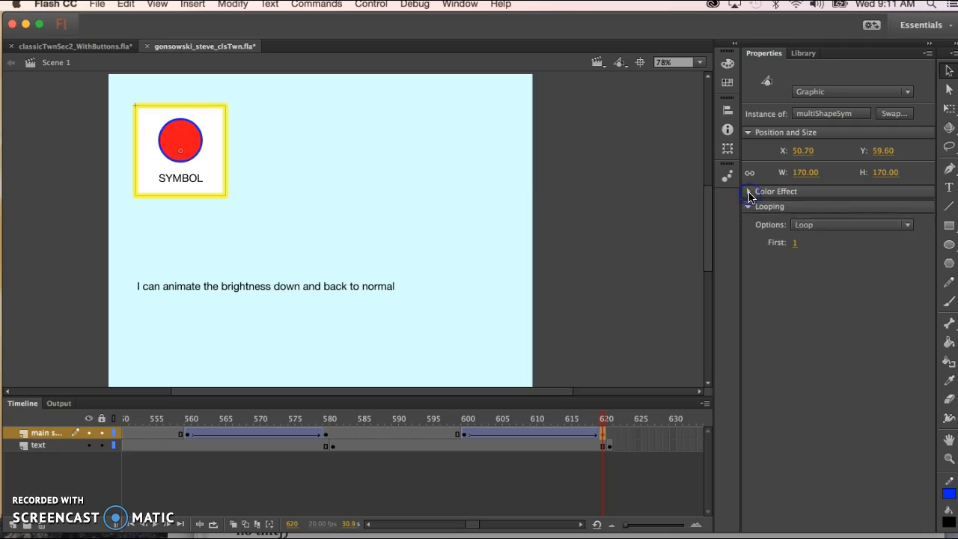
pyautogui.click(775, 192)
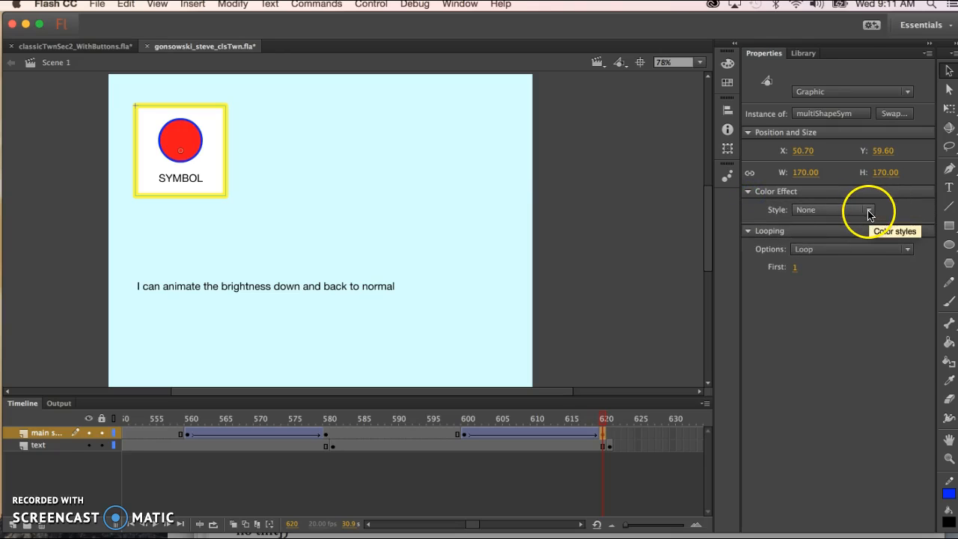
pyautogui.click(868, 210)
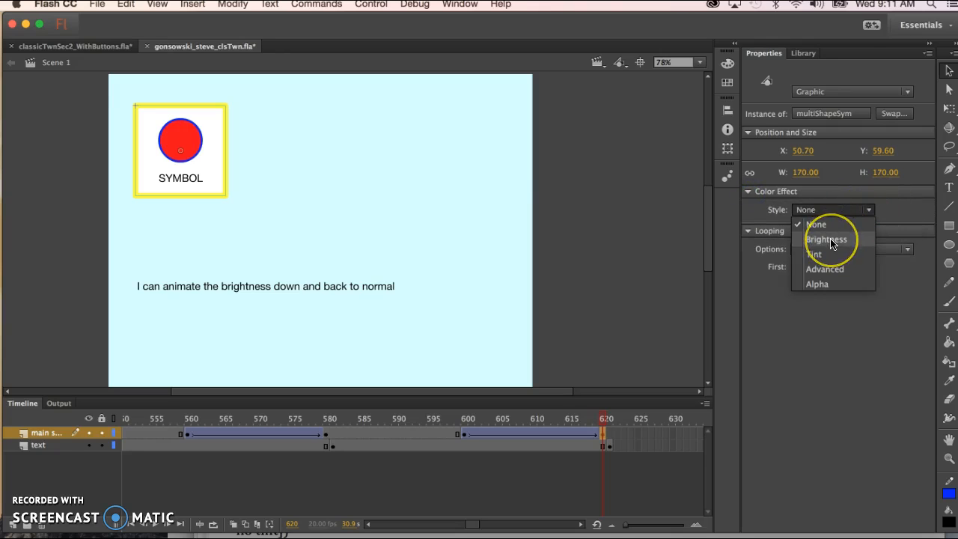
pyautogui.click(826, 239)
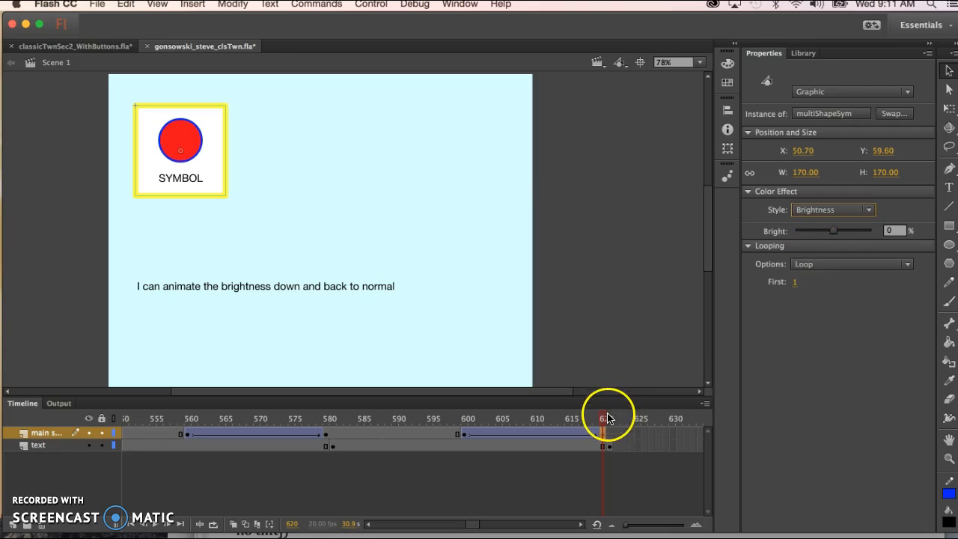
pyautogui.moveTo(835, 233)
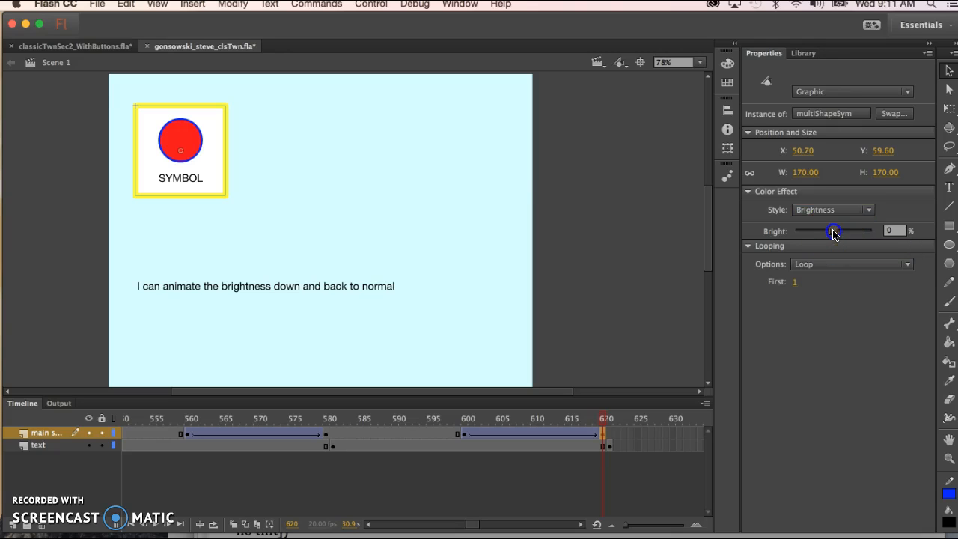
# - Drag the Bright slider down to -100% so SYMBOL turns solid black
pyautogui.moveTo(835, 231); pyautogui.dragTo(821, 231)
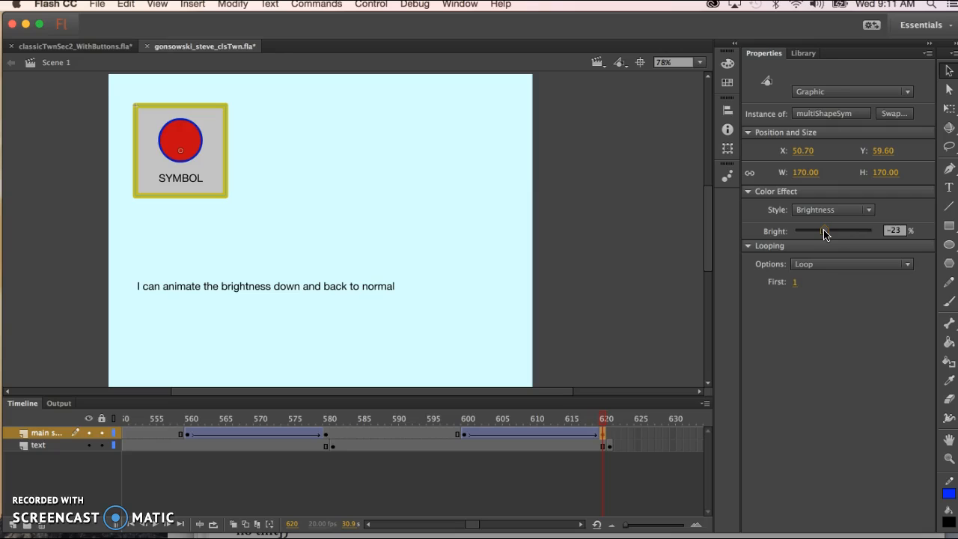
pyautogui.moveTo(835, 230); pyautogui.dragTo(821, 230)
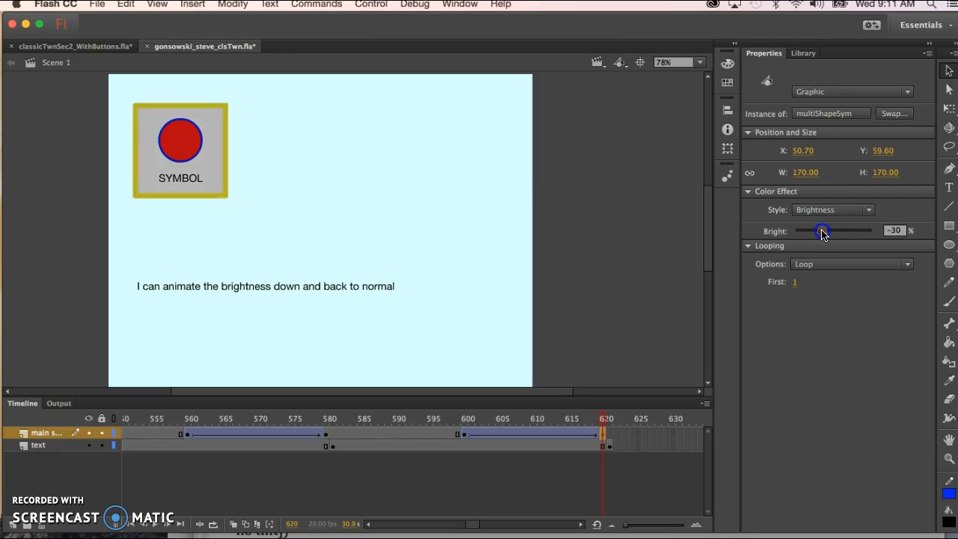
pyautogui.moveTo(823, 230); pyautogui.dragTo(776, 230)
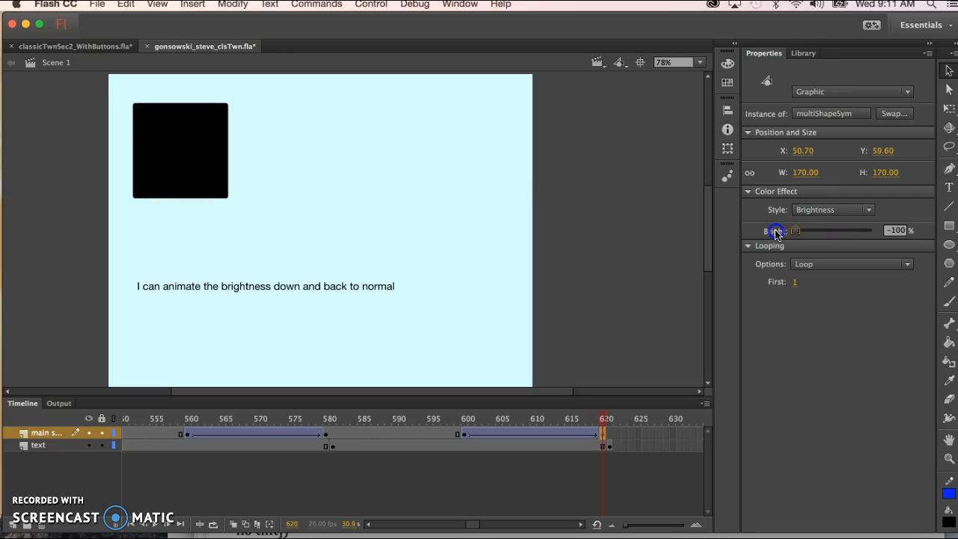
pyautogui.click(605, 419)
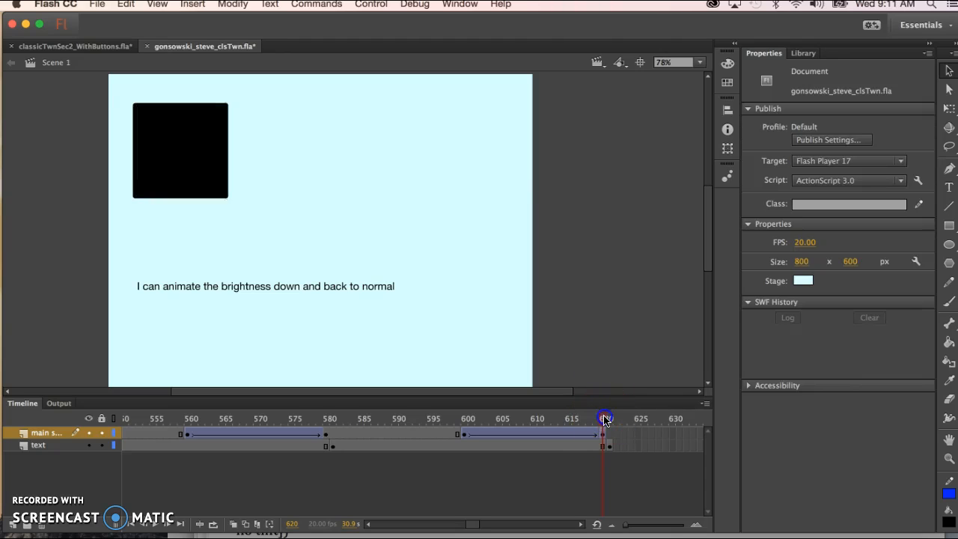
# - Remove the tween from the span near frame 630 so that stretch stops animating
pyautogui.moveTo(604, 419); pyautogui.dragTo(479, 419)
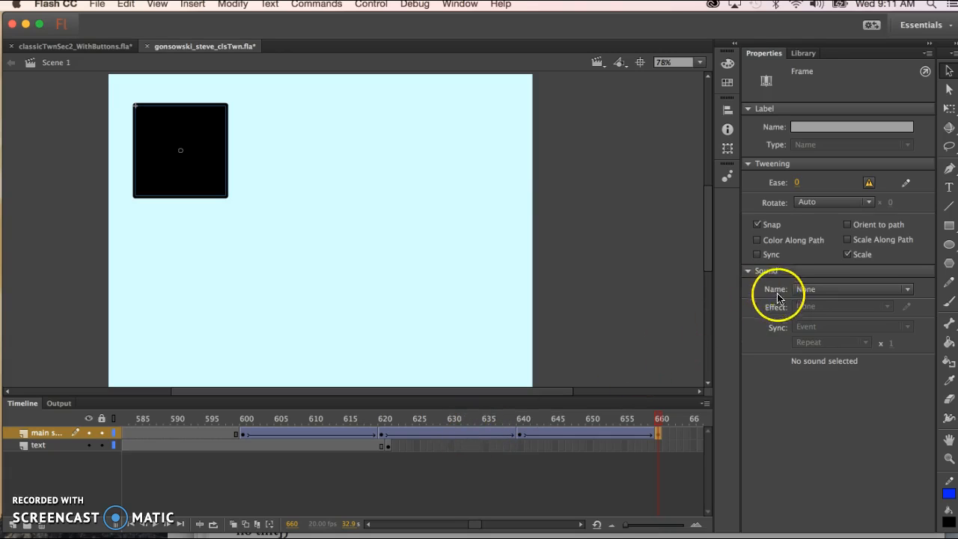
pyautogui.moveTo(442, 434)
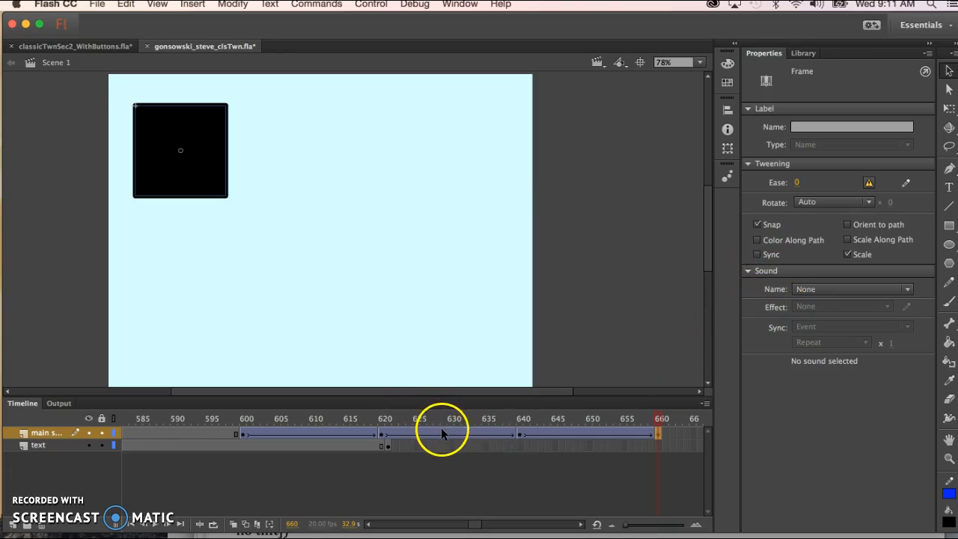
pyautogui.click(443, 419)
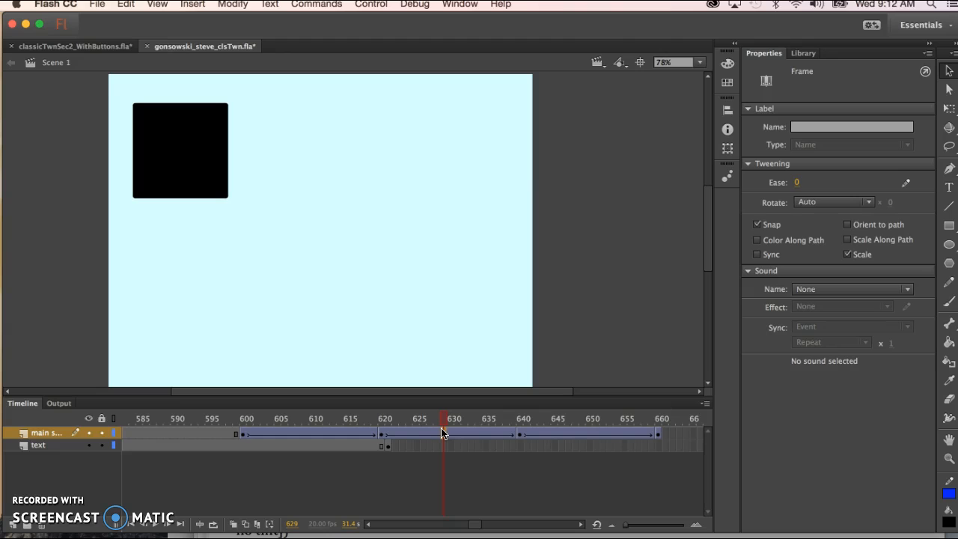
pyautogui.rightClick(442, 434)
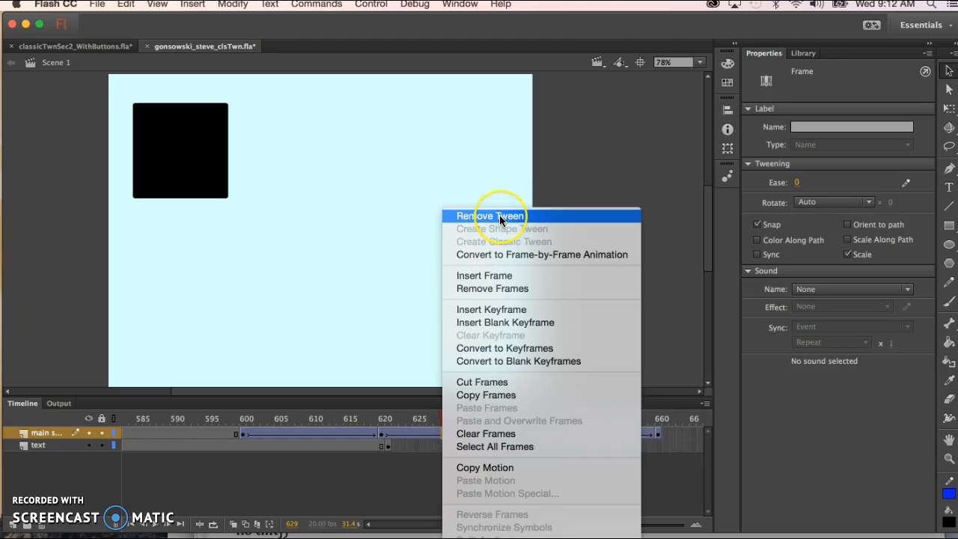
pyautogui.click(488, 215)
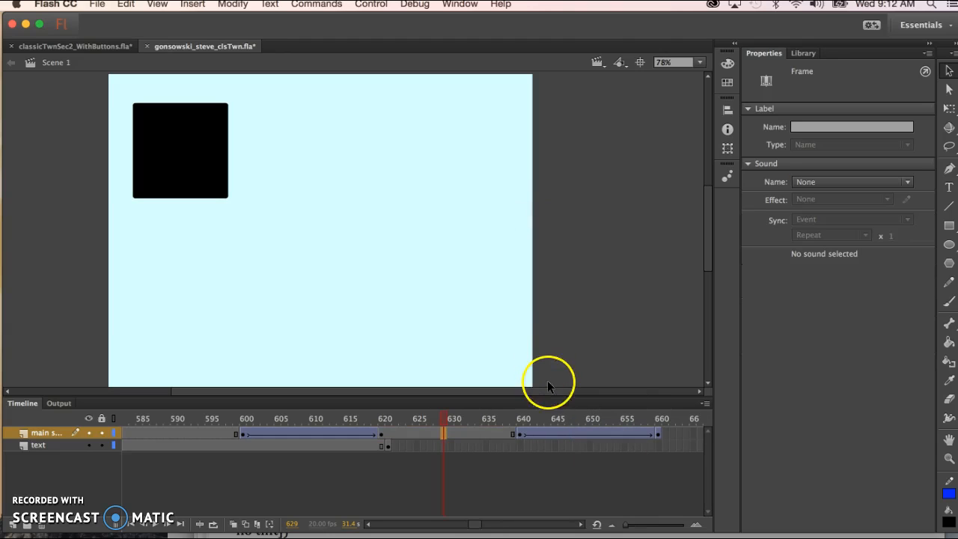
pyautogui.click(523, 434)
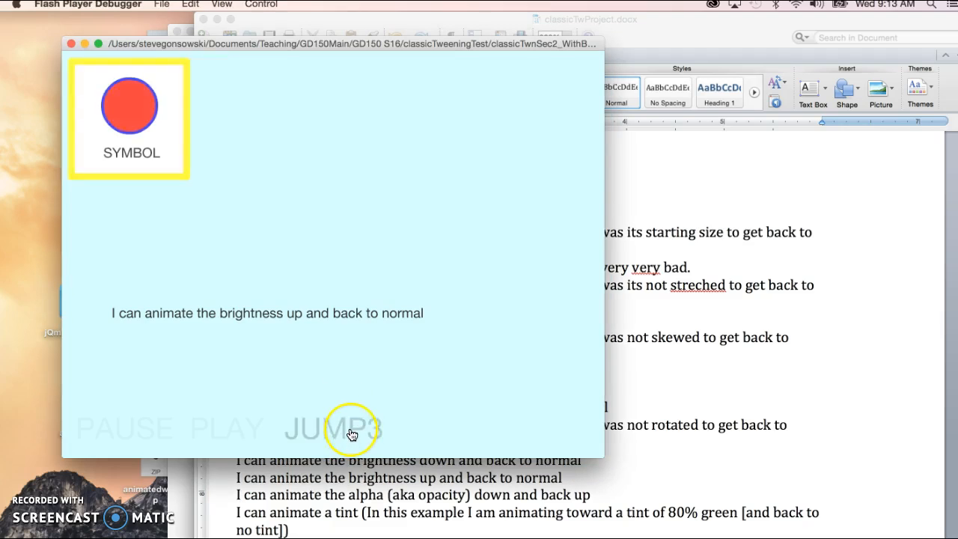
# - Jump ahead in the test movie to watch the brightness-up and alpha sections
pyautogui.click(352, 428)
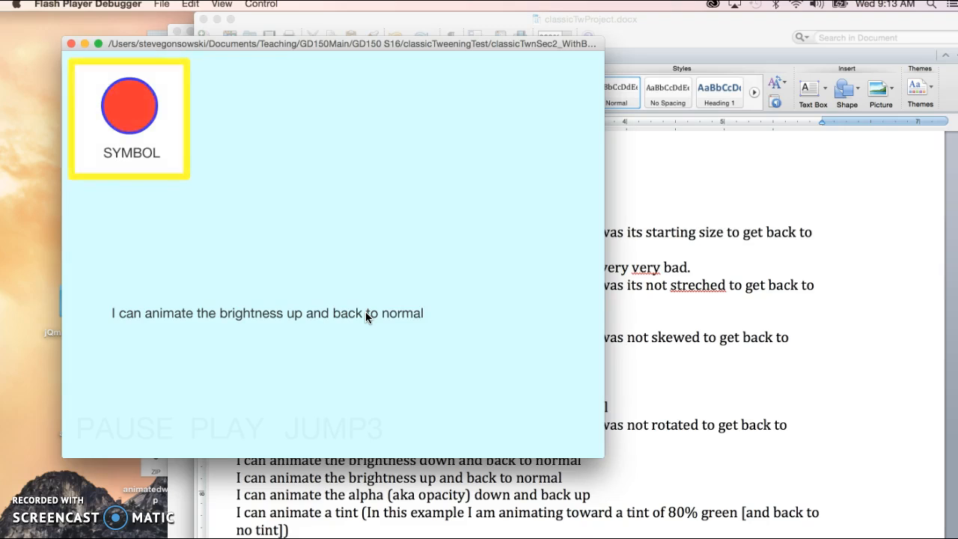
pyautogui.click(332, 428)
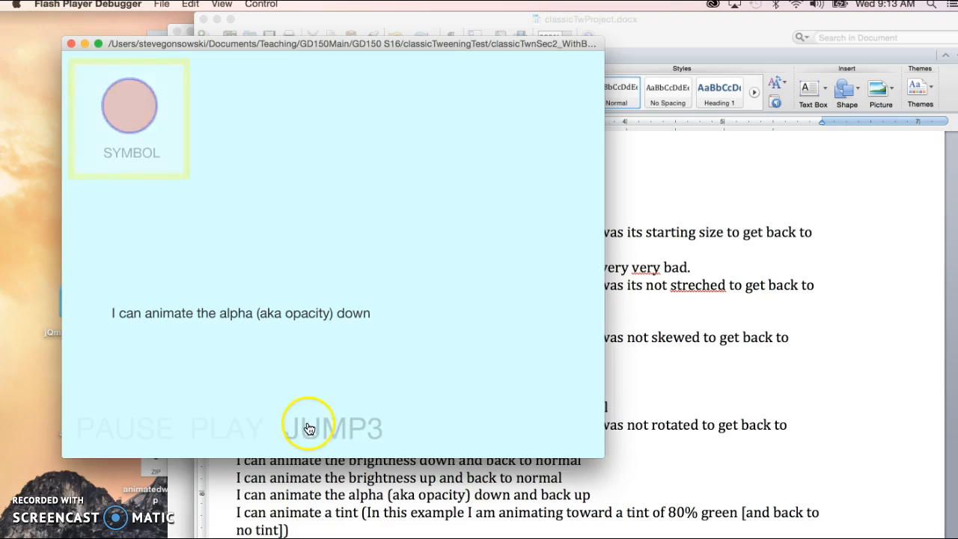
pyautogui.click(332, 428)
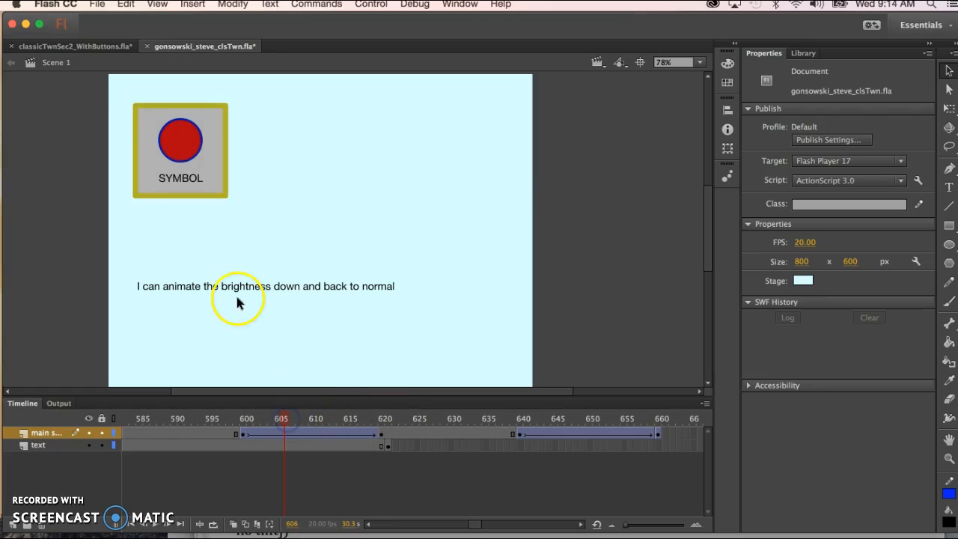
pyautogui.moveTo(314, 292)
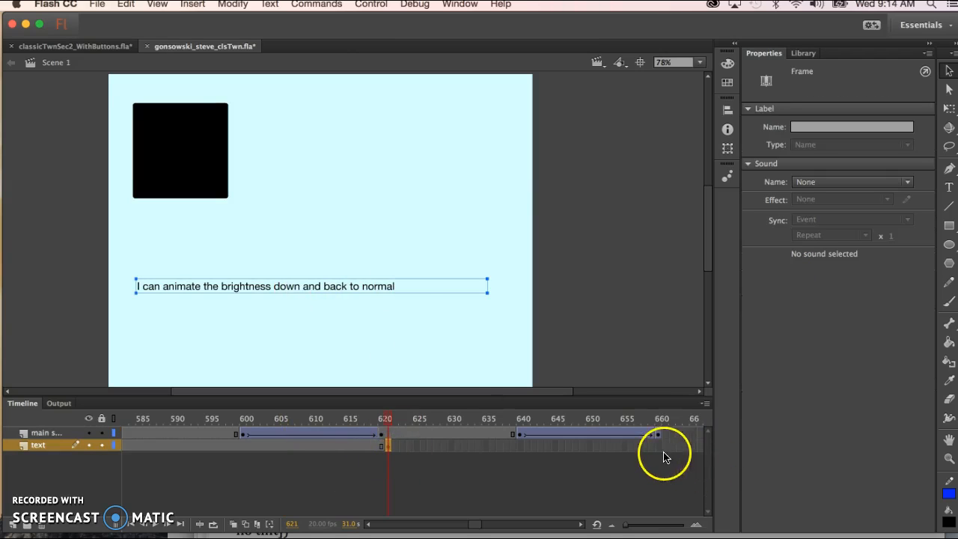
# - Insert frames on the text layer so the brightness-down caption holds through frame 660
pyautogui.click(661, 444)
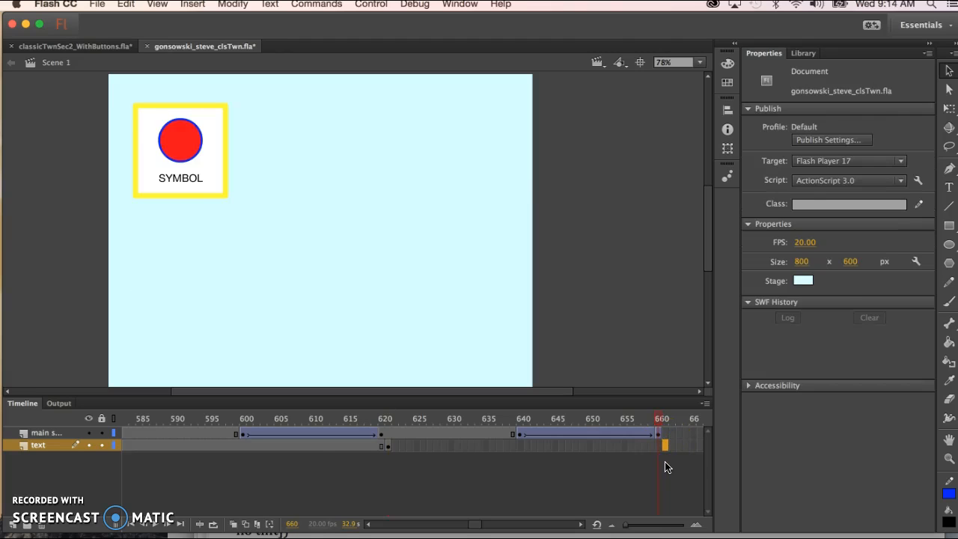
pyautogui.click(299, 445)
pyautogui.write('I can animate the brightness down and back to normal')
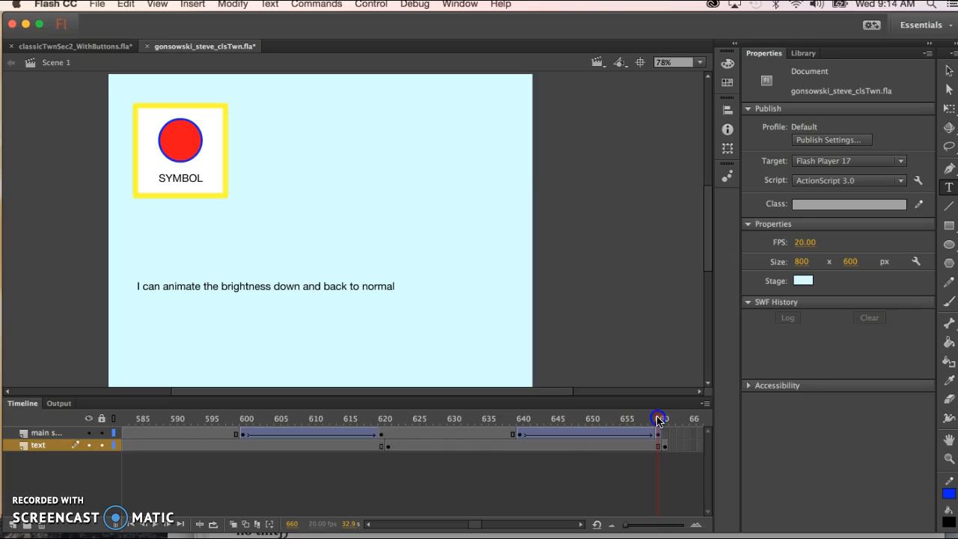
pyautogui.click(659, 433)
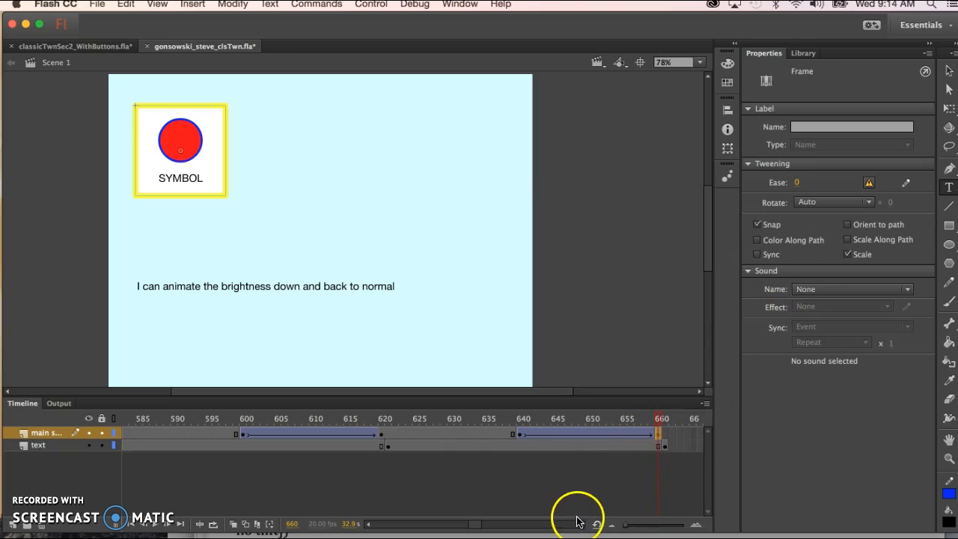
pyautogui.moveTo(576, 524); pyautogui.dragTo(482, 524)
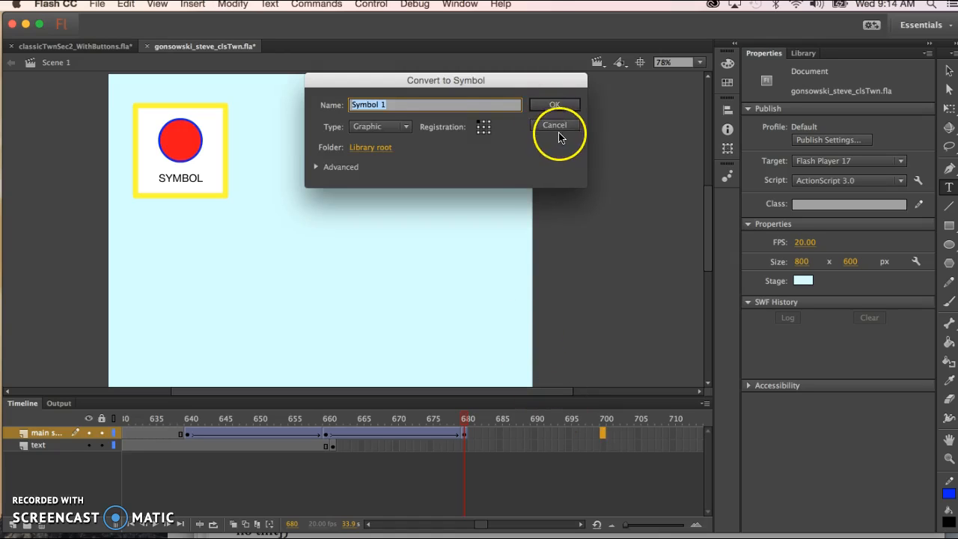
# - Cancel Convert to Symbol and set SYMBOL's brightness to 100% white at frame 700
pyautogui.click(553, 125)
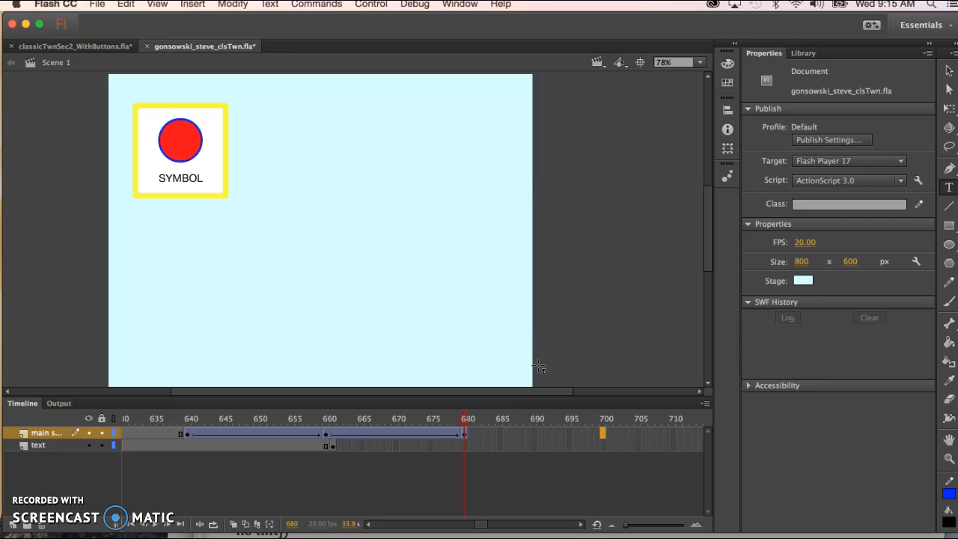
pyautogui.click(604, 434)
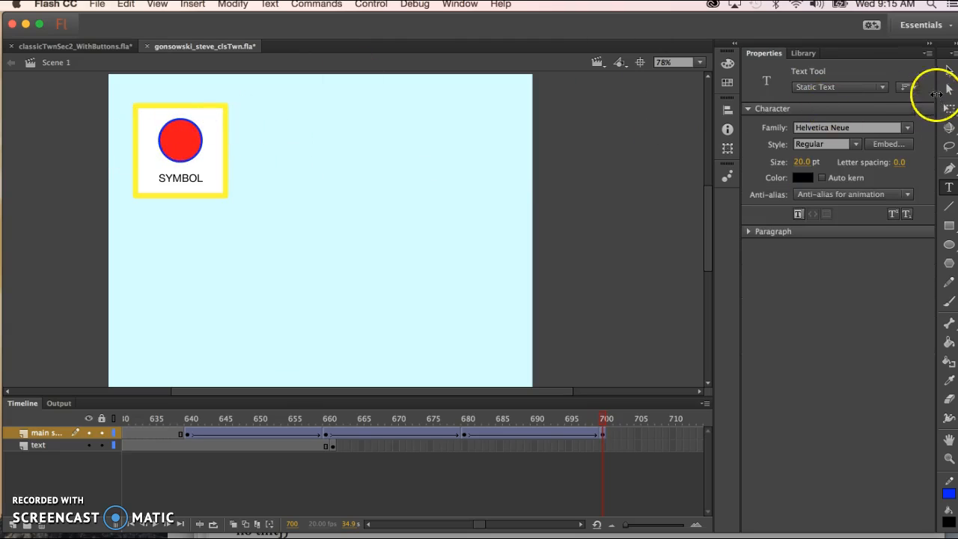
pyautogui.click(180, 143)
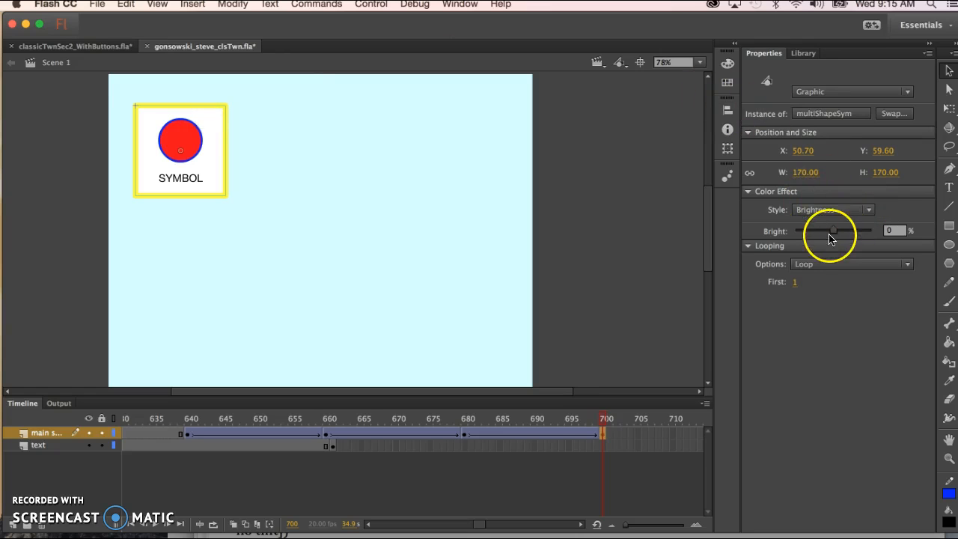
pyautogui.write('100')
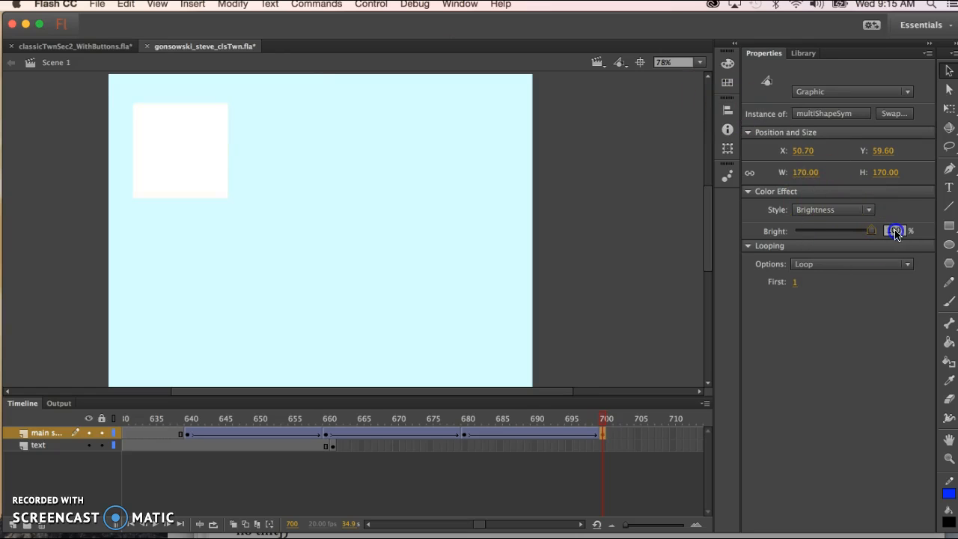
# - Scrub the tween from frame 669 to preview SYMBOL brightening to white
pyautogui.click(388, 434)
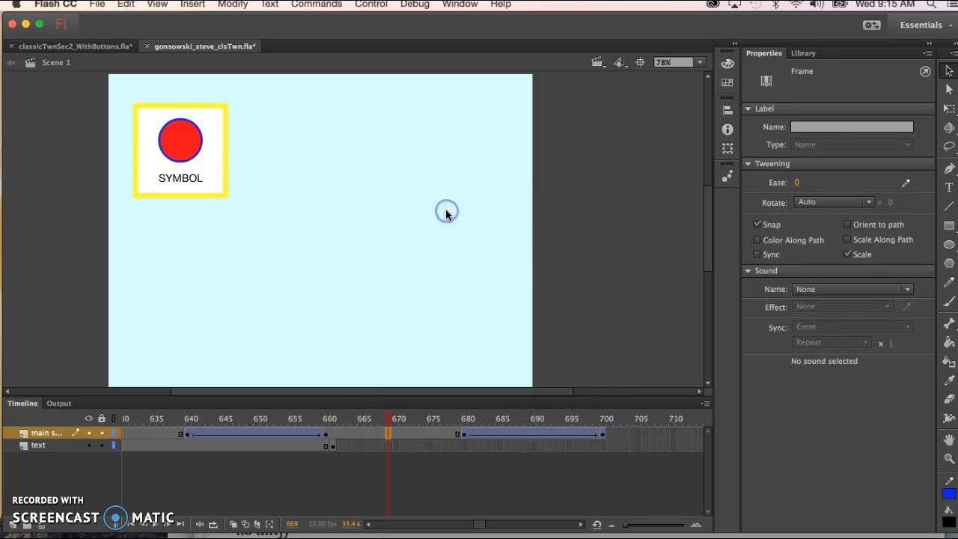
pyautogui.click(388, 419)
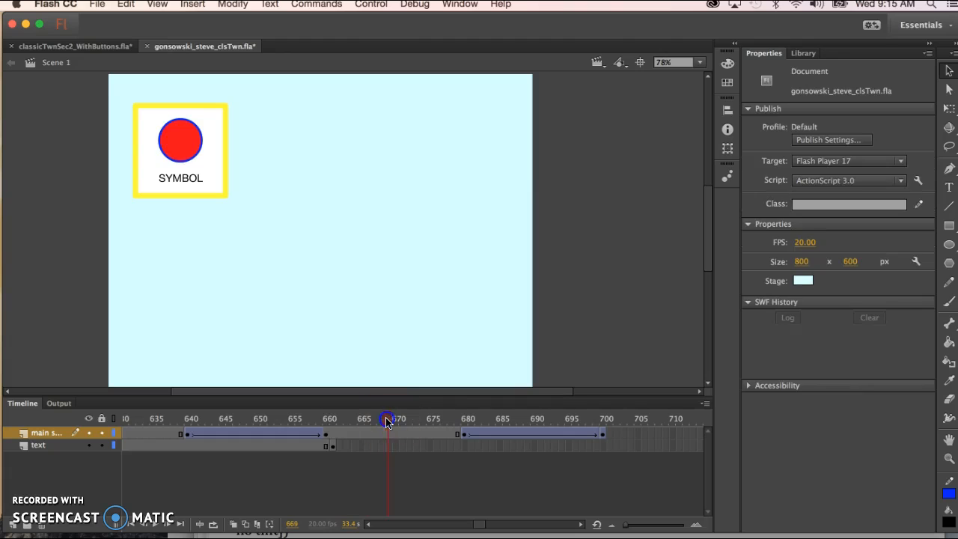
pyautogui.moveTo(388, 419); pyautogui.dragTo(403, 419)
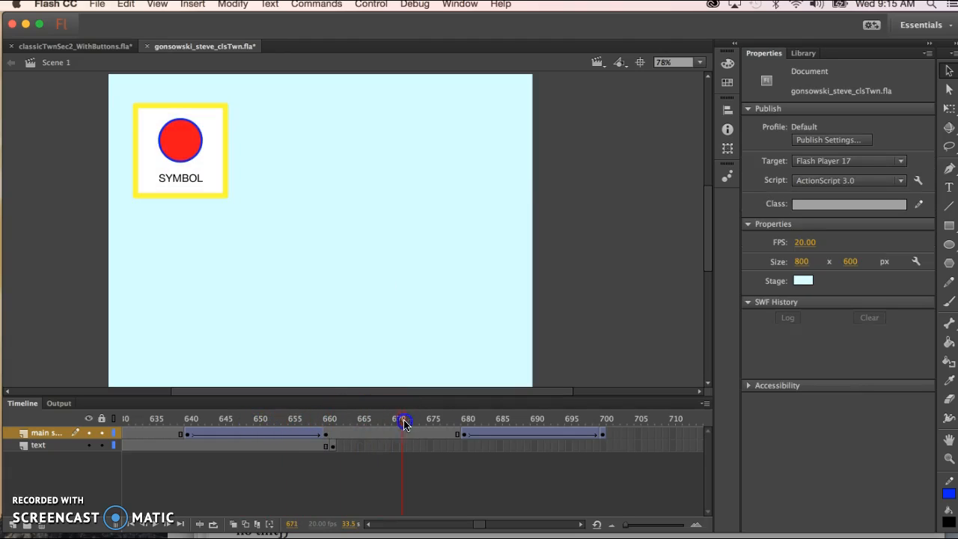
pyautogui.moveTo(404, 419); pyautogui.dragTo(542, 419)
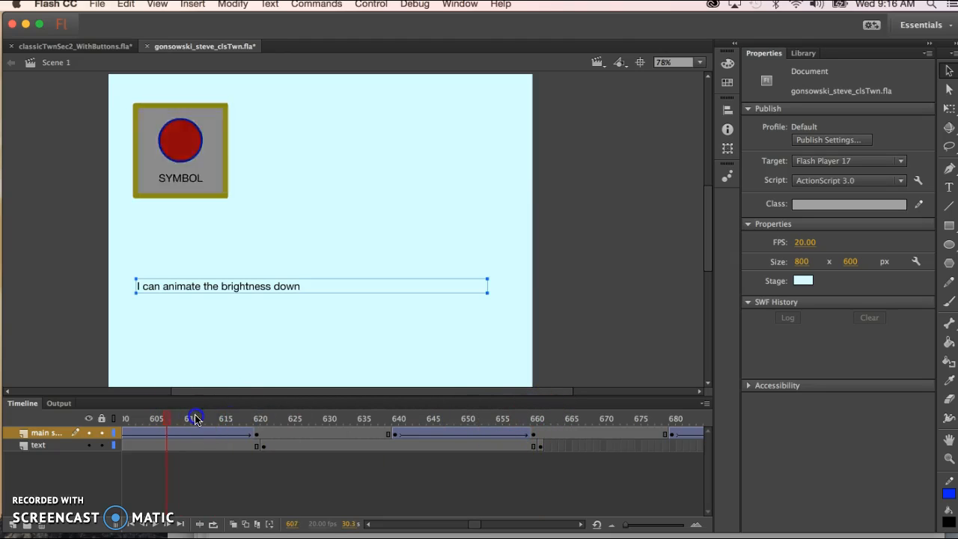
# - Edit the caption after frame 660 to read "I can animate the brightness up and back to normal"
pyautogui.moveTo(197, 417); pyautogui.dragTo(208, 417)
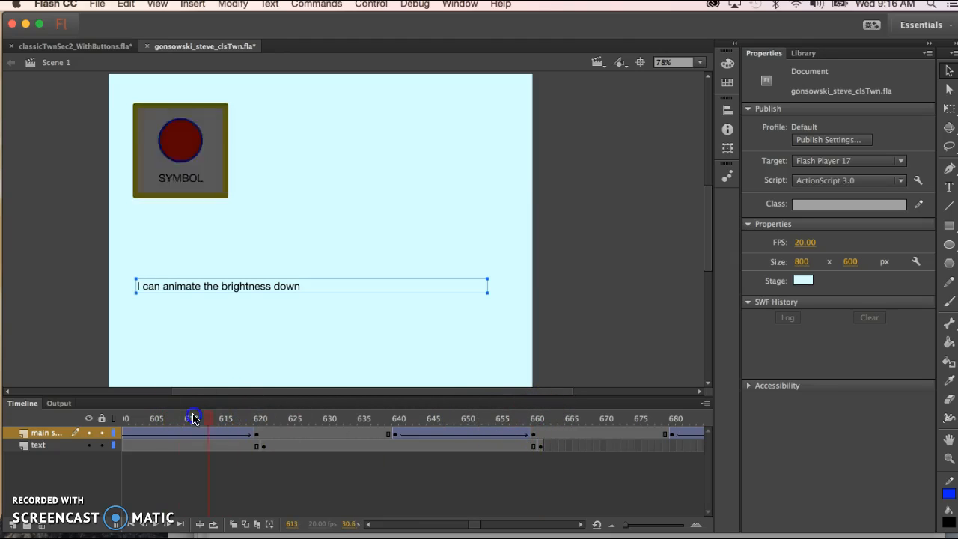
pyautogui.moveTo(193, 416); pyautogui.dragTo(264, 411)
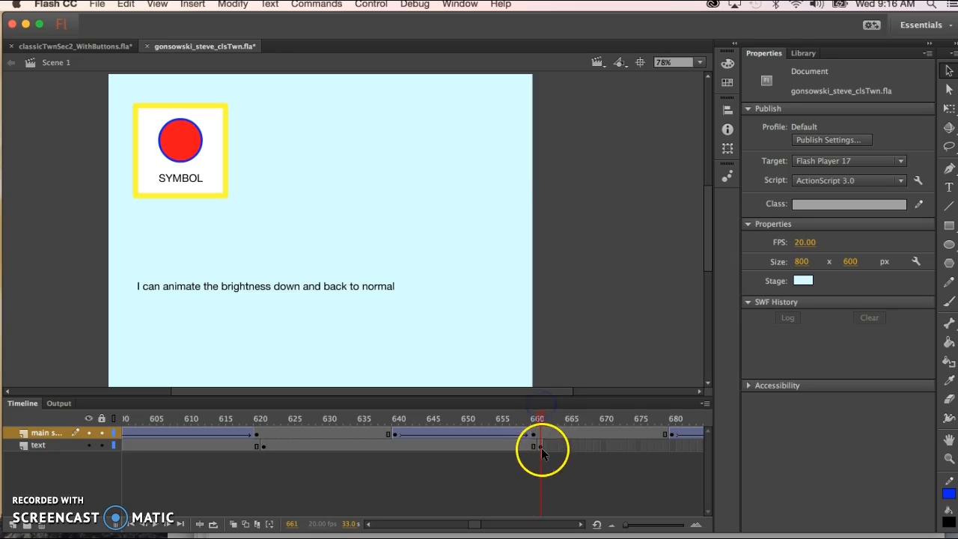
pyautogui.click(533, 446)
pyautogui.write('up')
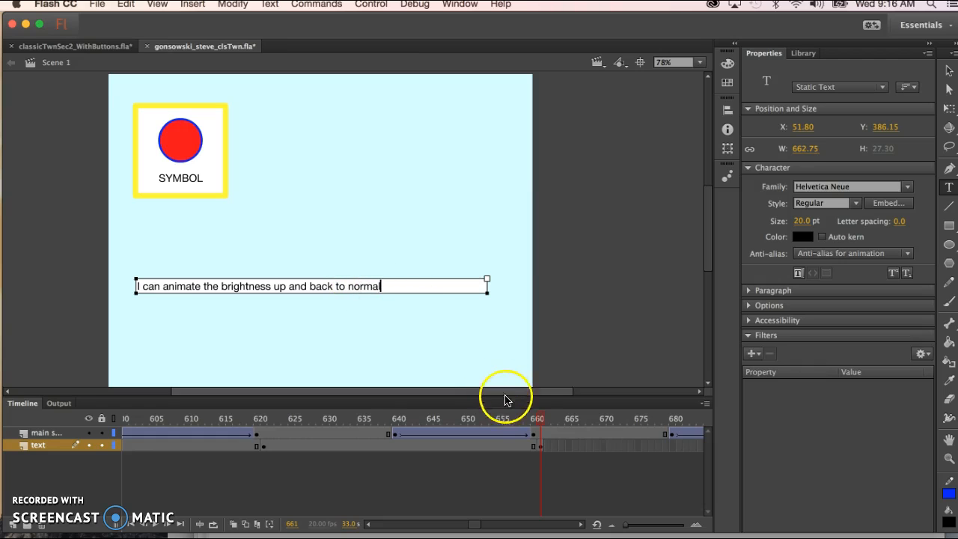
pyautogui.click(677, 426)
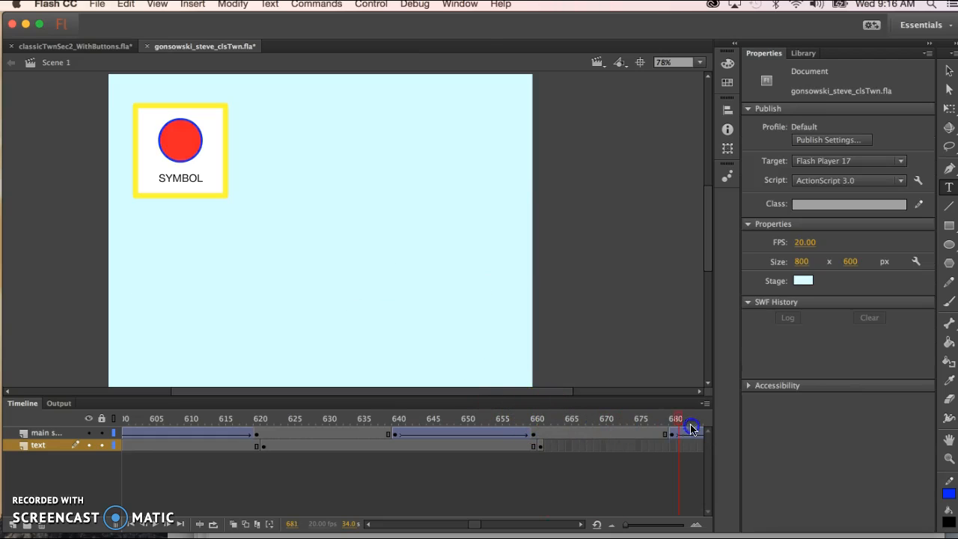